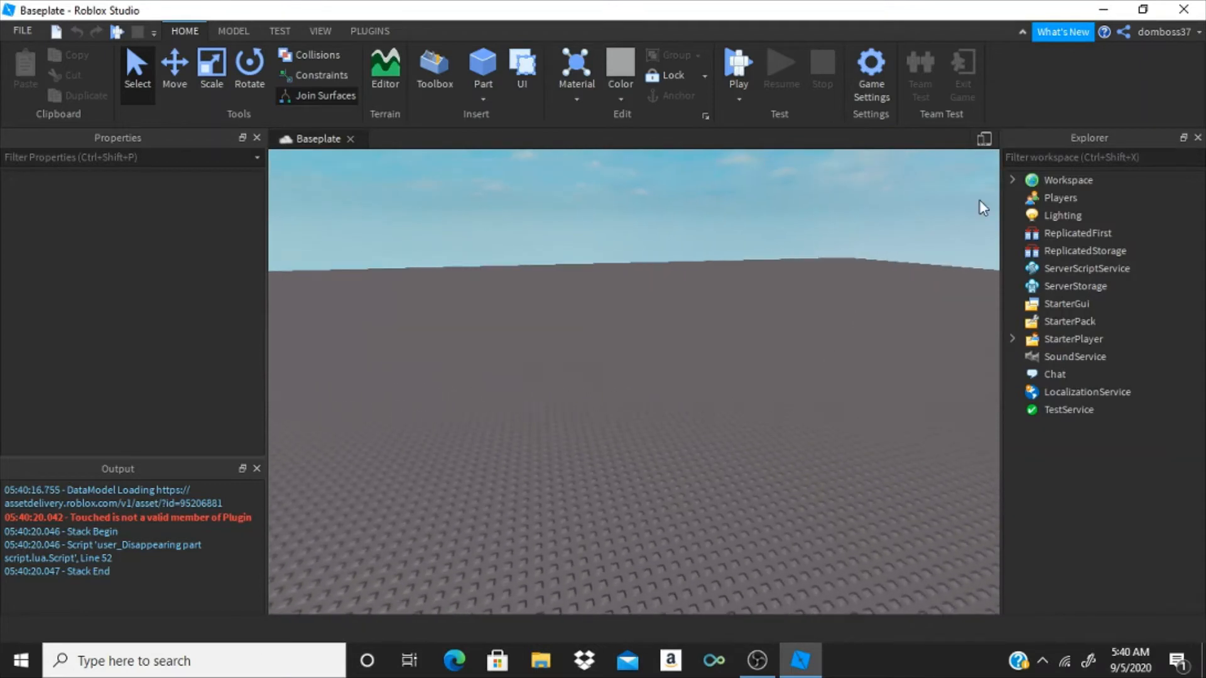
# Set Lighting's TimeOfDay to 00:00:00 so the baseplate scene goes dark
pyautogui.click(1062, 215)
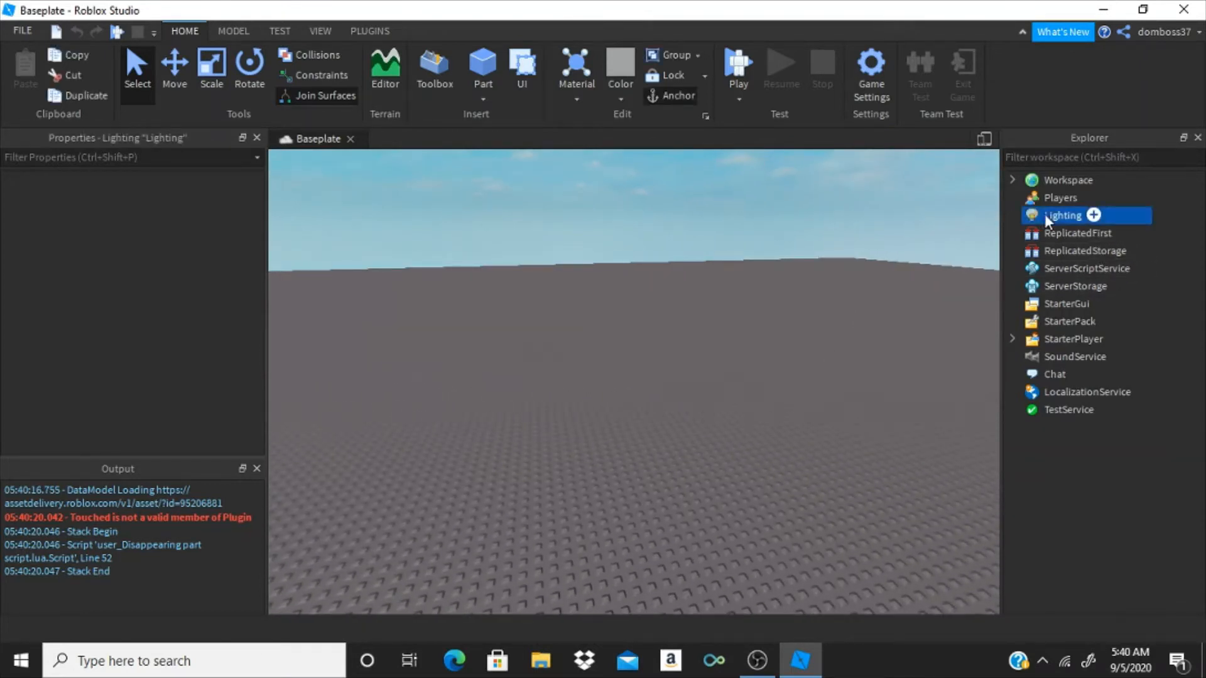
pyautogui.click(1062, 215)
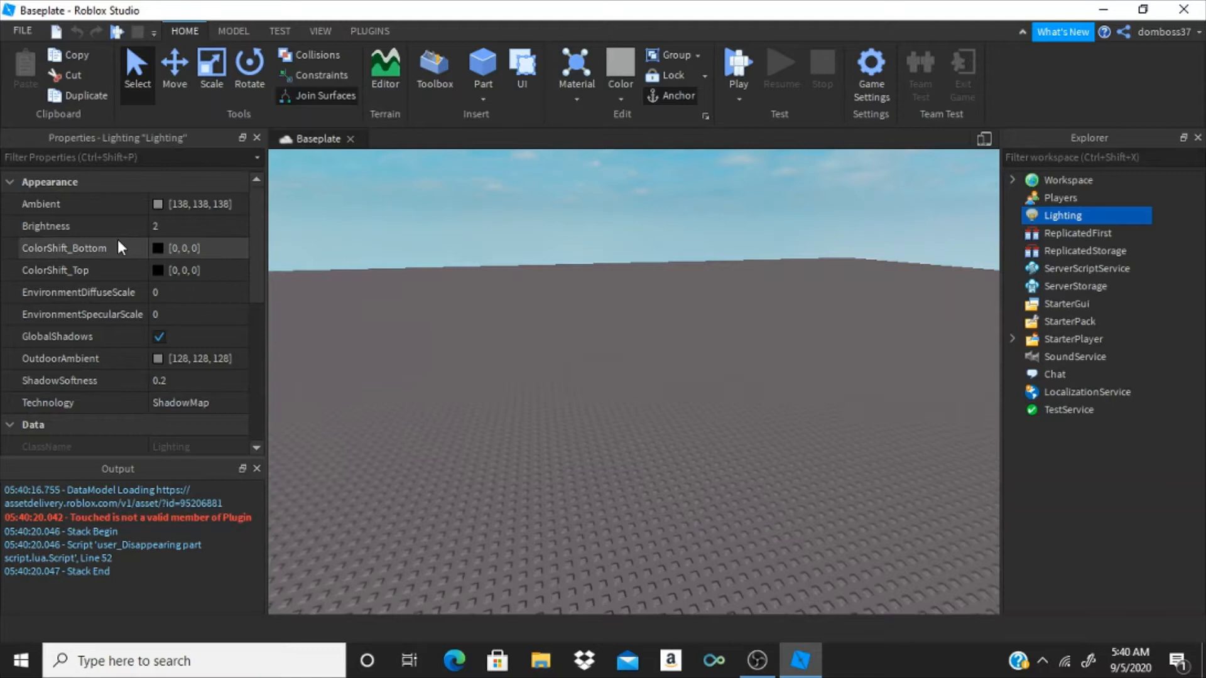
pyautogui.scroll(-3)
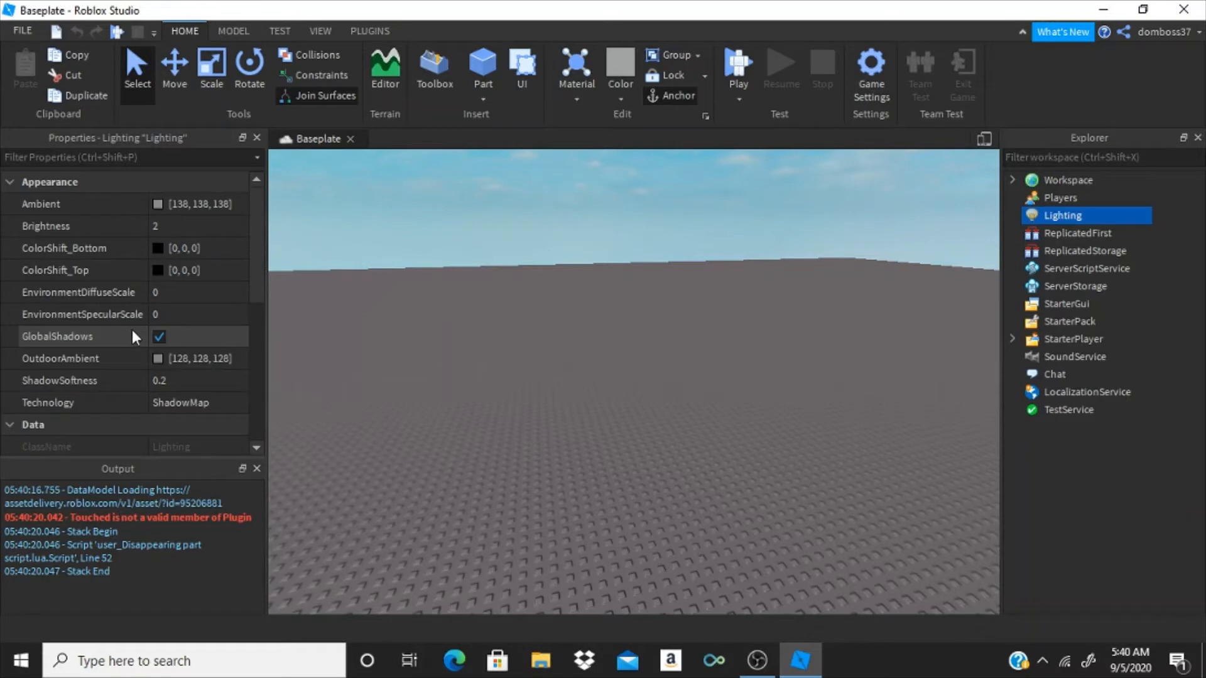
pyautogui.scroll(-3)
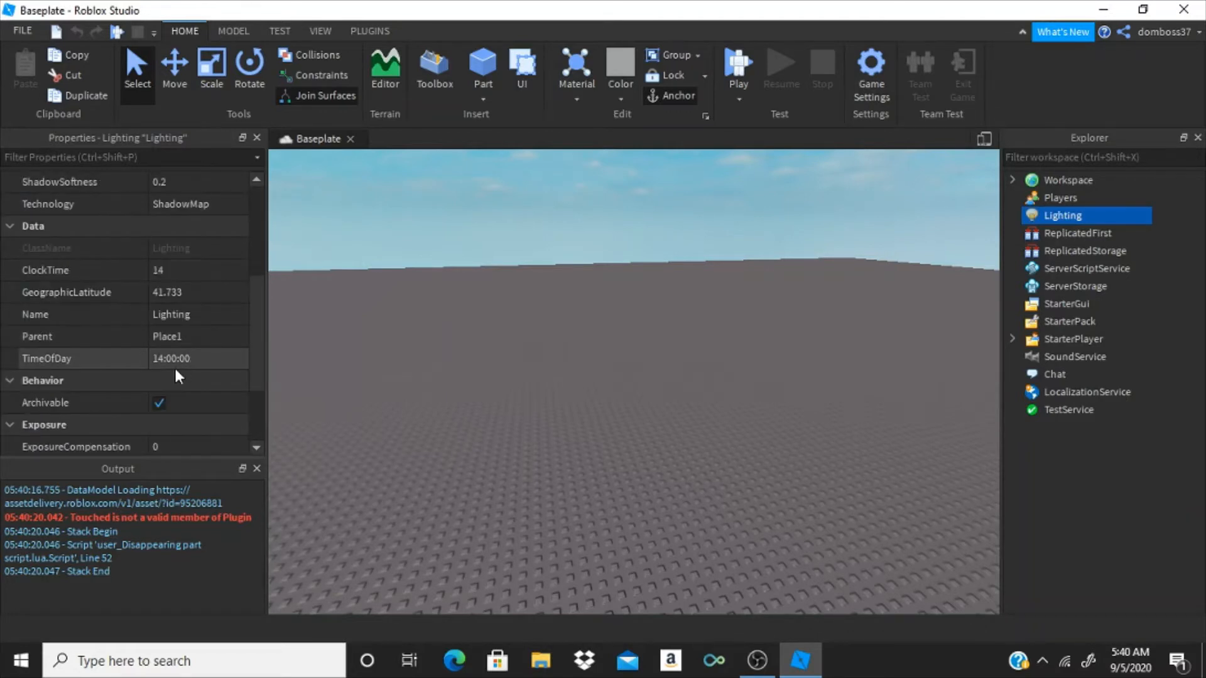
pyautogui.doubleClick(170, 358)
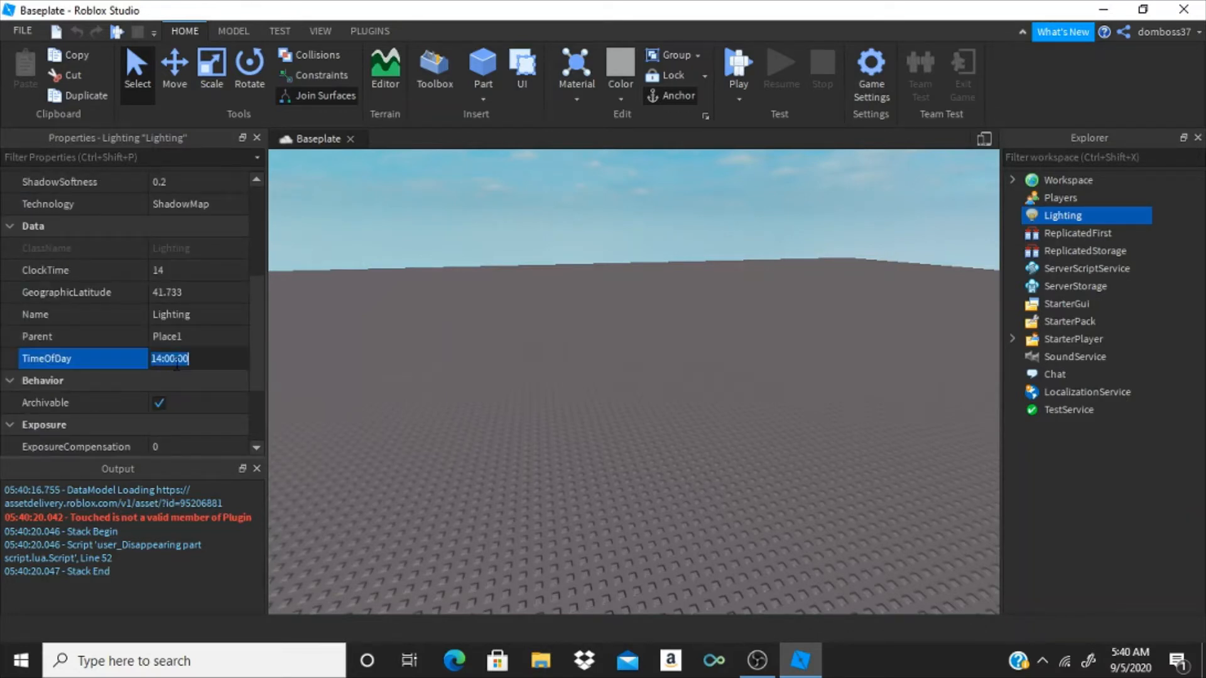
pyautogui.write('00')
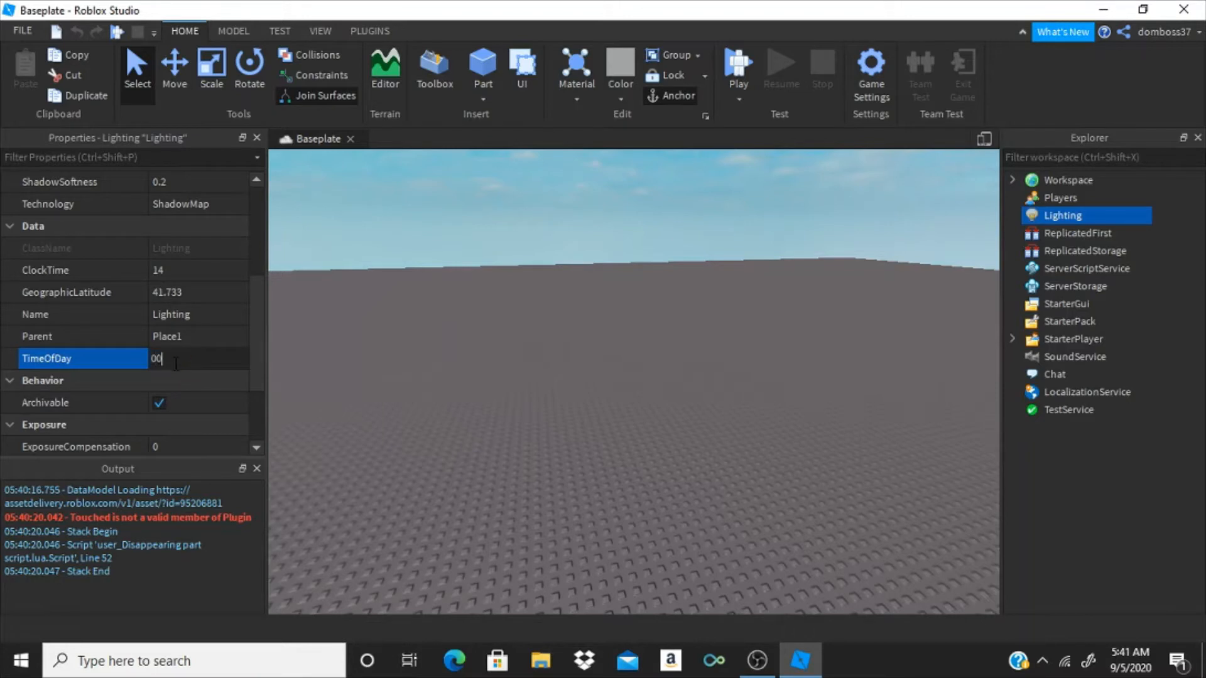
pyautogui.press('Enter')
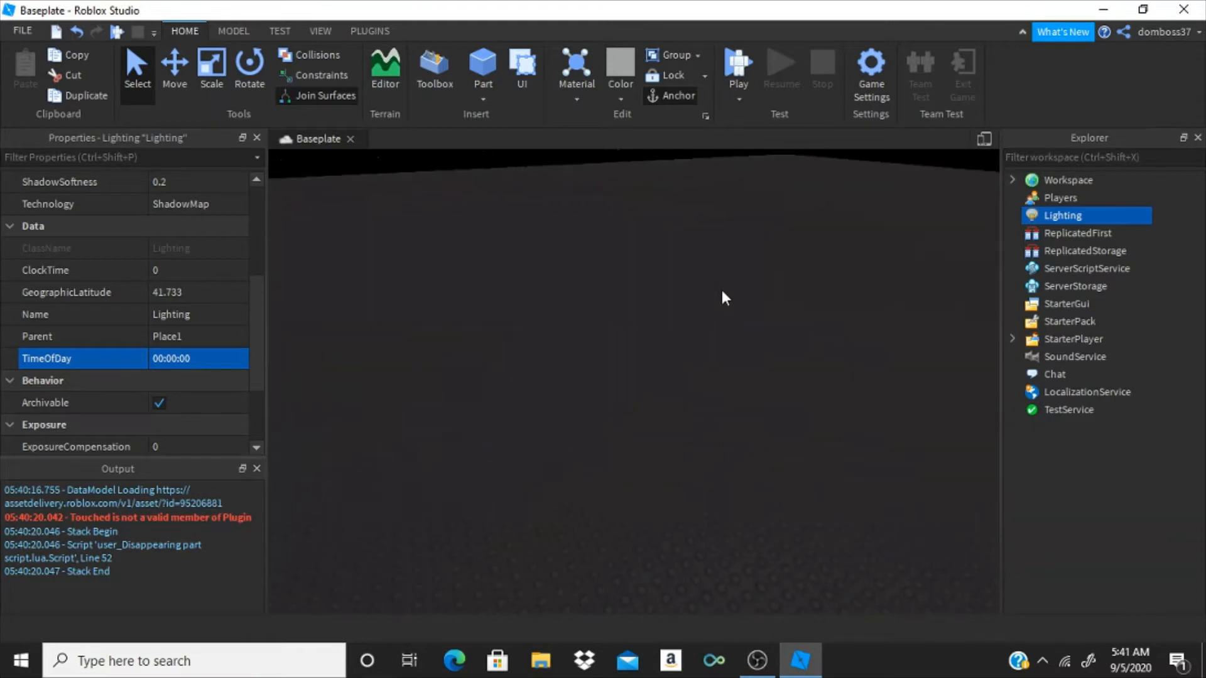
pyautogui.click(434, 66)
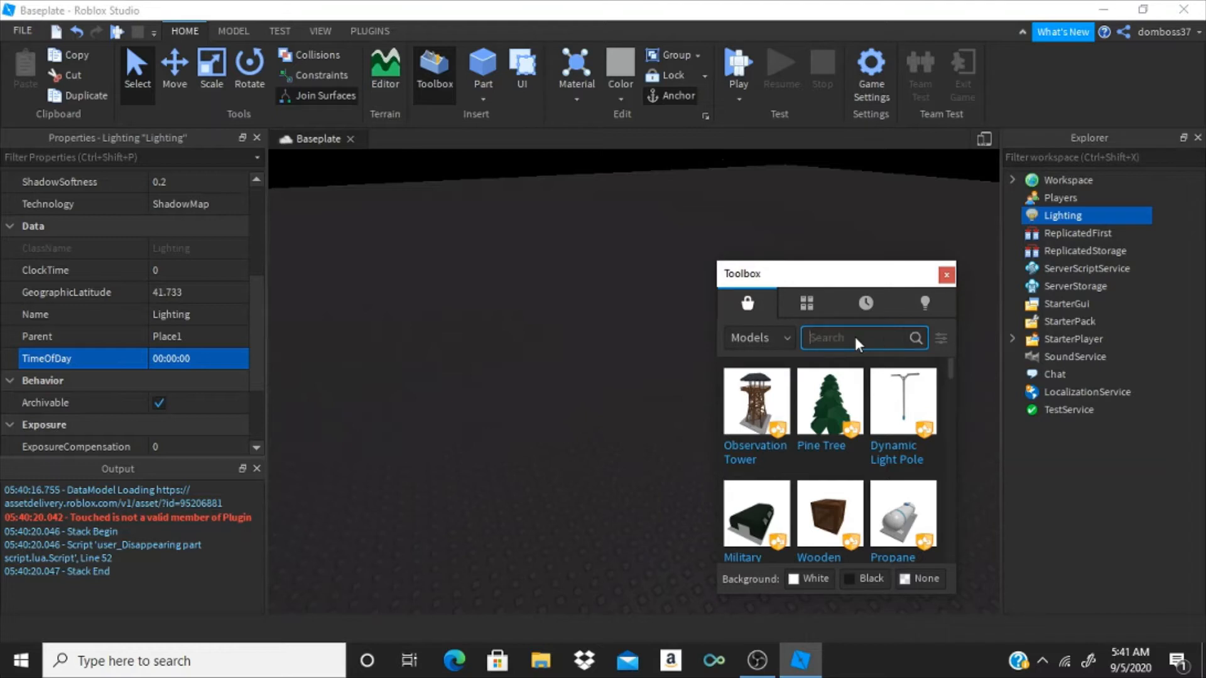
# Search the Toolbox for 'Flashlight', insert the model and select its LightPart
pyautogui.write('Flash')
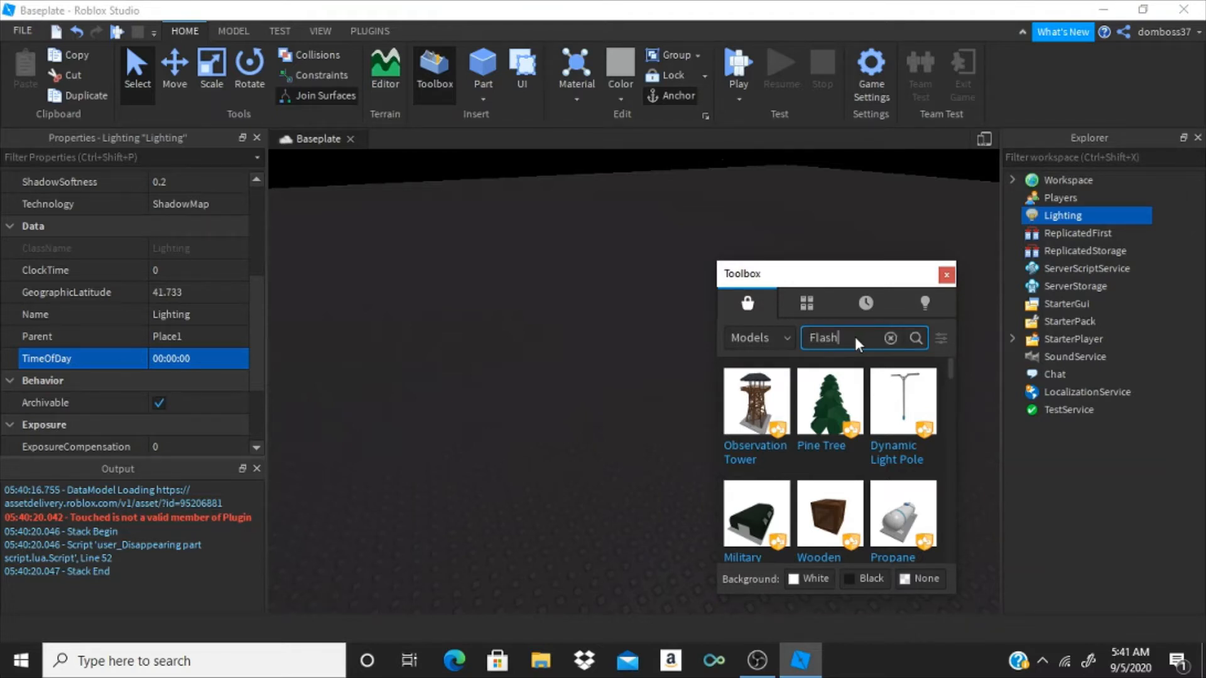
pyautogui.write('light')
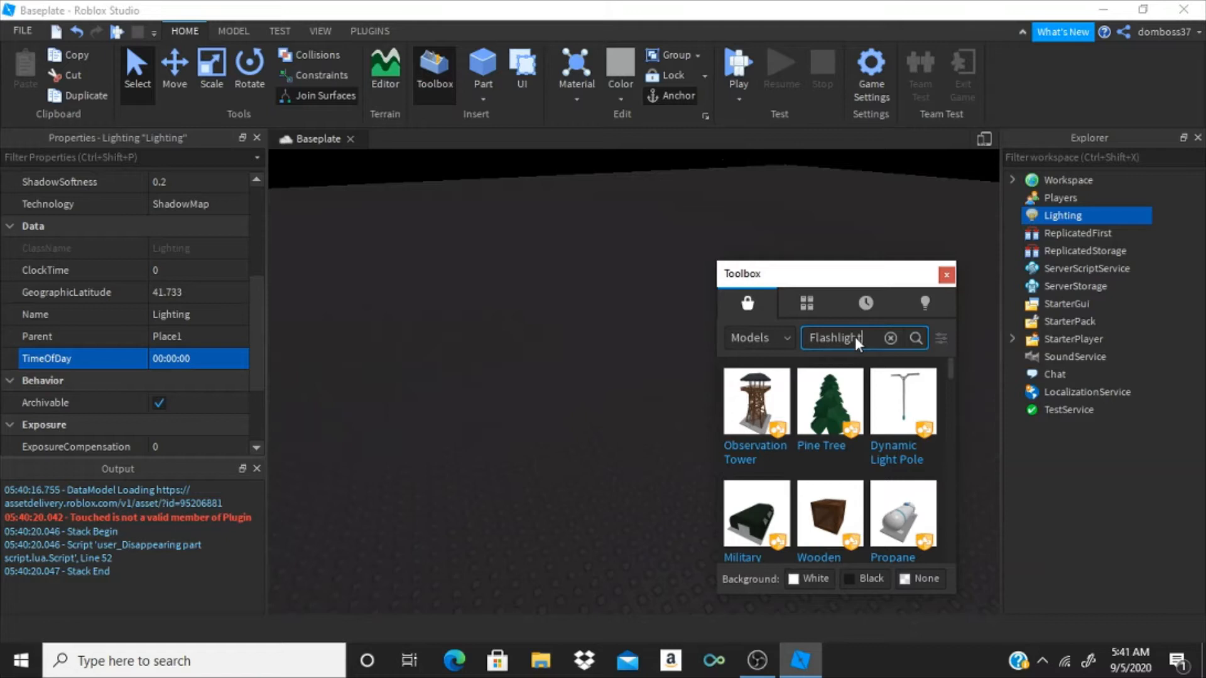
pyautogui.click(916, 338)
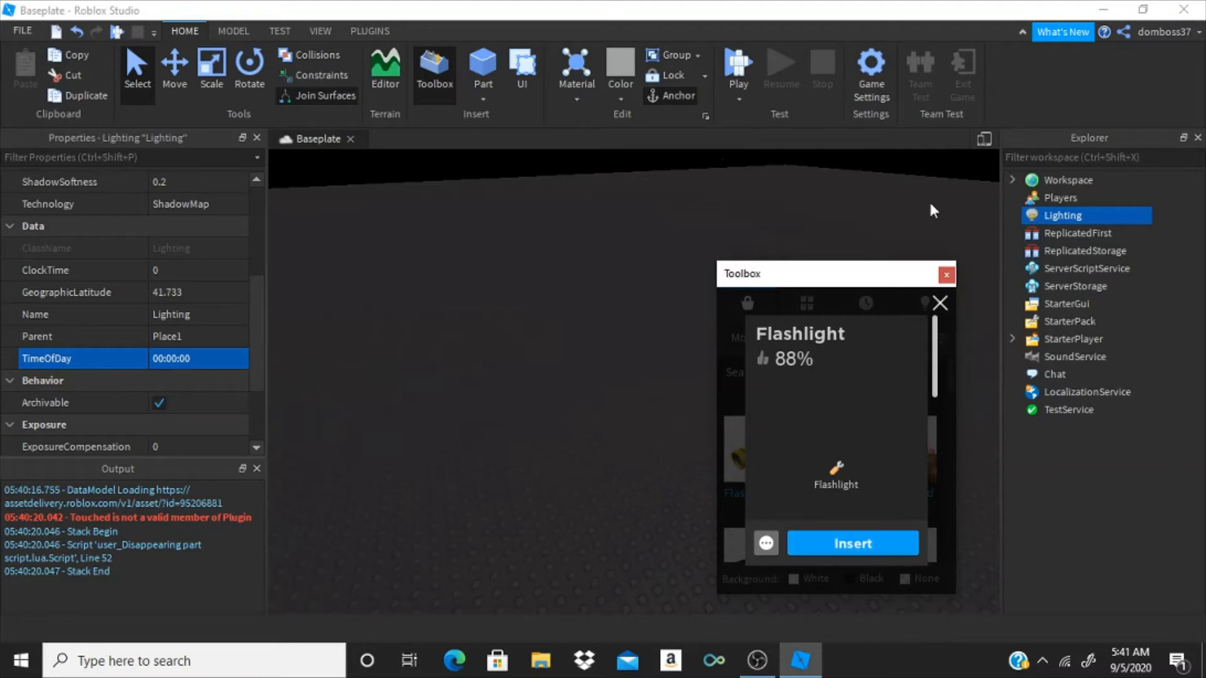
pyautogui.click(852, 543)
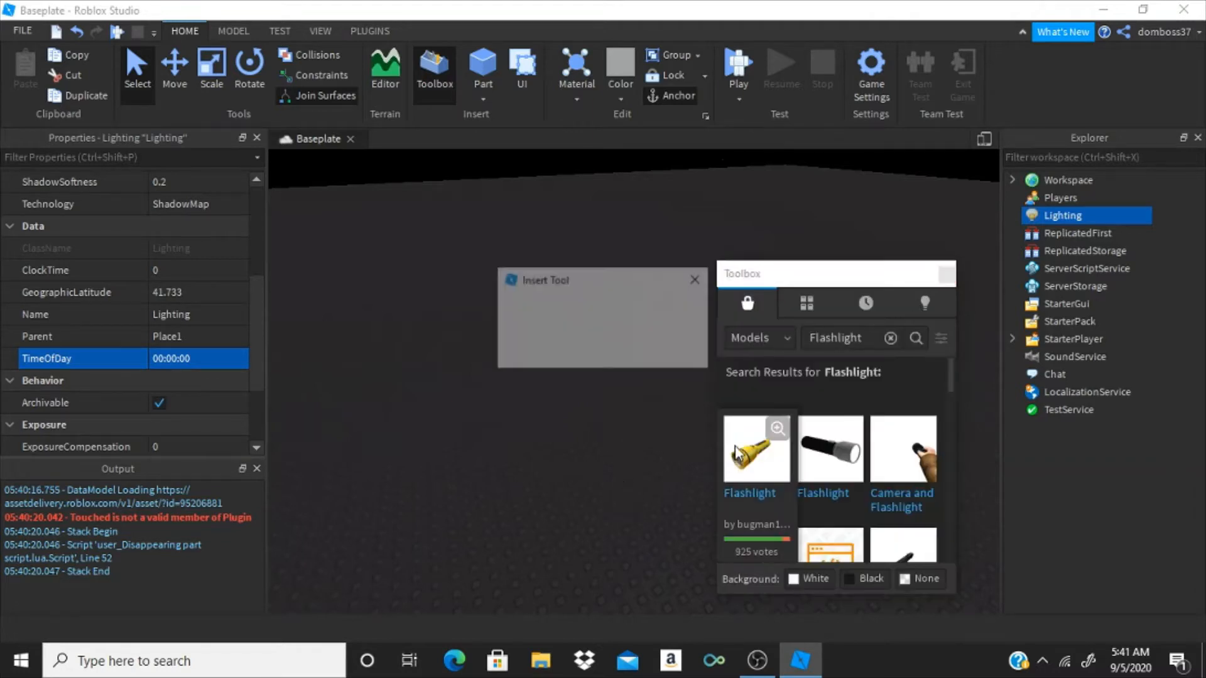
pyautogui.click(756, 446)
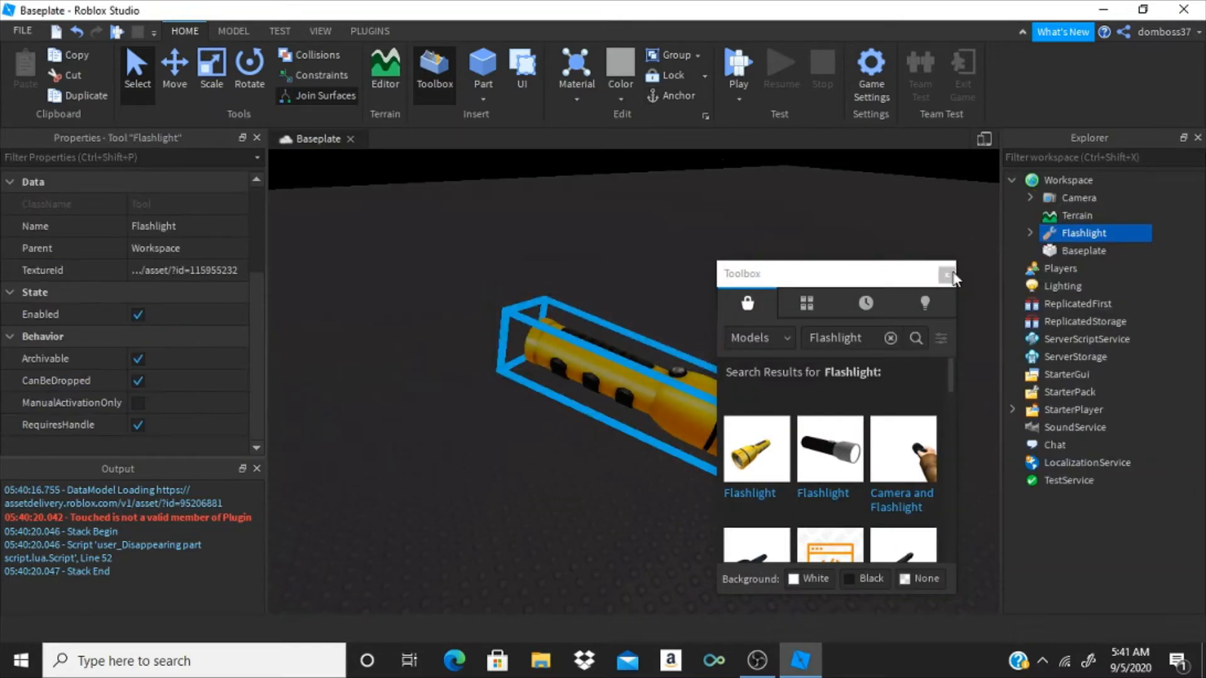
pyautogui.click(945, 275)
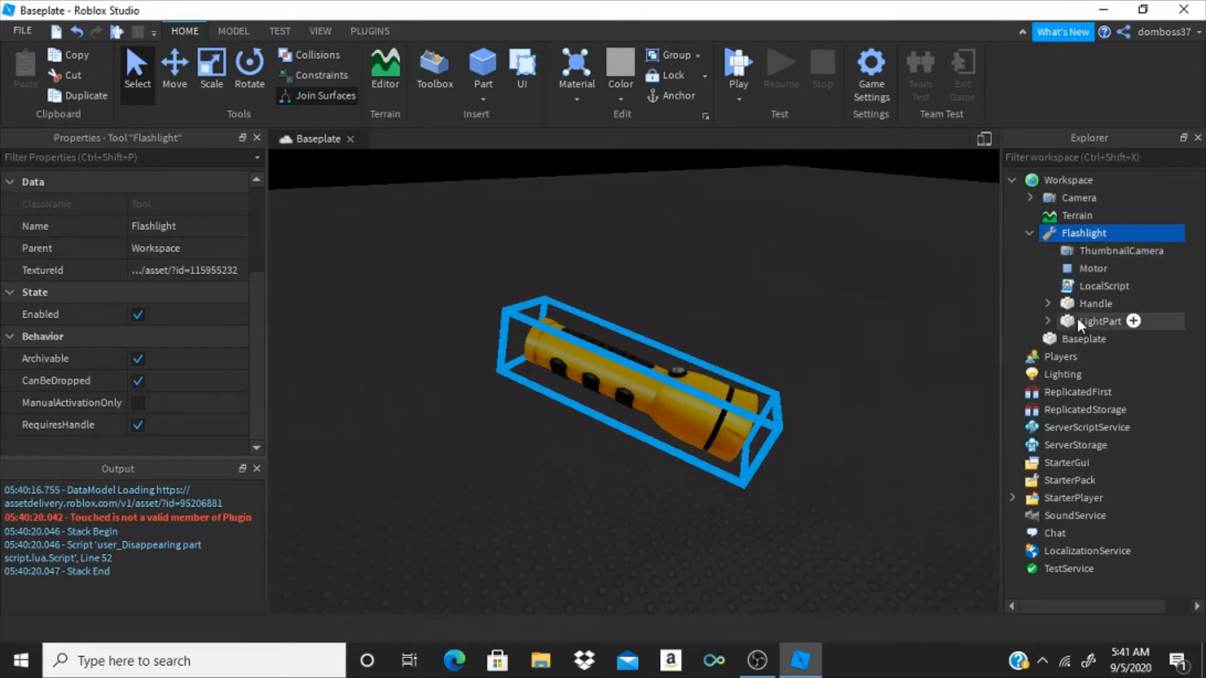
pyautogui.click(1094, 303)
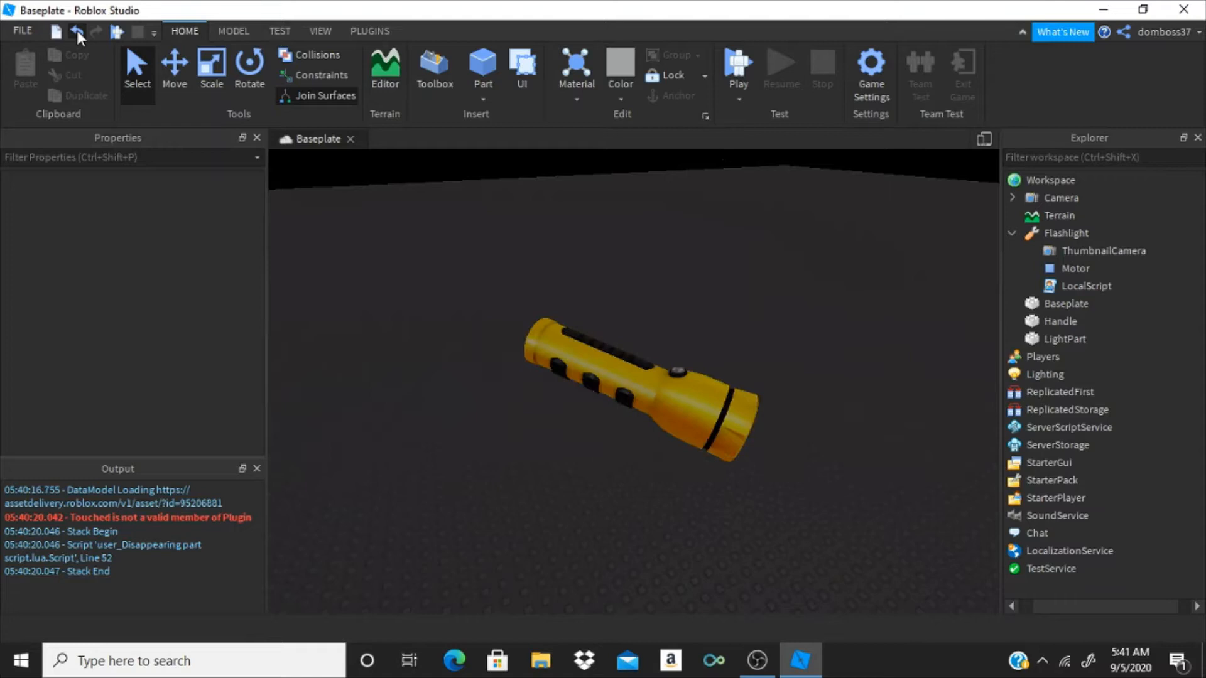
# Remove the Flashlight tool and inspect the remaining Handle mesh and LightPart
pyautogui.click(1012, 322)
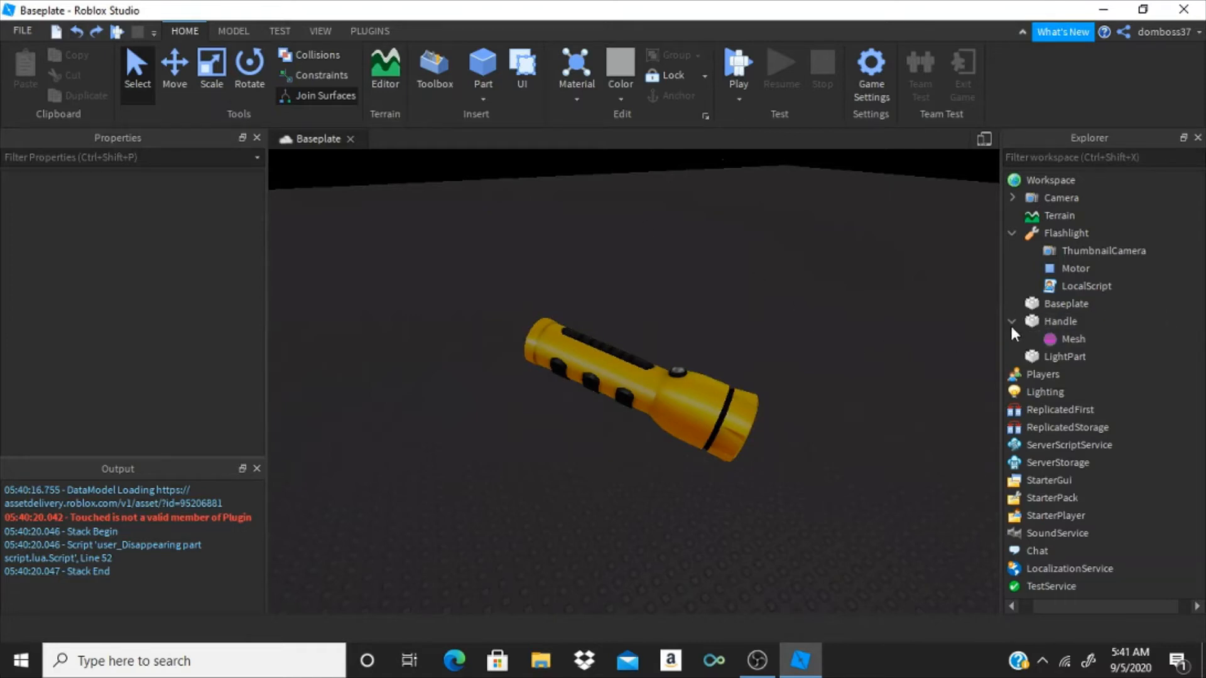
pyautogui.click(1082, 233)
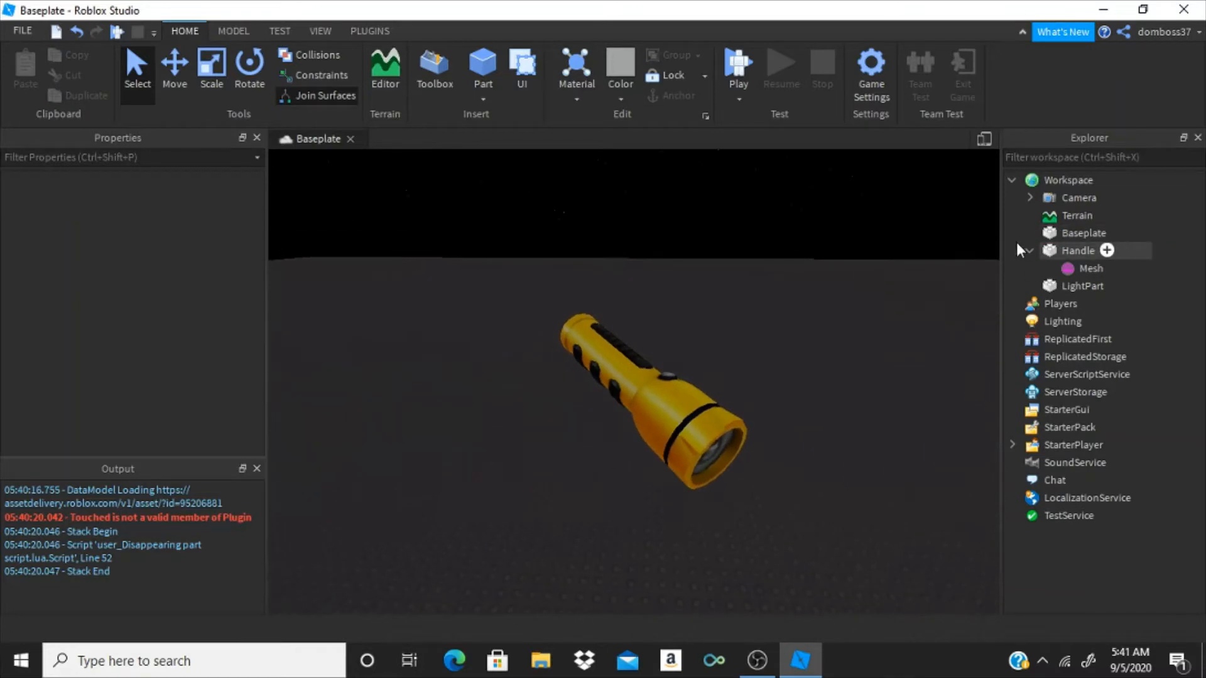
pyautogui.click(1029, 250)
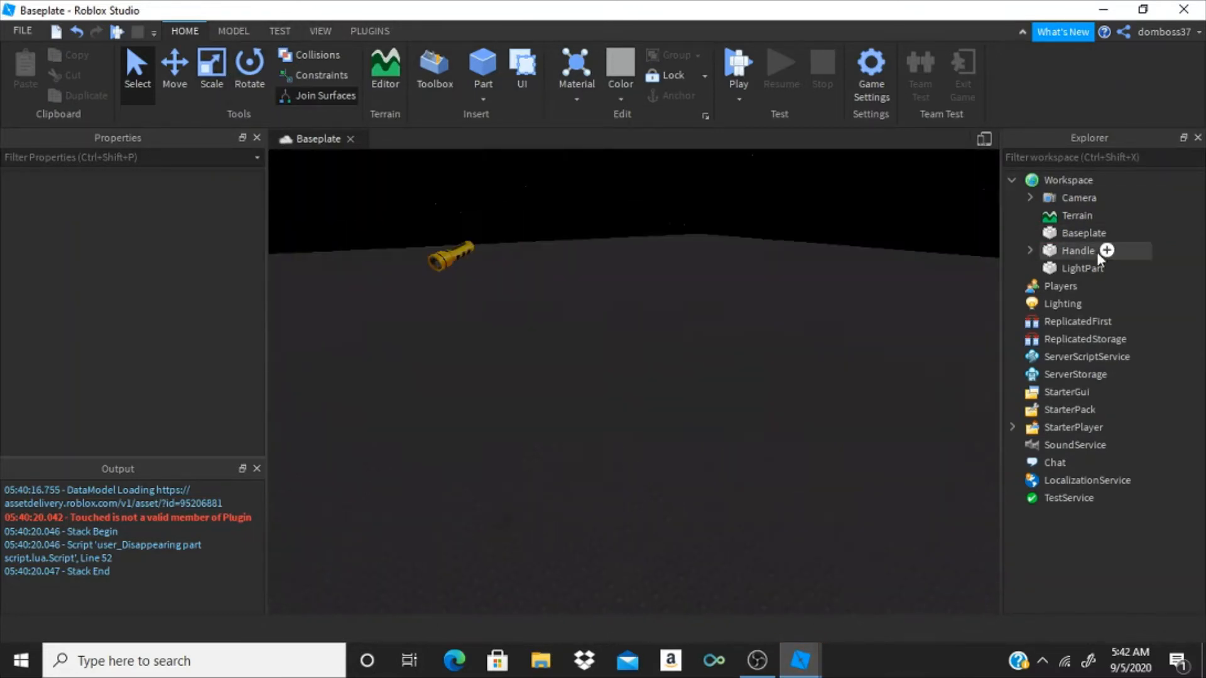
pyautogui.click(1082, 269)
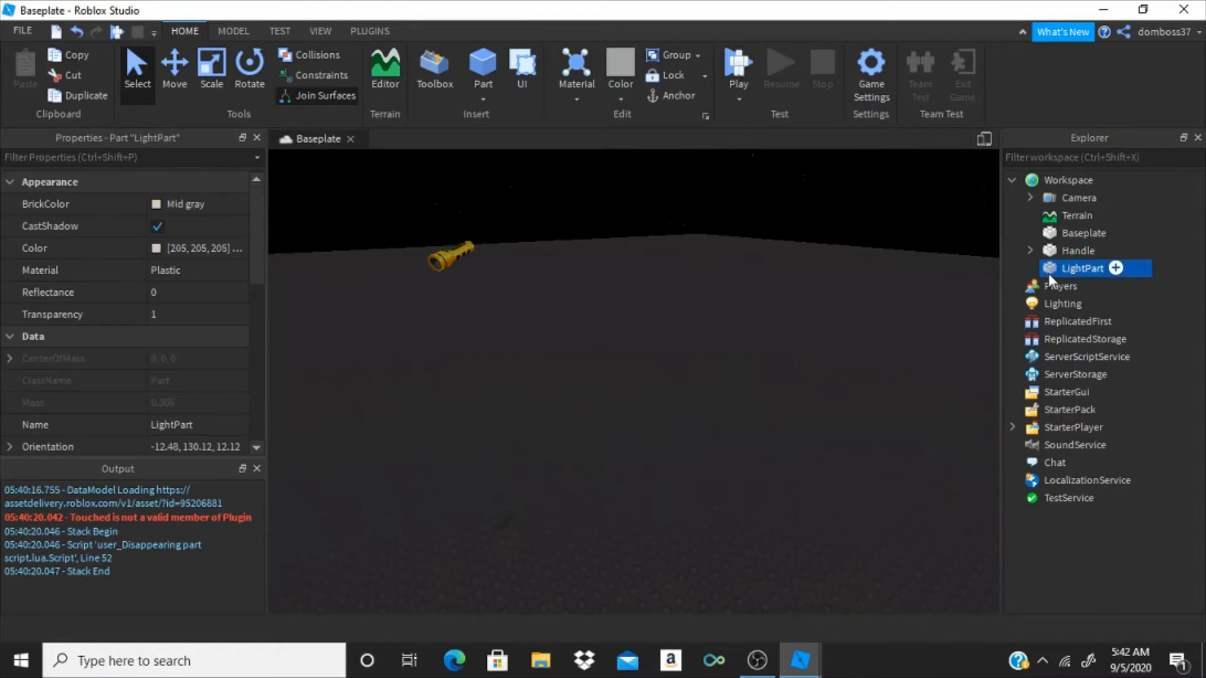
pyautogui.click(1078, 251)
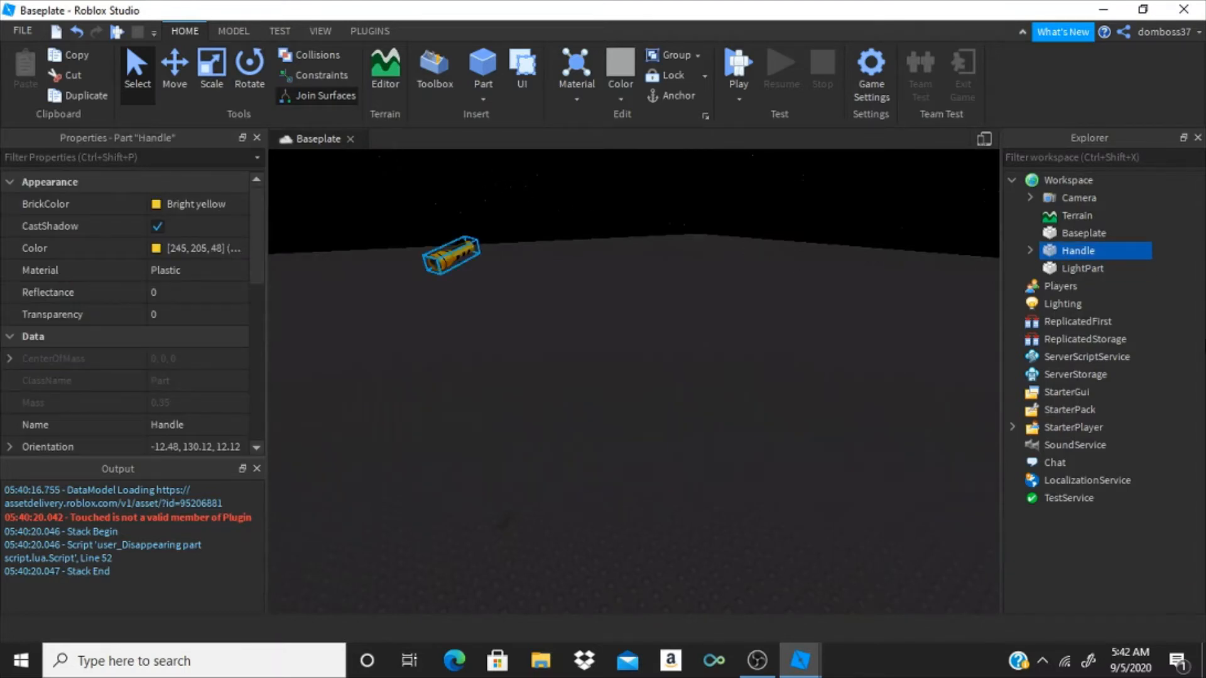
pyautogui.click(1084, 268)
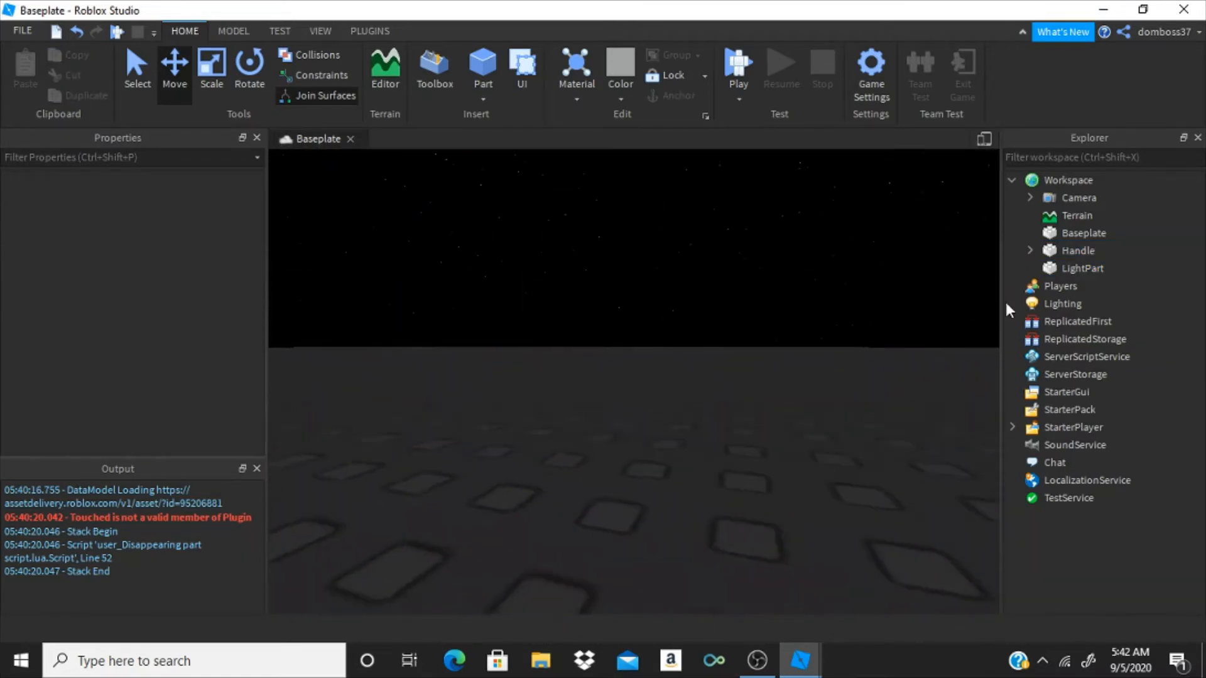
# Add a cylinder and a sphere part and position the sphere at the cylinder's end
pyautogui.click(1081, 268)
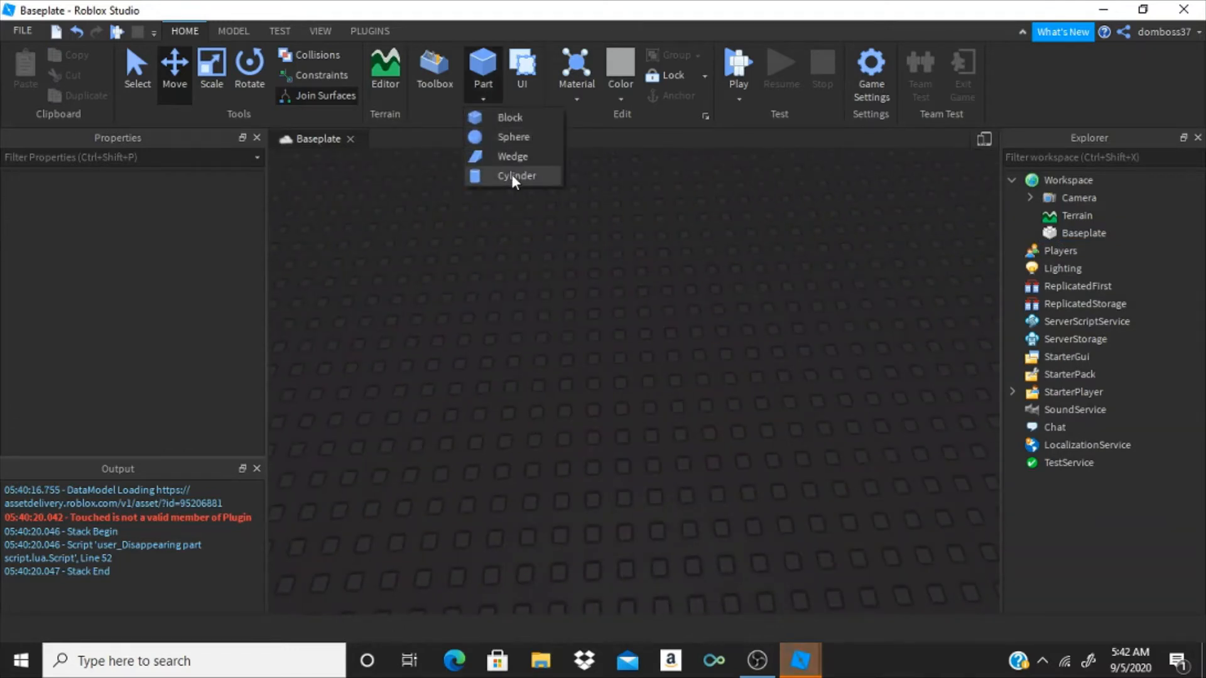
pyautogui.click(515, 175)
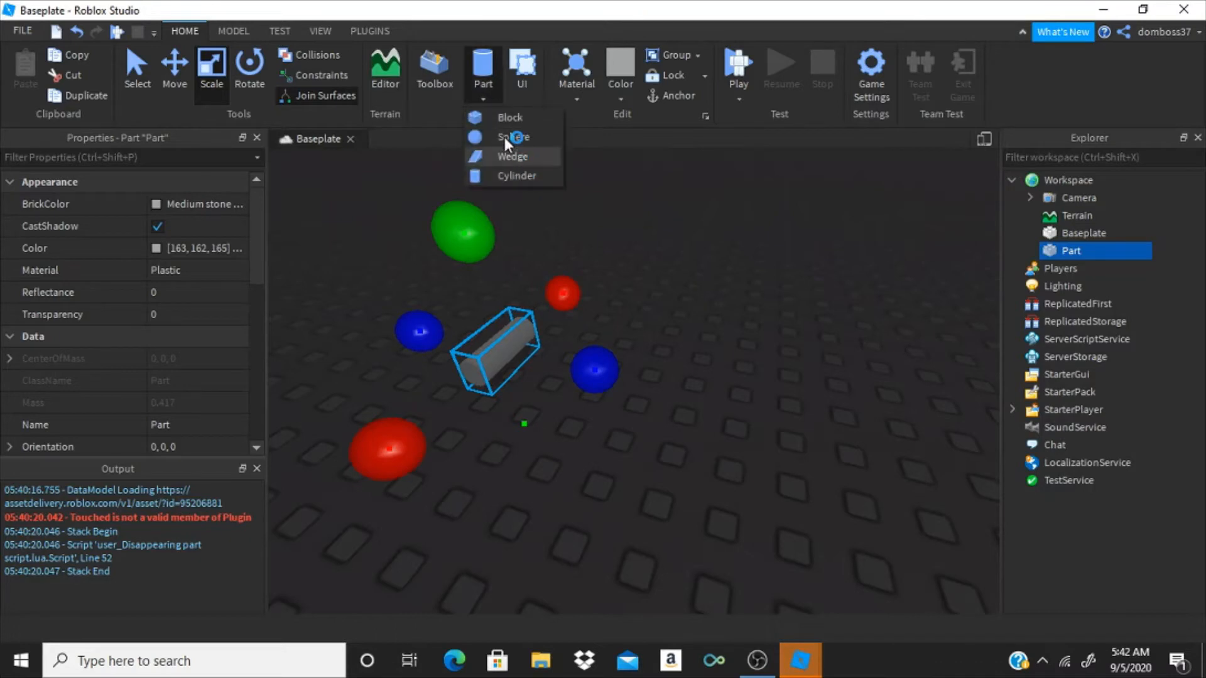
pyautogui.click(510, 136)
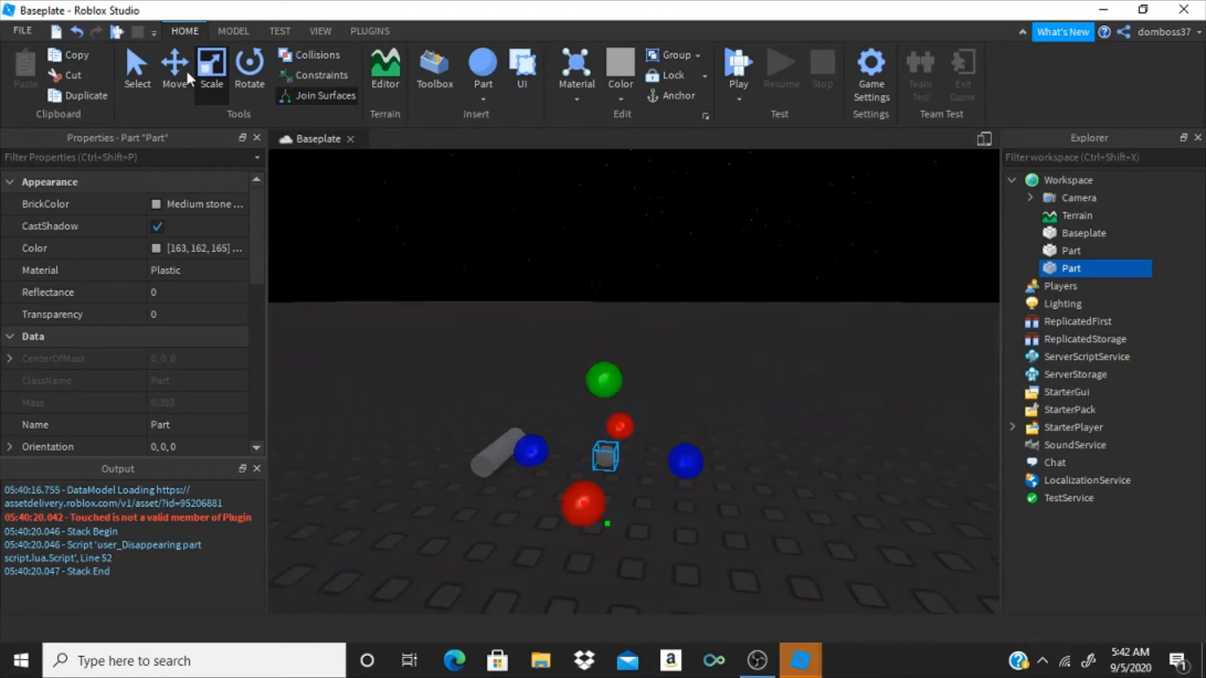
pyautogui.click(175, 66)
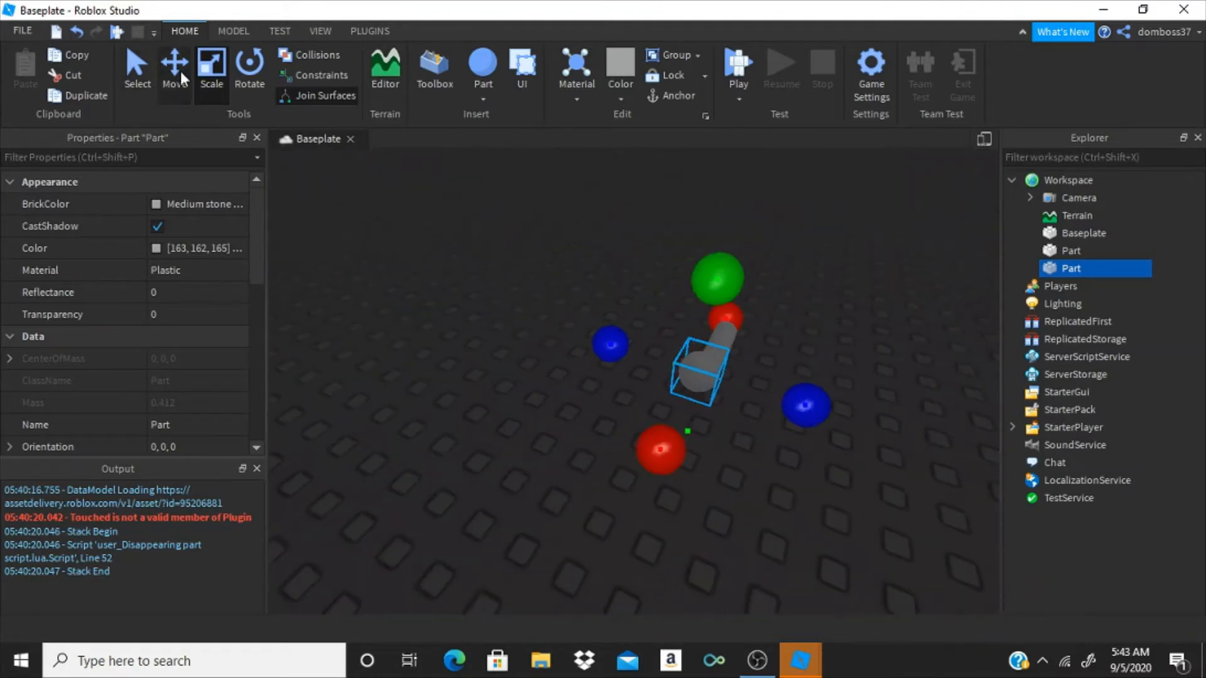
pyautogui.click(175, 66)
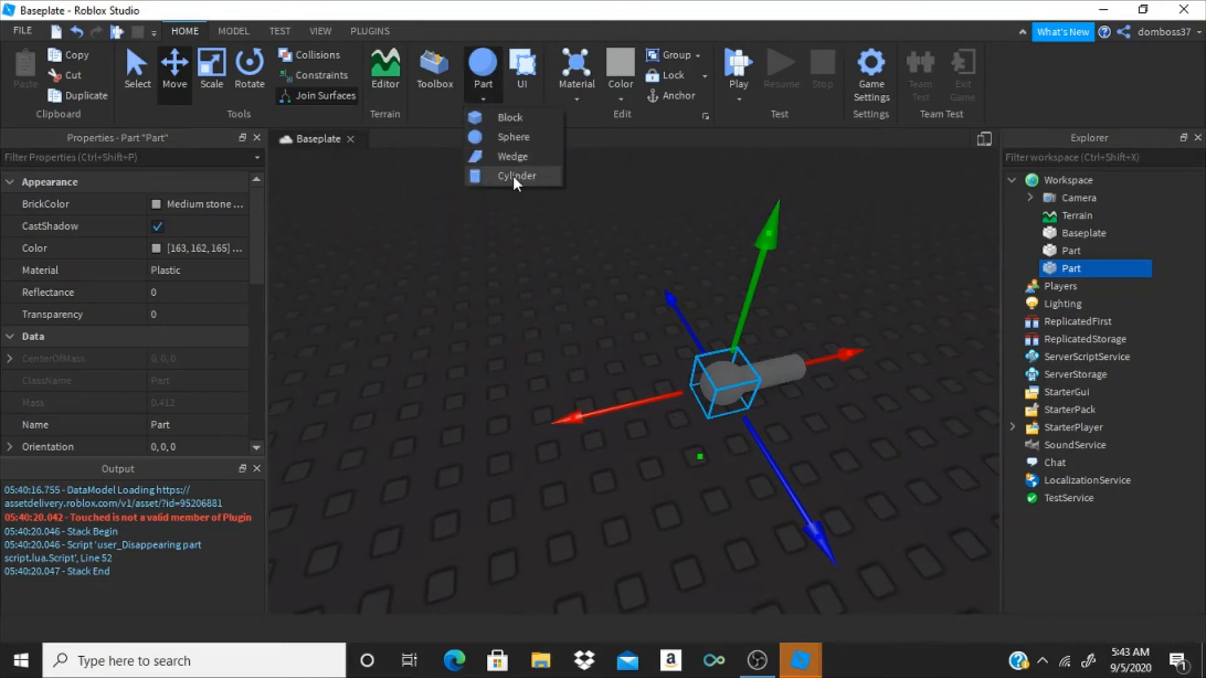
# Negate the box part and union it with the flashlight body
pyautogui.click(516, 176)
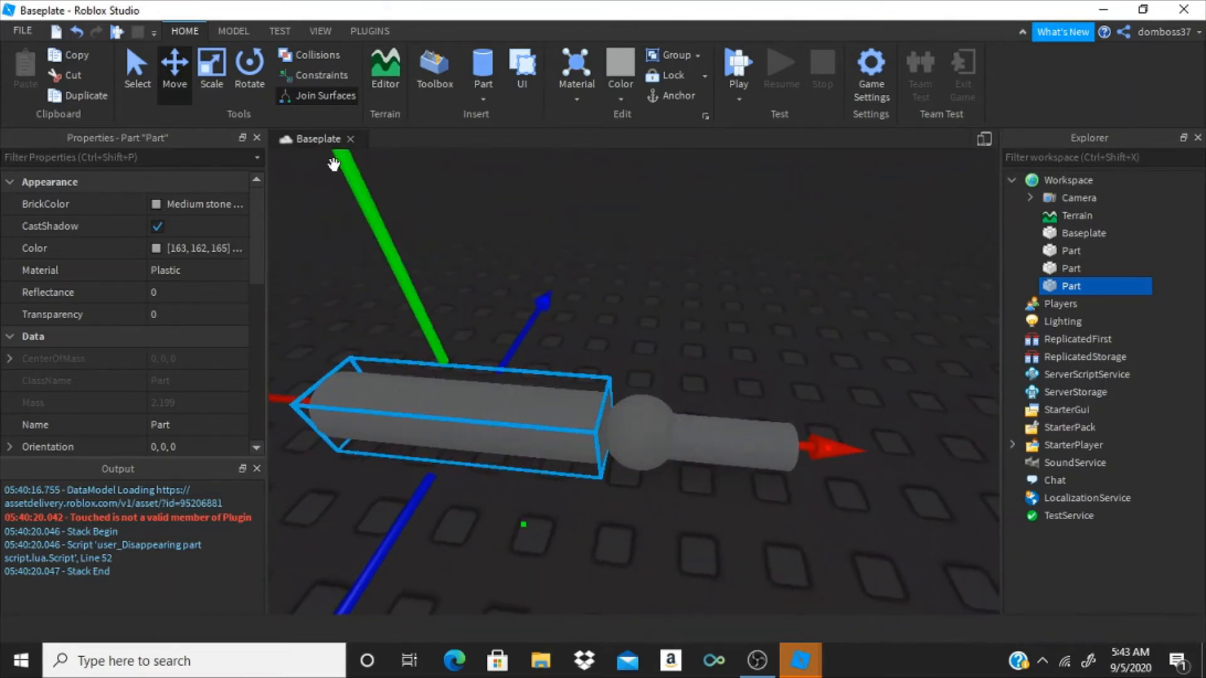
pyautogui.click(212, 68)
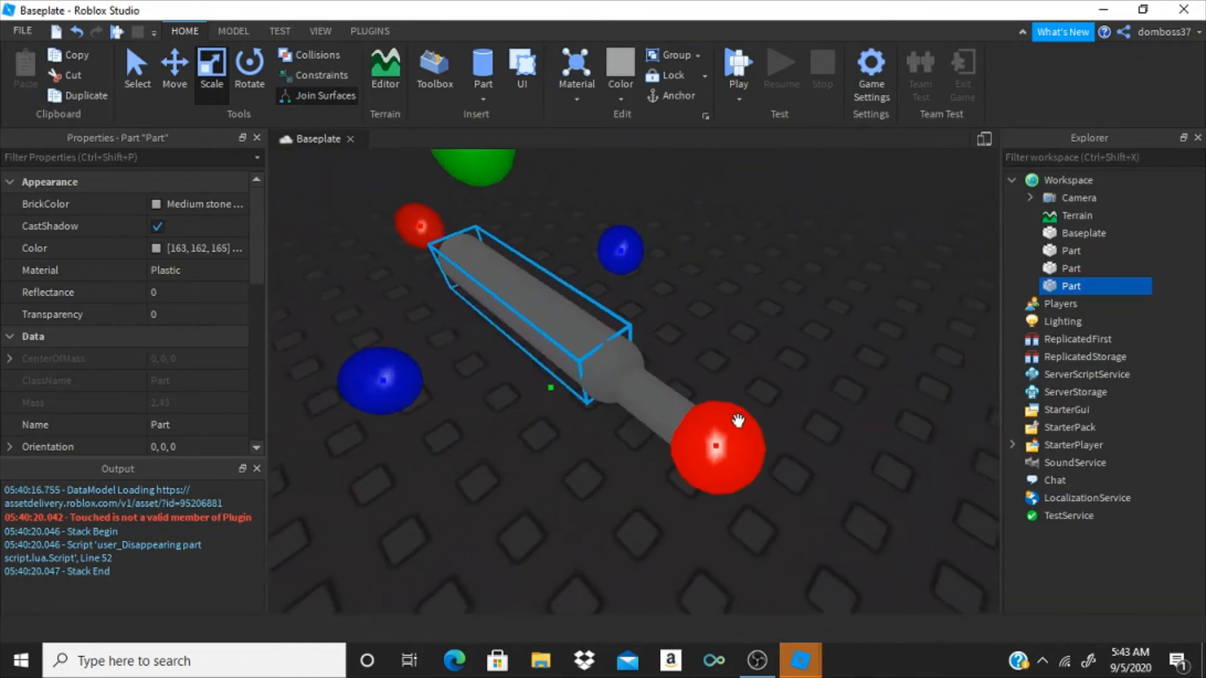
pyautogui.click(232, 31)
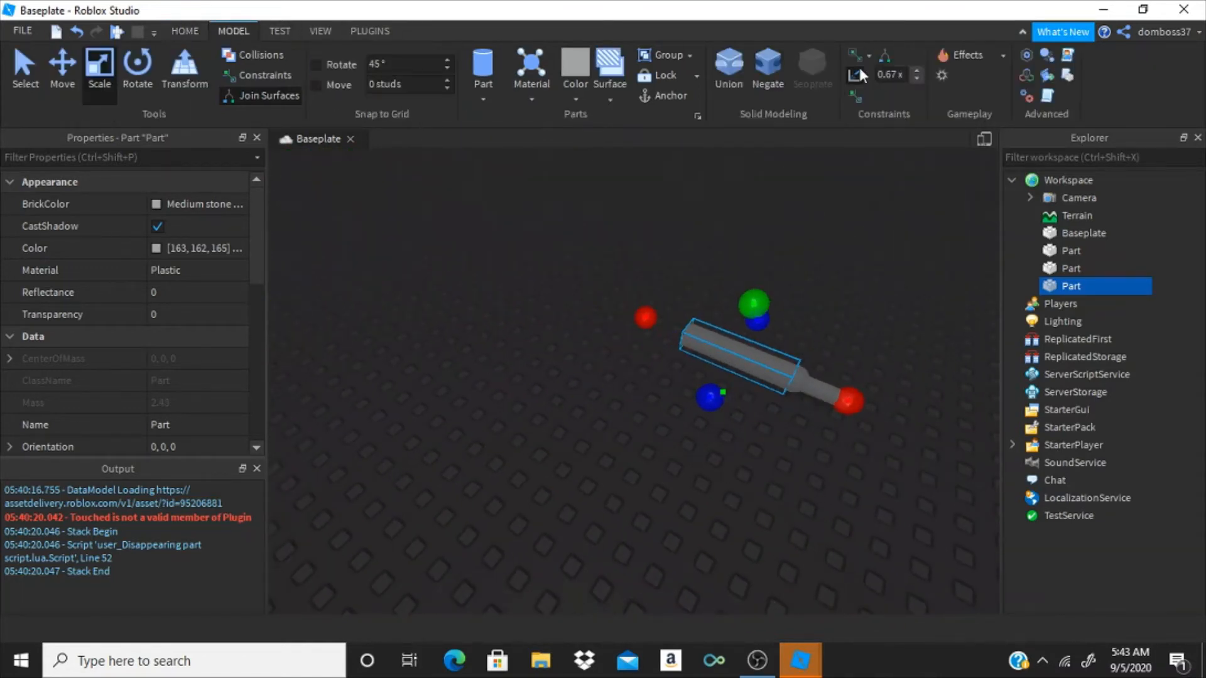
pyautogui.click(767, 61)
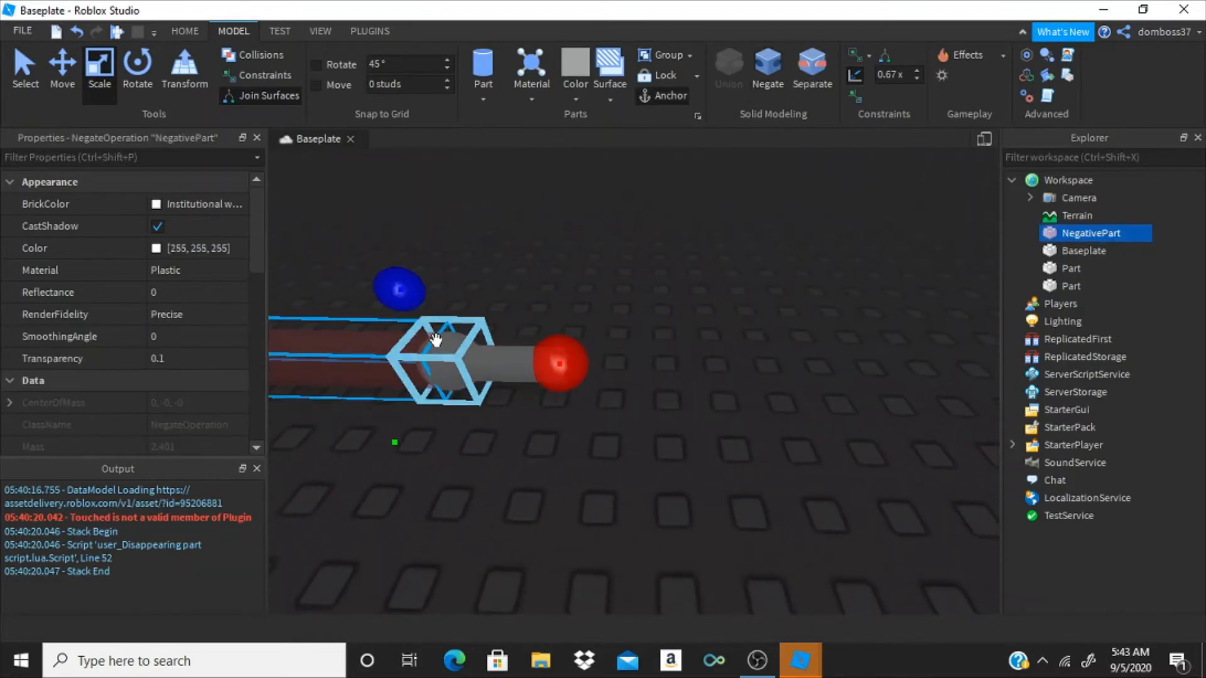
pyautogui.moveTo(444, 360)
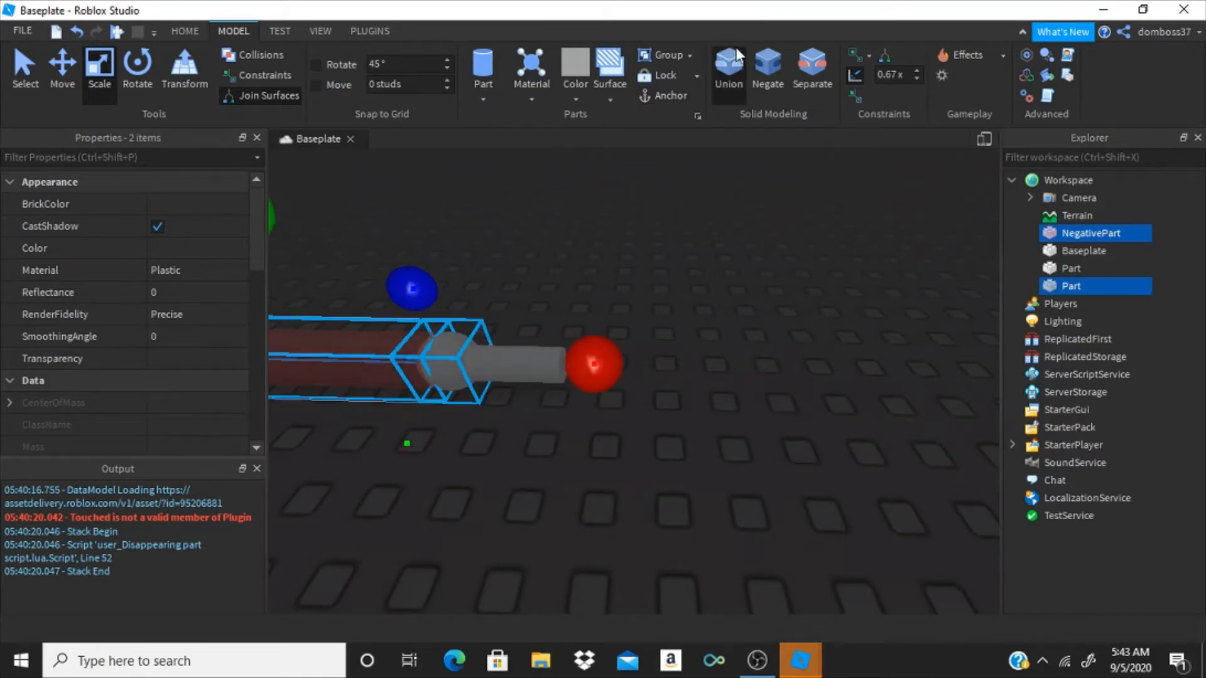
pyautogui.click(729, 63)
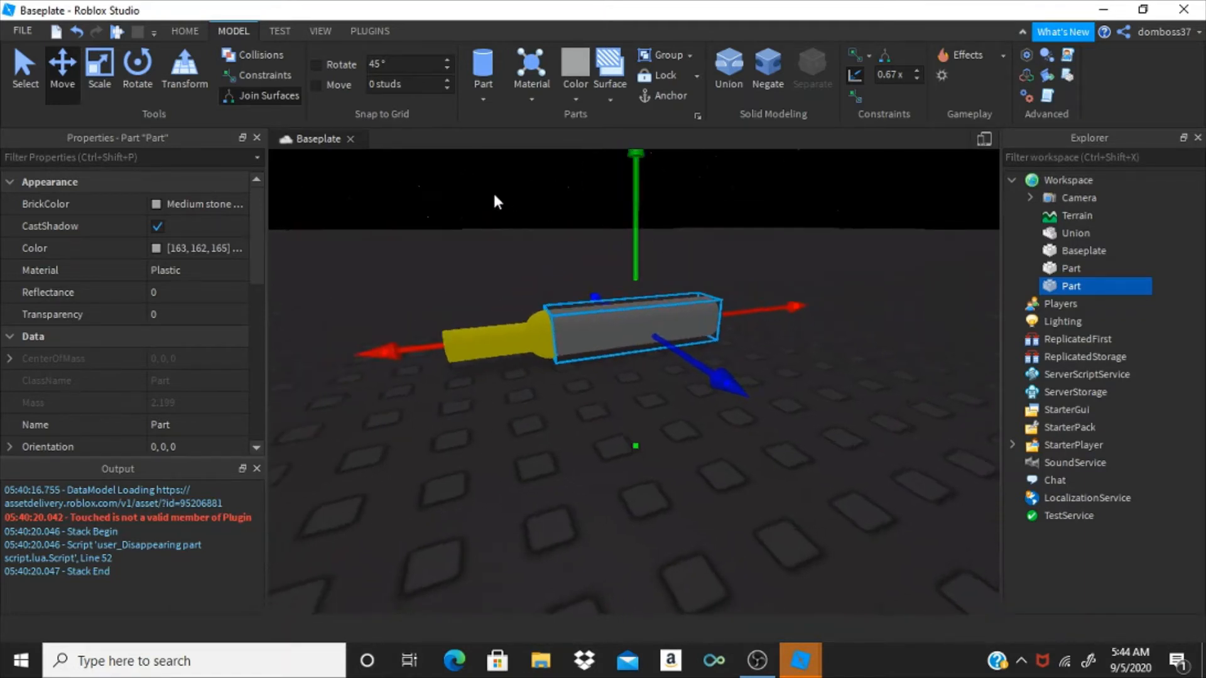
# Make the block at the wide end New Yeller with 0.45 transparency
pyautogui.click(98, 69)
pyautogui.write('.45')
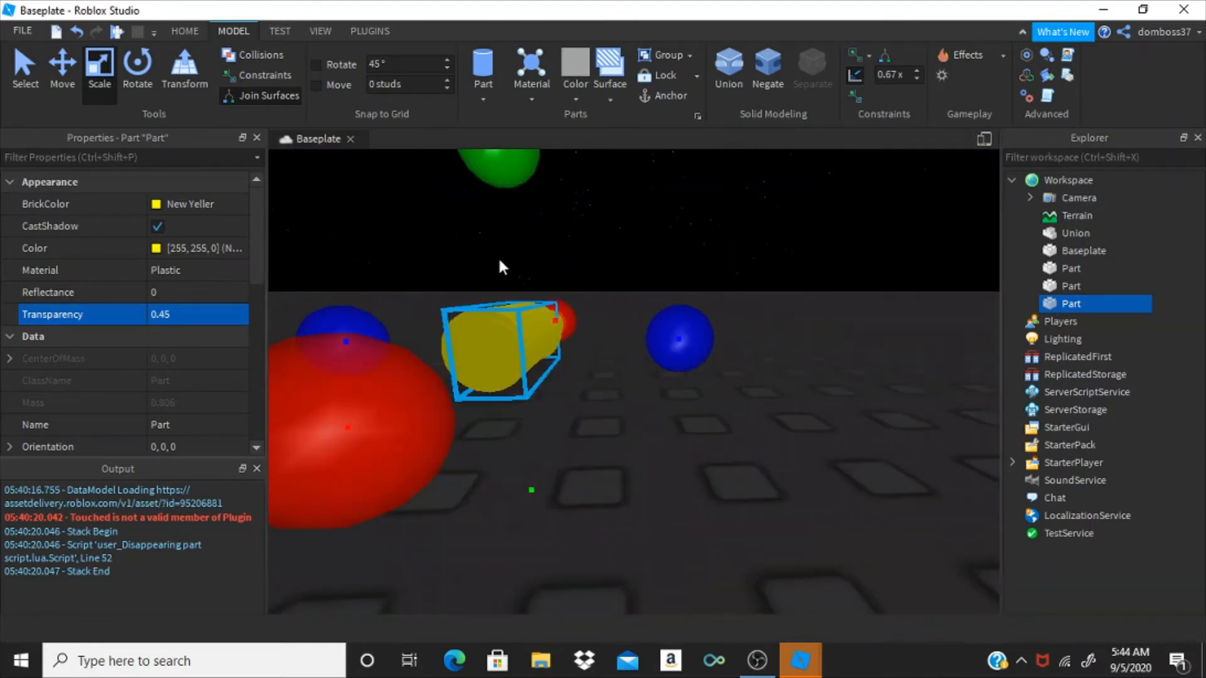
pyautogui.click(62, 68)
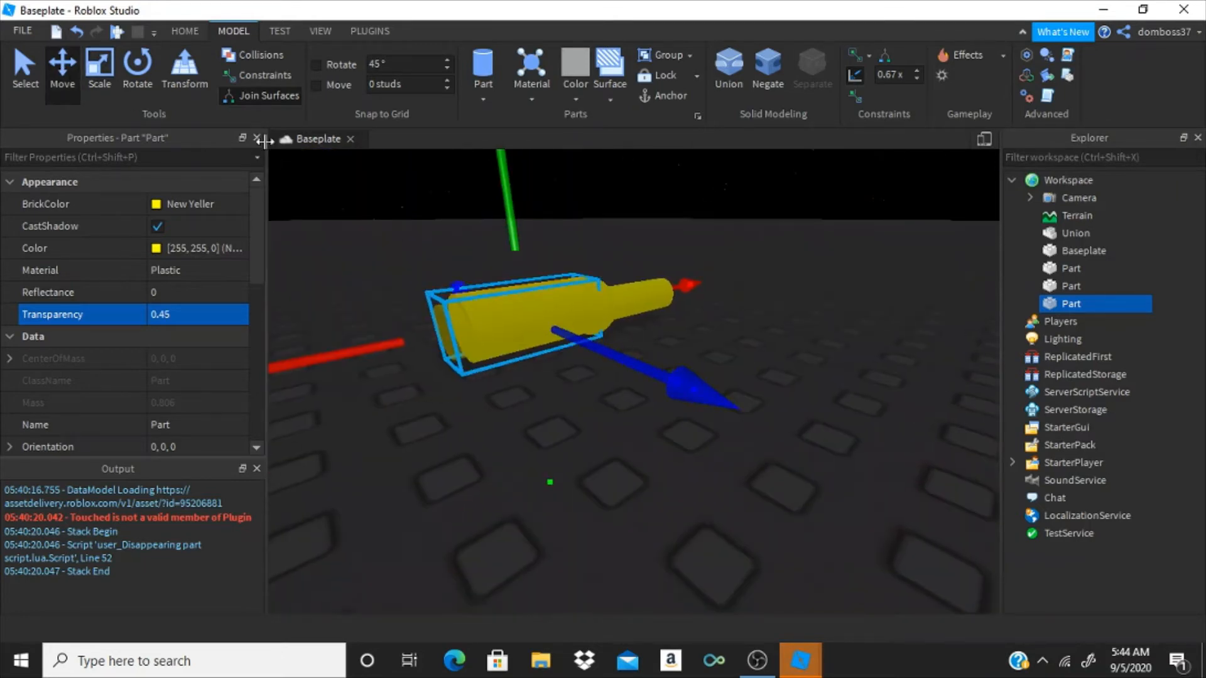
# Duplicate the translucent yellow block at the flashlight's wide end
pyautogui.click(99, 66)
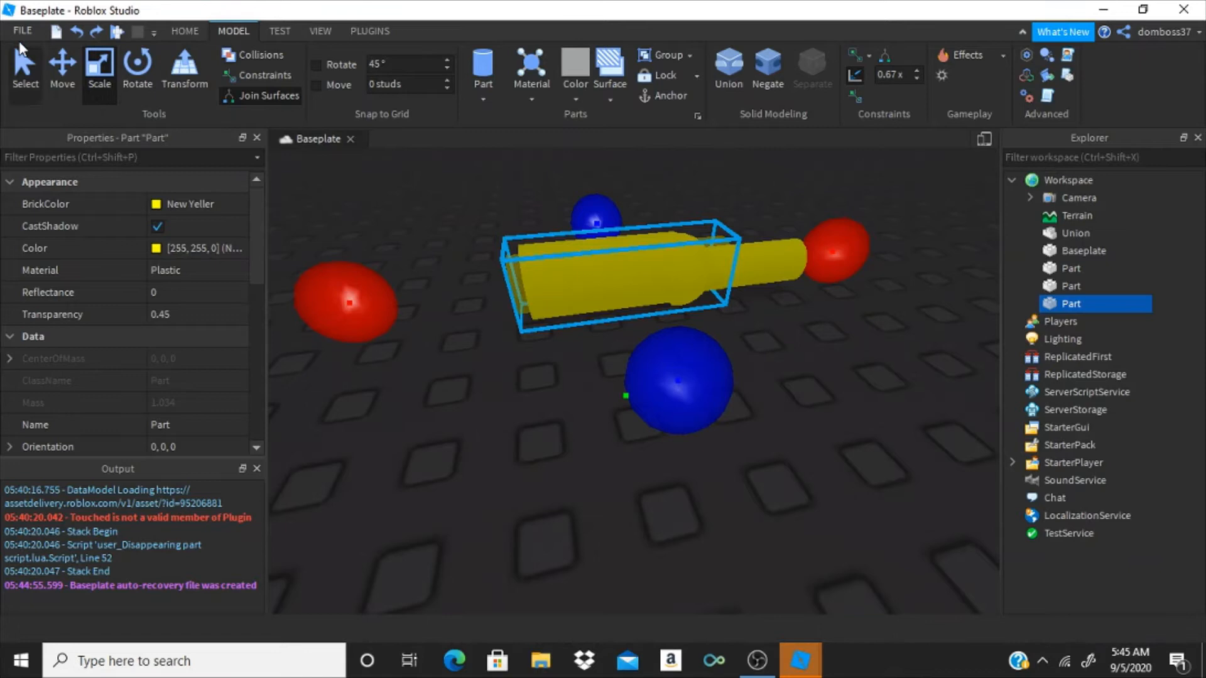
pyautogui.click(185, 30)
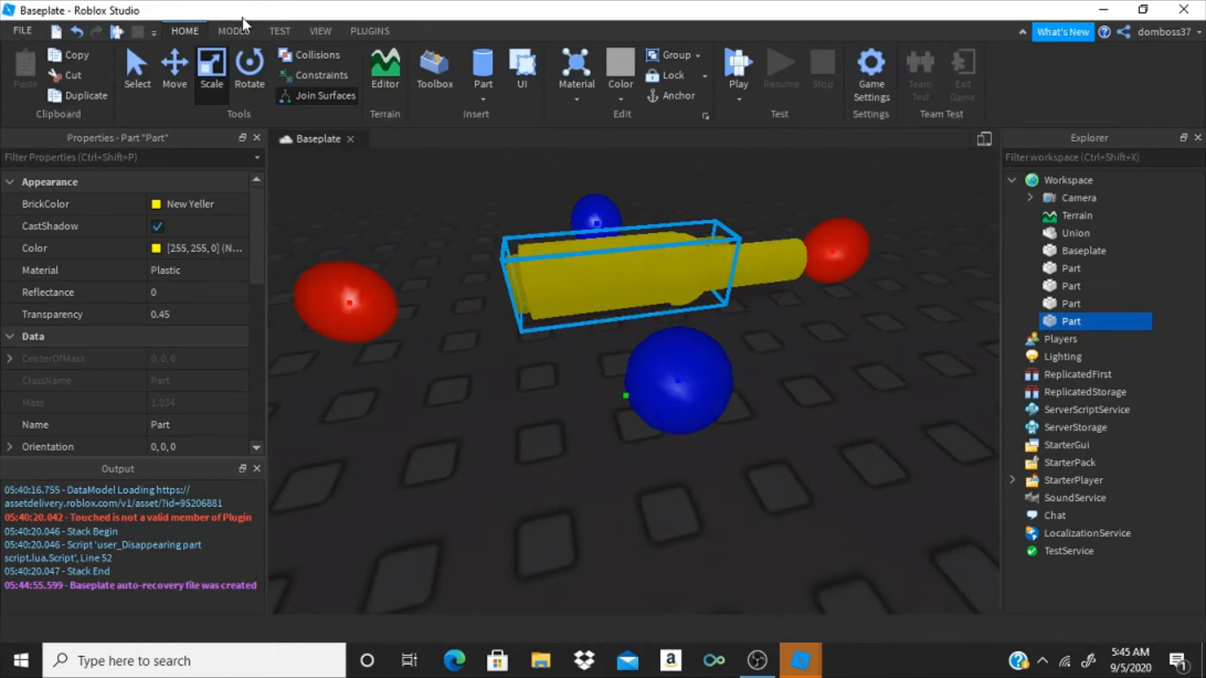
pyautogui.click(232, 30)
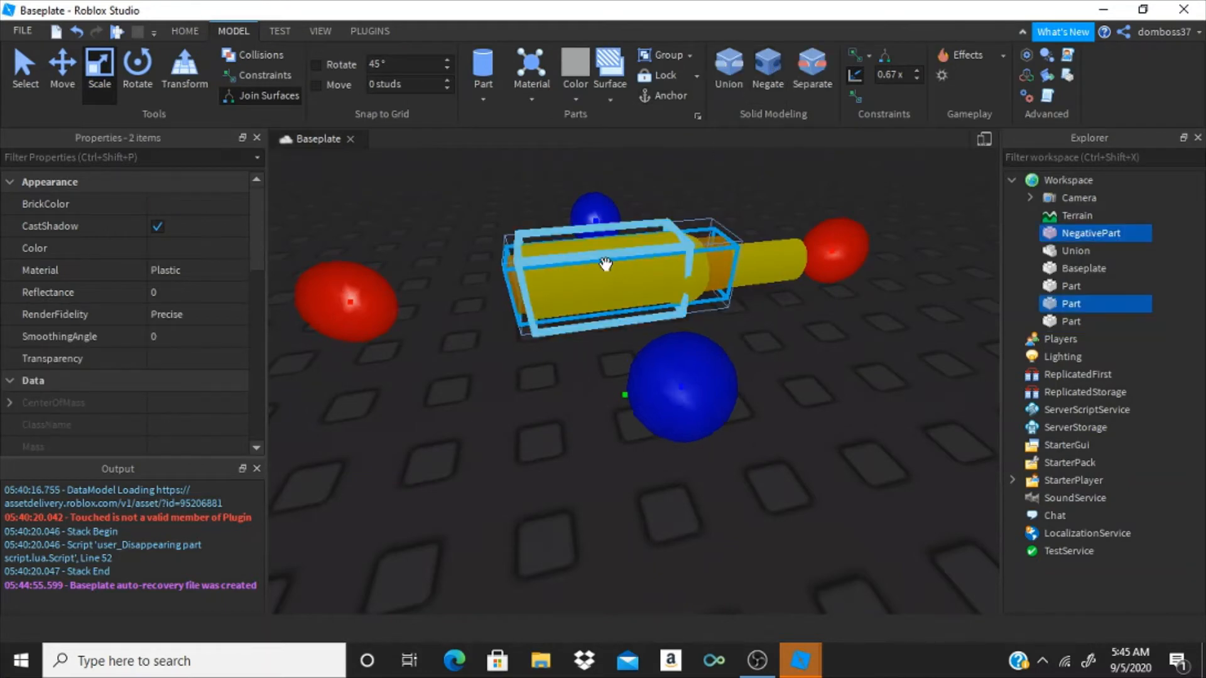
# Union the negative inner block with the outer block into a second union
pyautogui.click(728, 66)
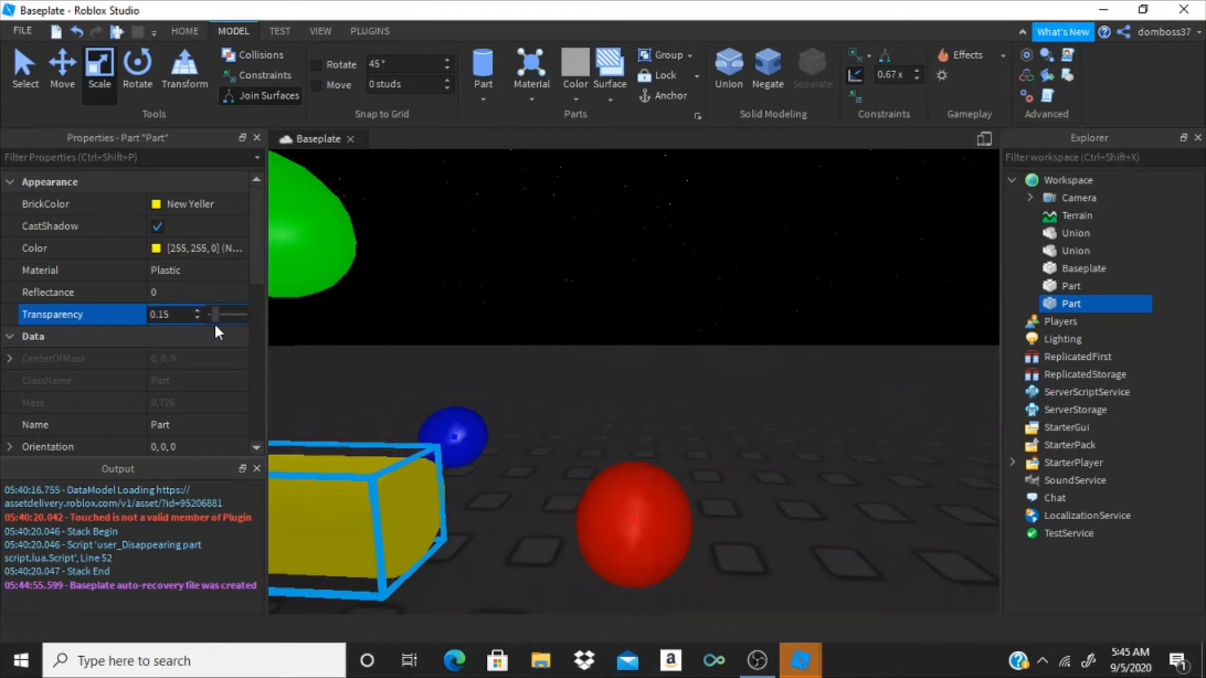
# Set the remaining translucent block's BrickColor to a golden orange swatch
pyautogui.click(188, 204)
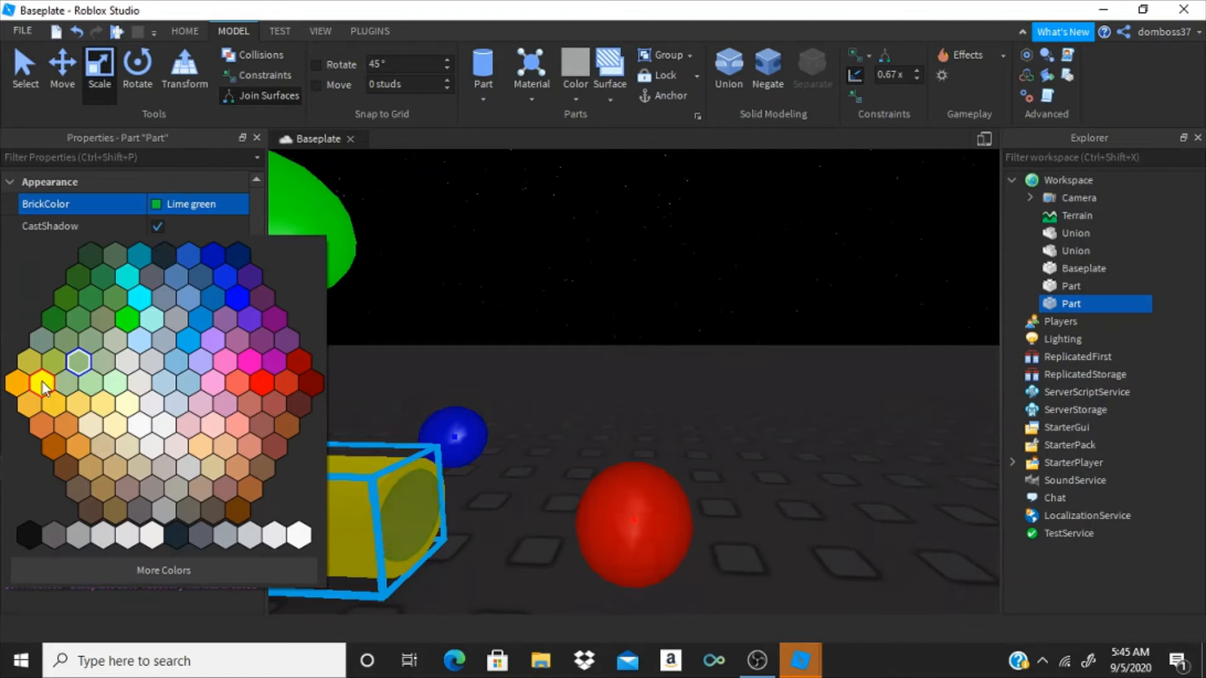
pyautogui.click(41, 383)
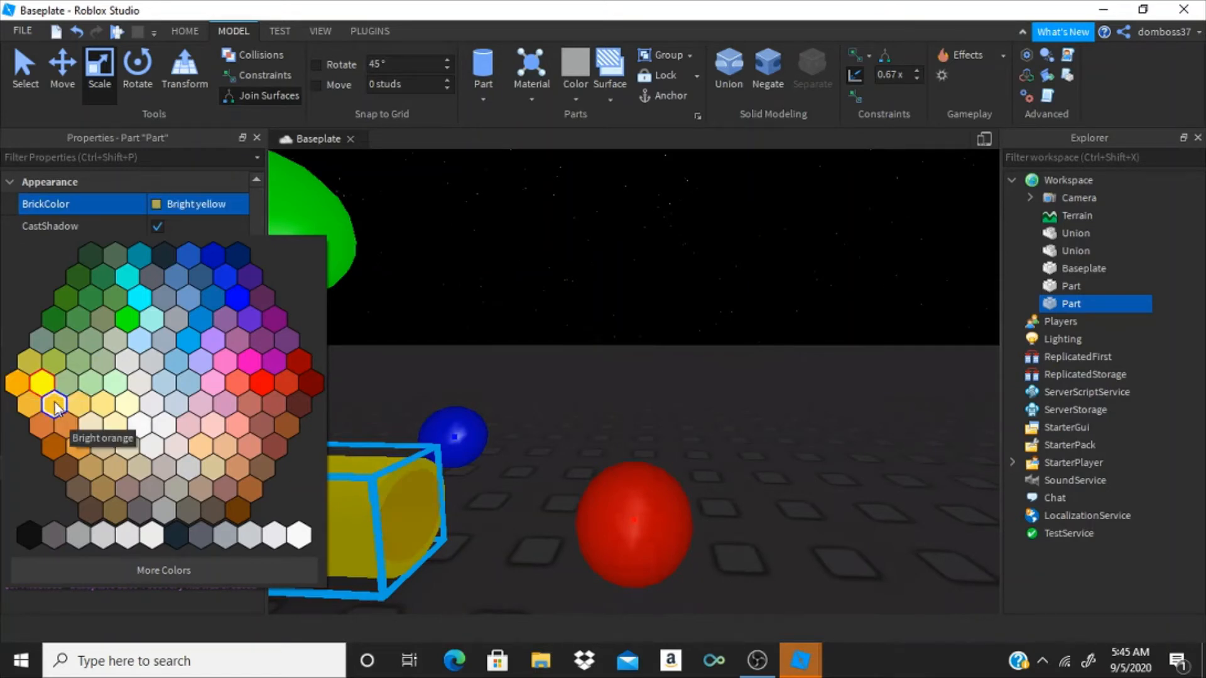
pyautogui.click(26, 411)
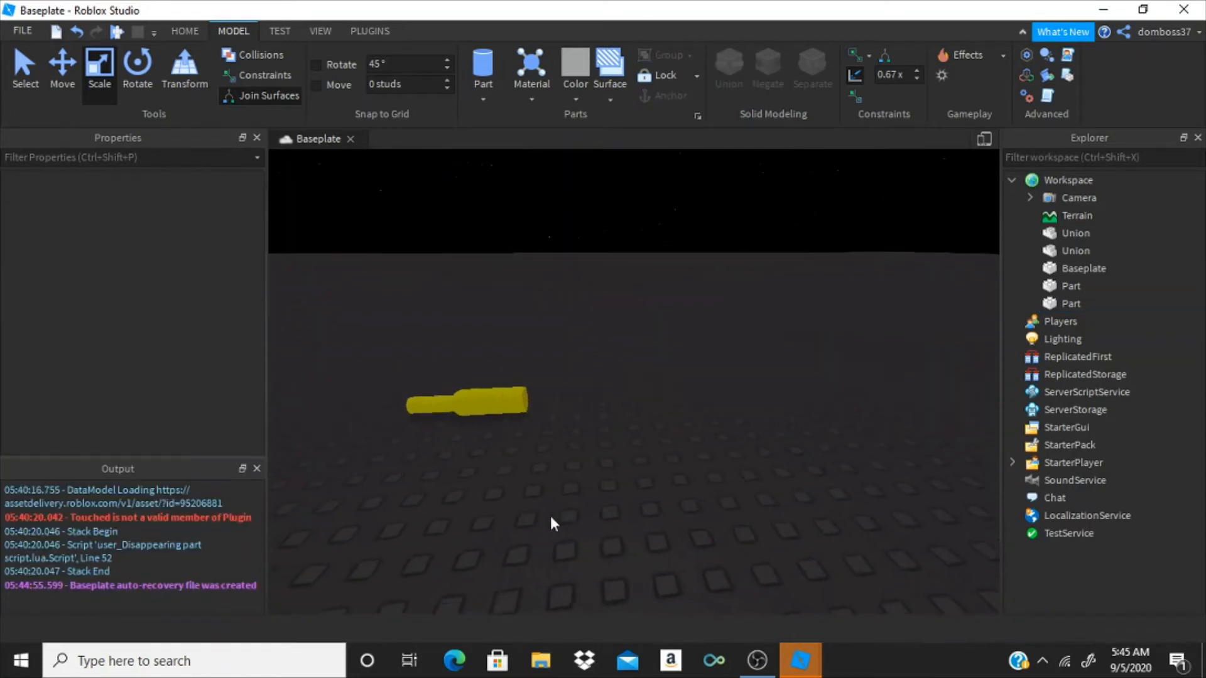
pyautogui.click(467, 412)
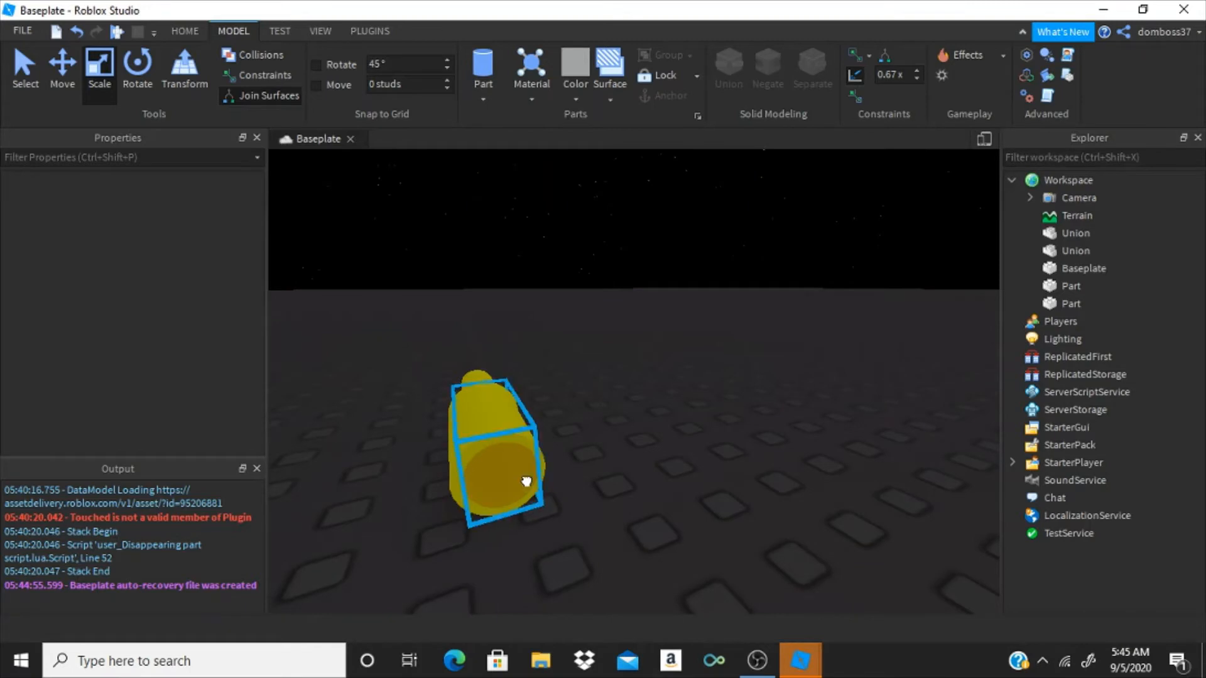
# Rename the golden block to 'LightPart'
pyautogui.rightClick(524, 478)
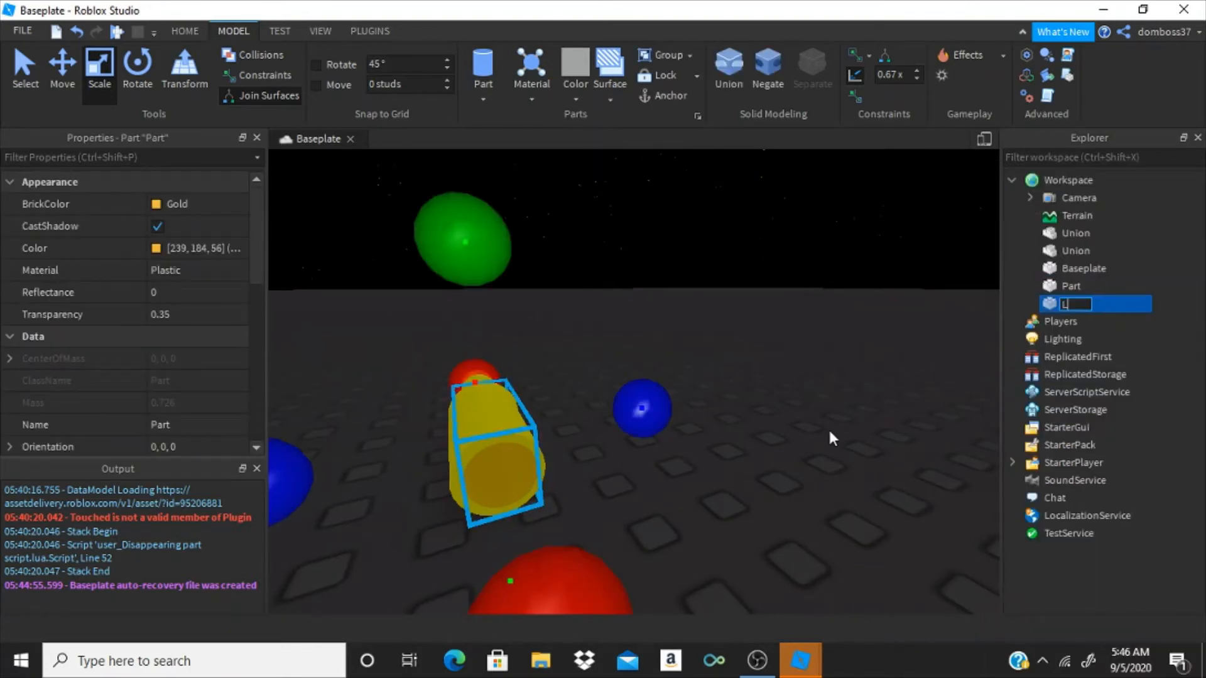
pyautogui.write('LightPart')
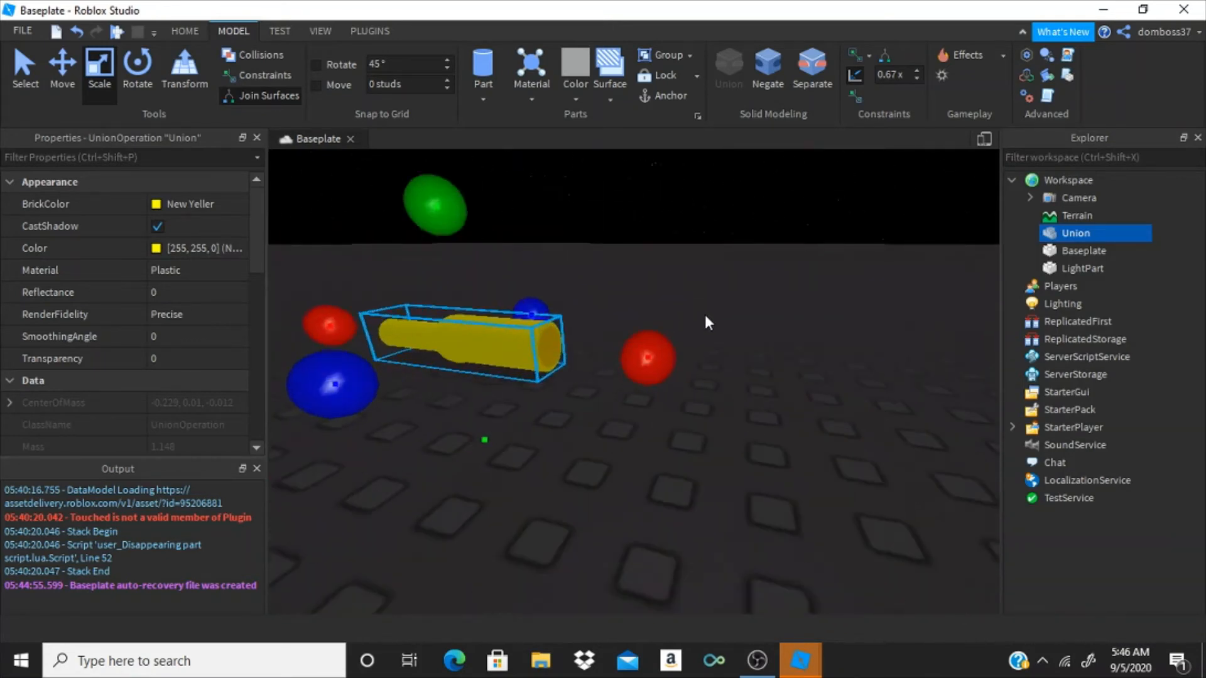
# Rename the flashlight union to Handle via the Explorer context menu
pyautogui.click(1082, 268)
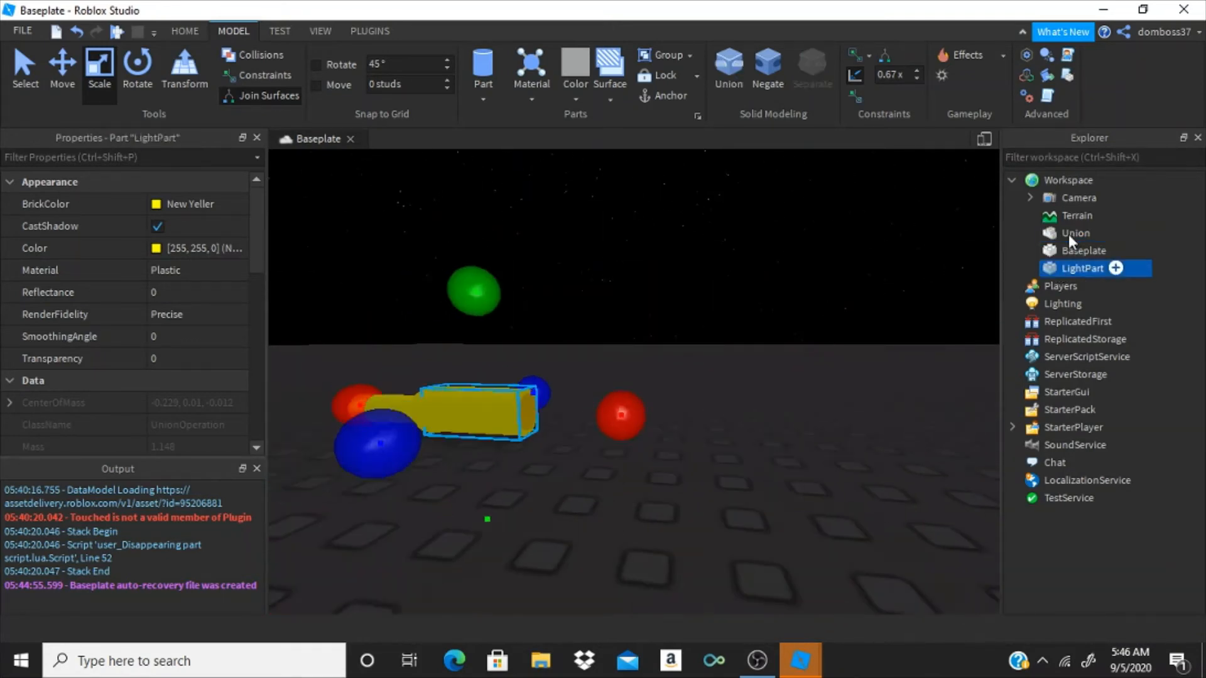
pyautogui.rightClick(1074, 232)
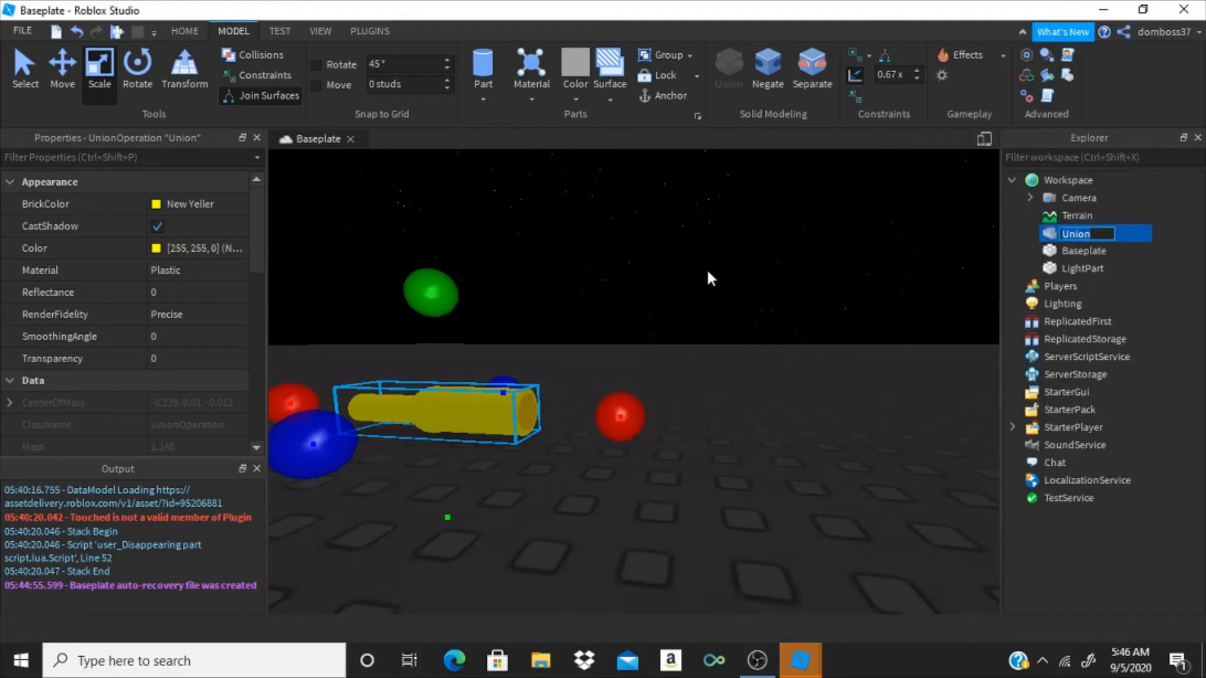
pyautogui.write('Handle')
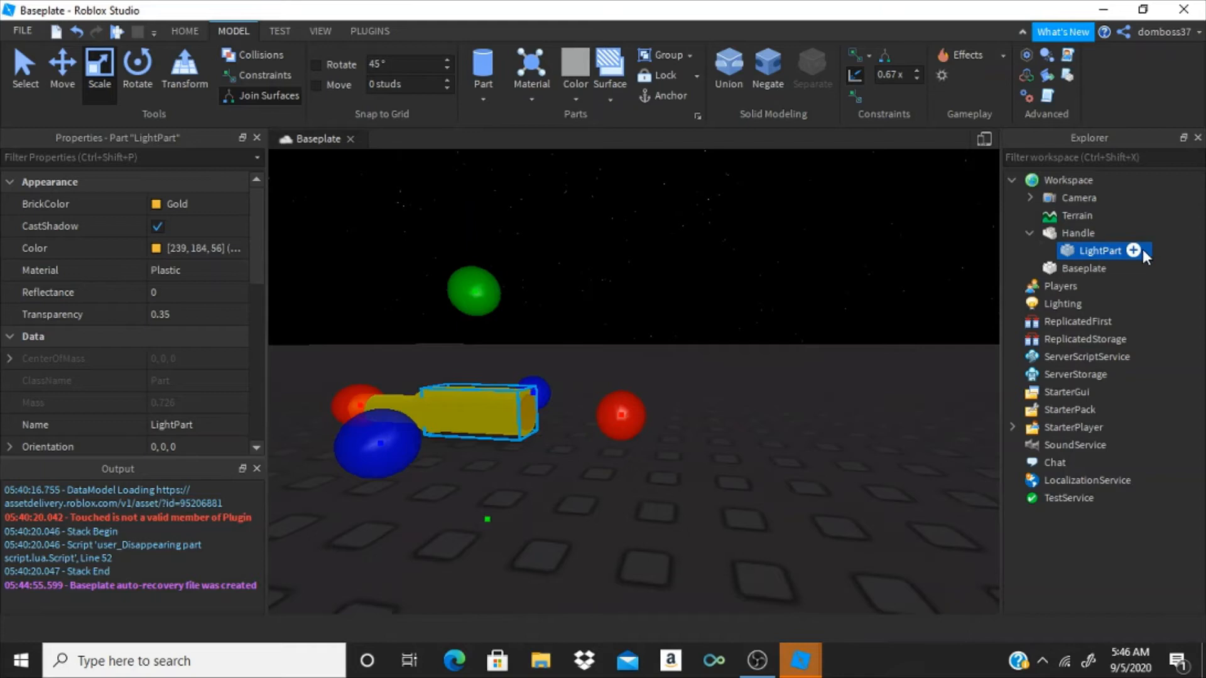
pyautogui.moveTo(1113, 282)
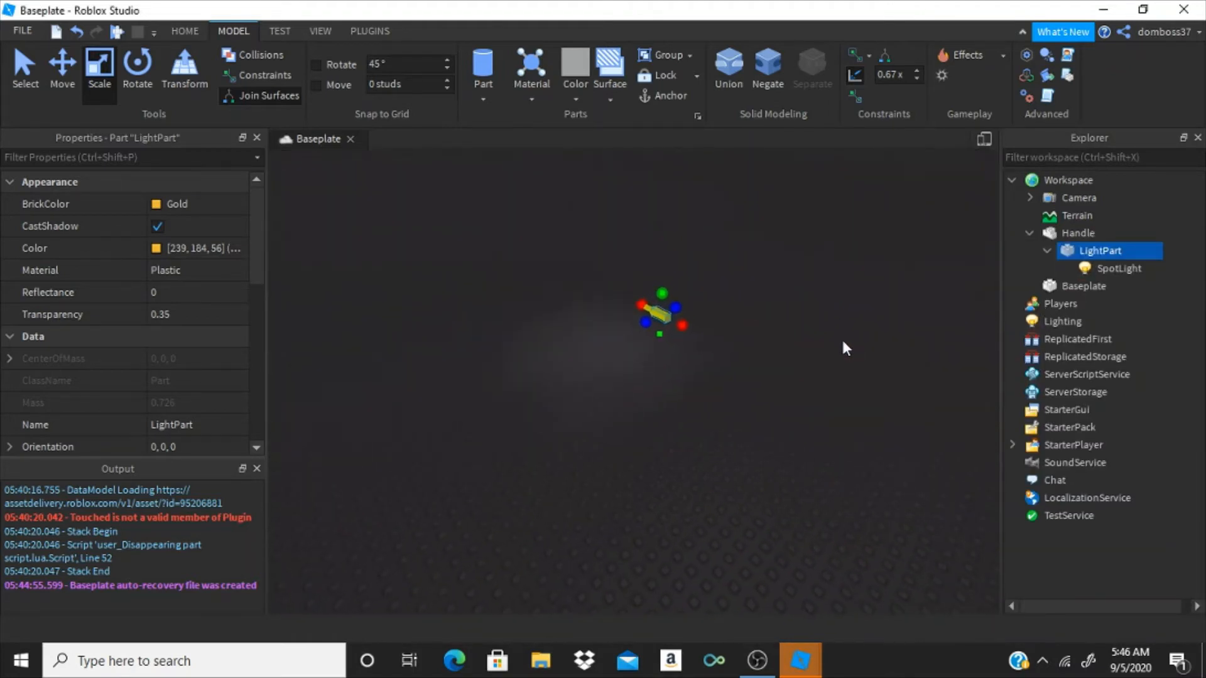
# Give the SpotLight a yellow colour and brightness of about 24.06
pyautogui.click(1108, 268)
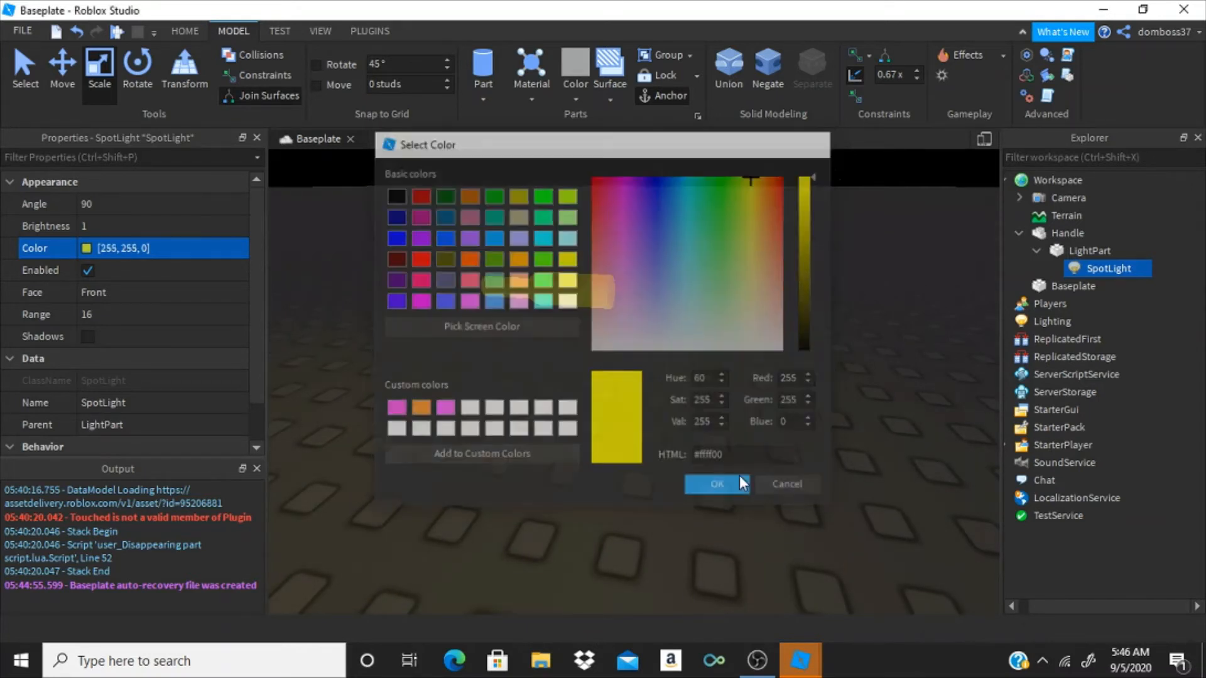
pyautogui.click(716, 484)
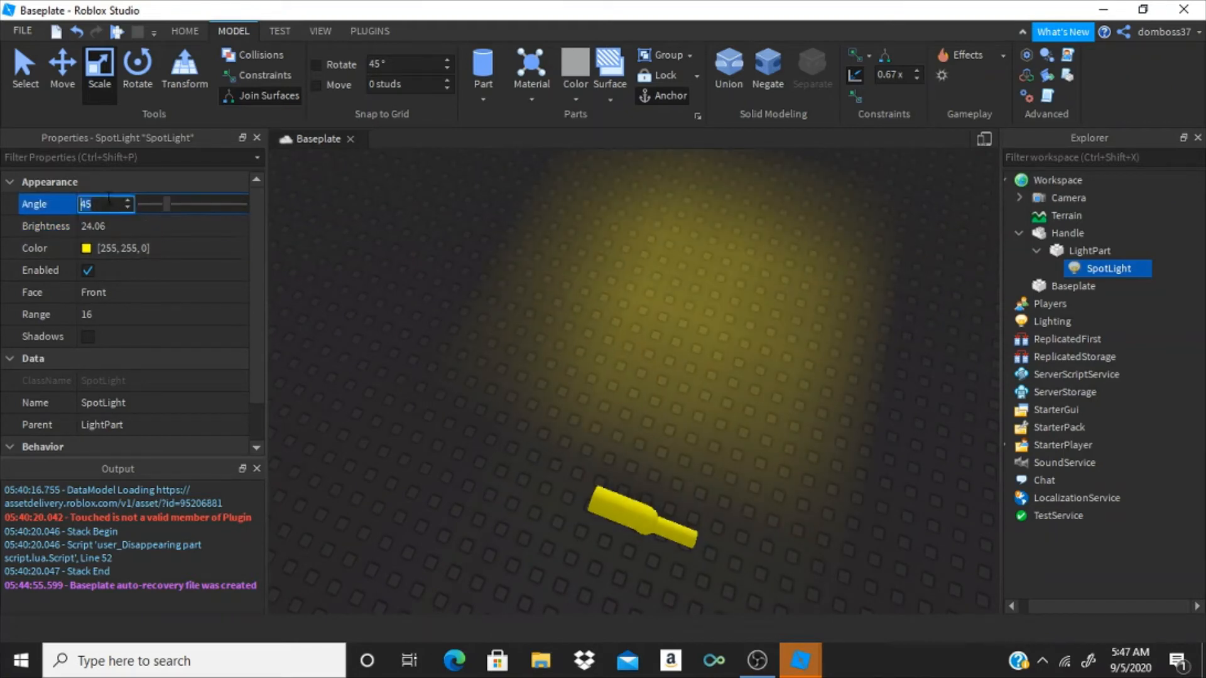
# Adjust the SpotLight's Range with the slider, settling around 18
pyautogui.write('0')
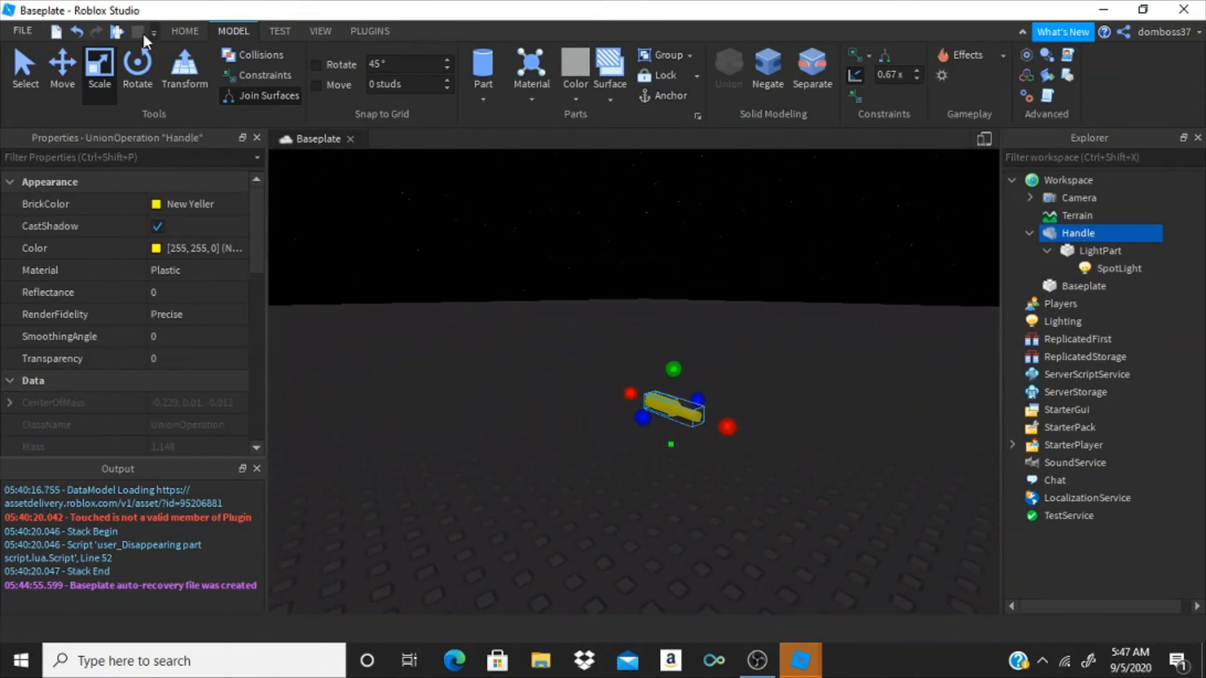
pyautogui.click(62, 68)
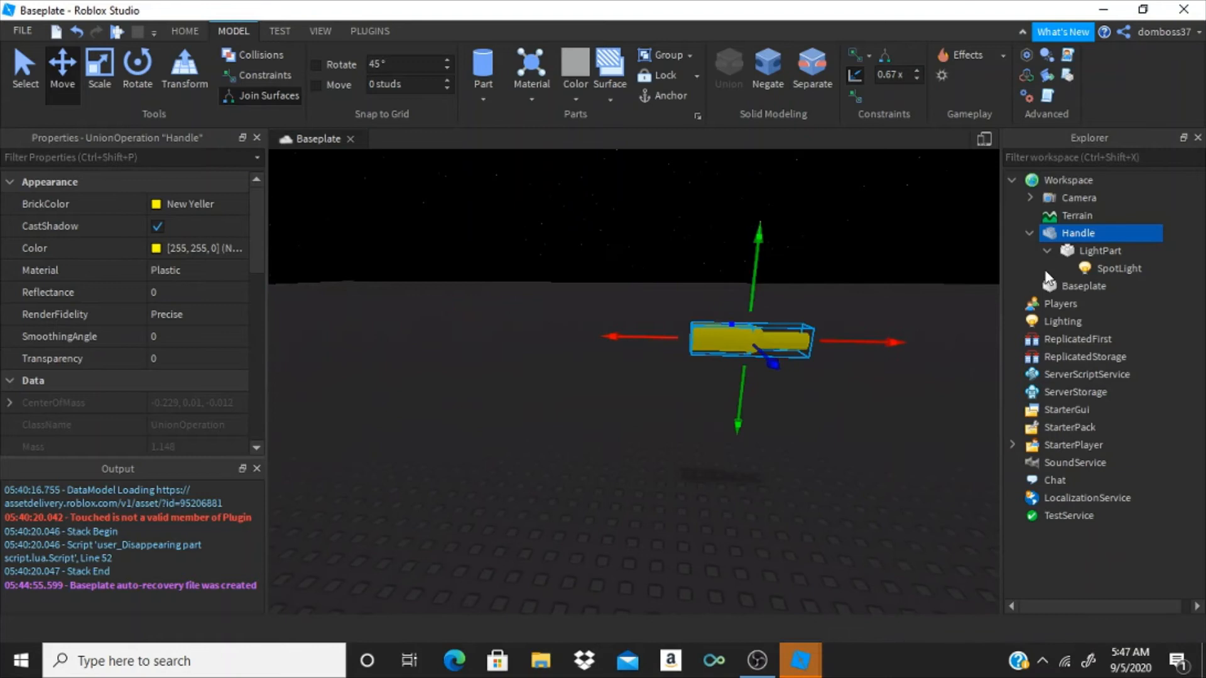
pyautogui.click(1118, 268)
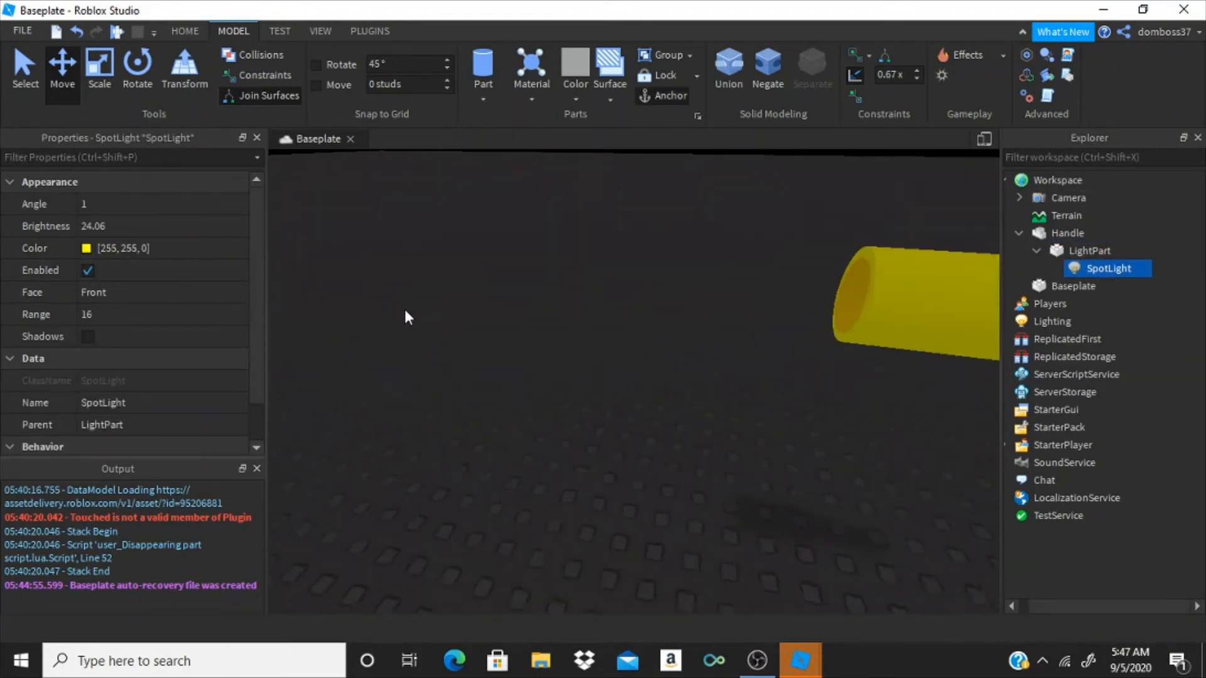
pyautogui.click(104, 314)
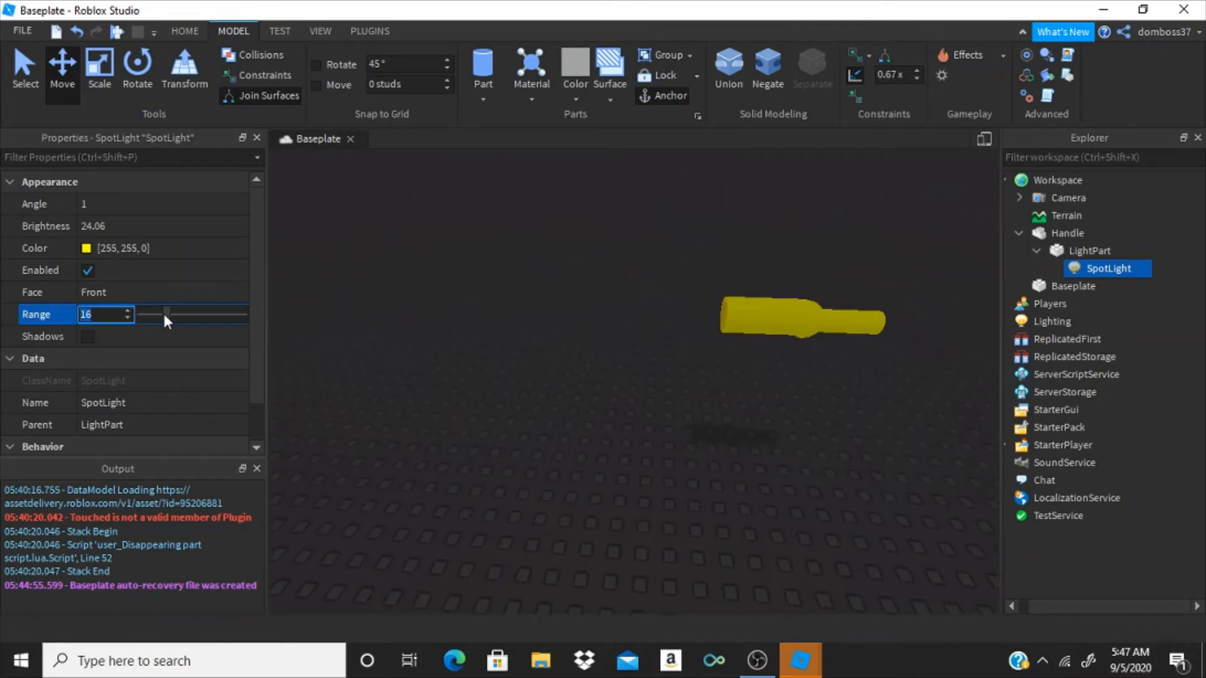
pyautogui.moveTo(167, 314); pyautogui.dragTo(141, 314)
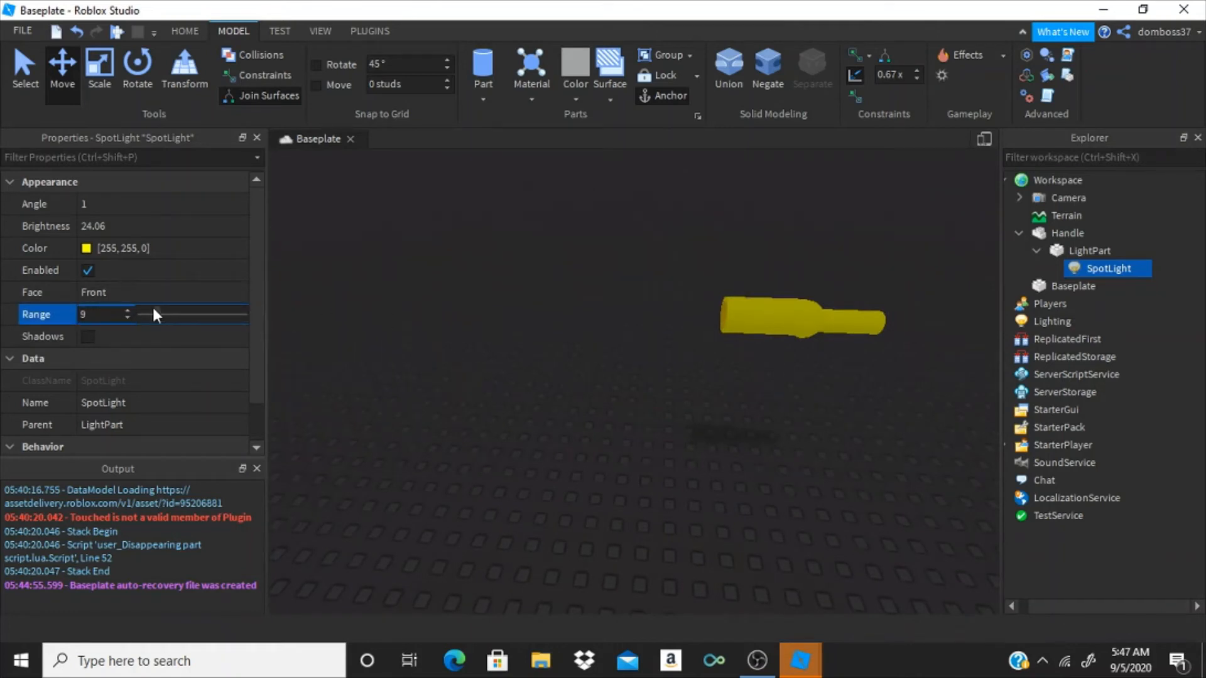
pyautogui.moveTo(143, 314); pyautogui.dragTo(171, 314)
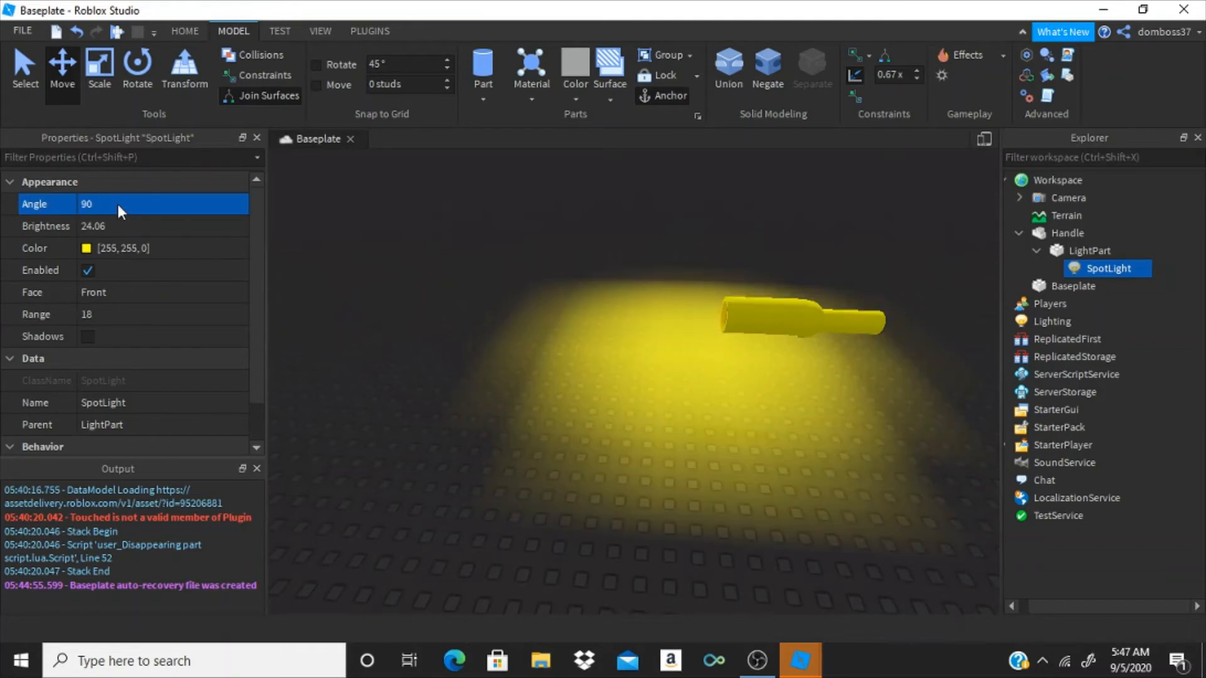
# Narrow the SpotLight's beam Angle to about 45 degrees
pyautogui.click(119, 205)
pyautogui.write('36')
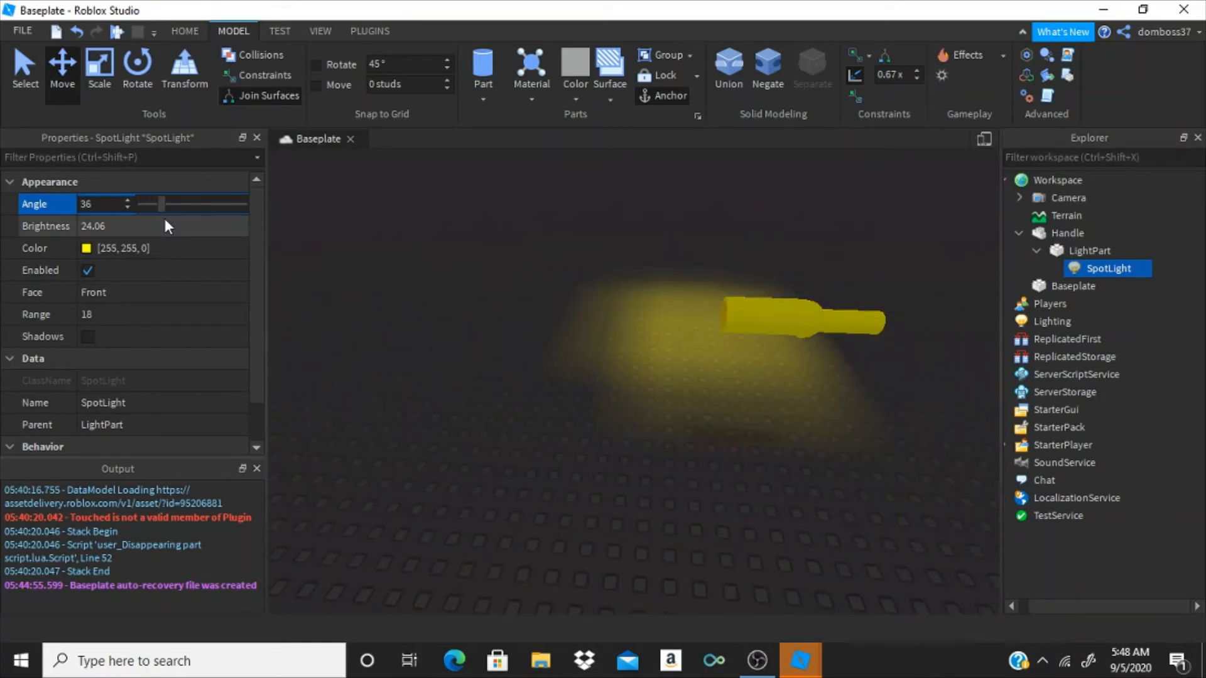
pyautogui.moveTo(161, 203); pyautogui.dragTo(195, 204)
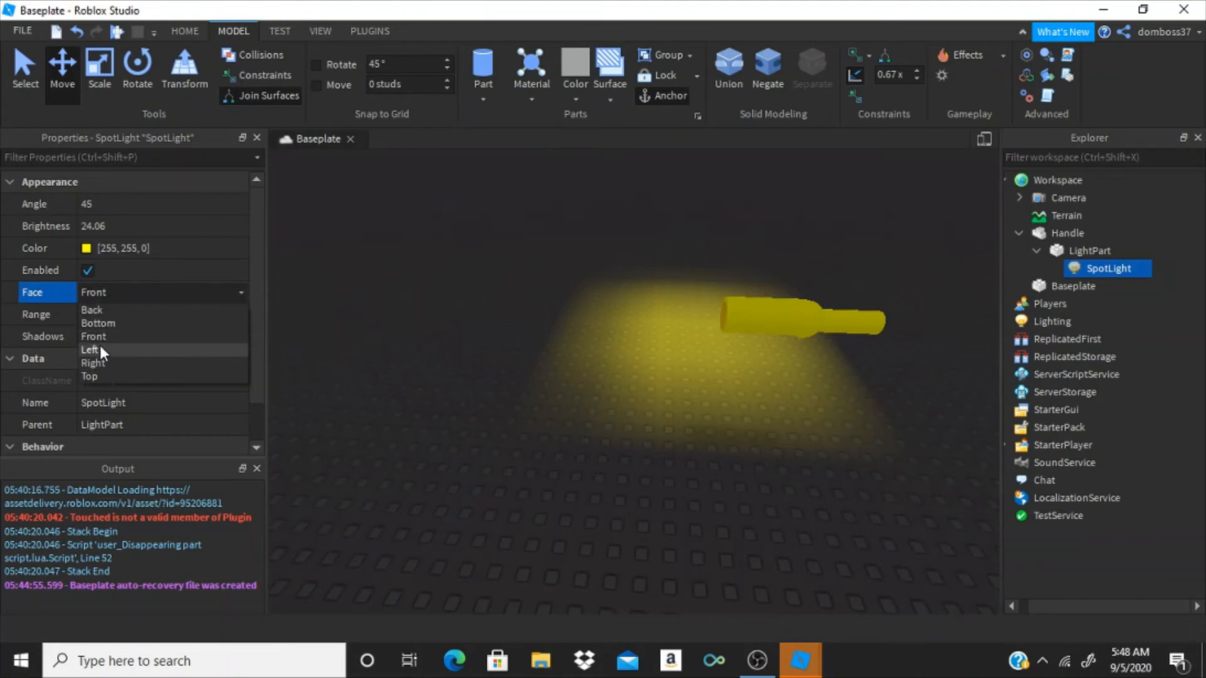
# Set the SpotLight Face to Left and check the beam on the handle
pyautogui.click(86, 349)
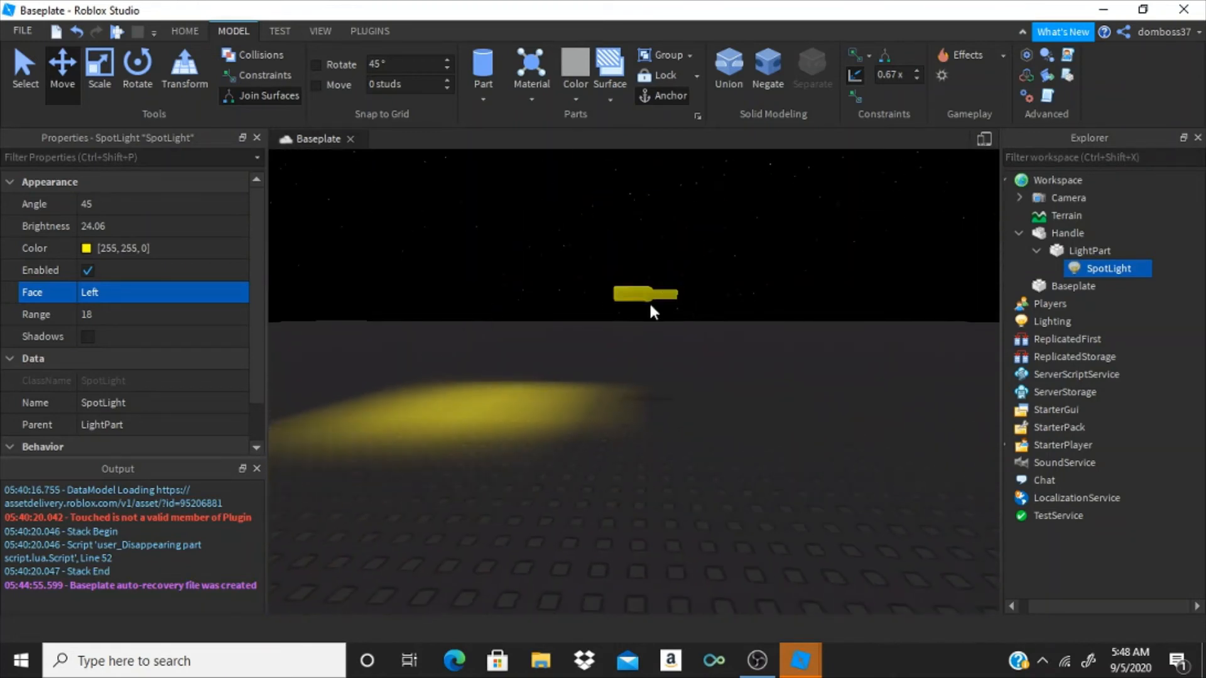
pyautogui.click(1077, 233)
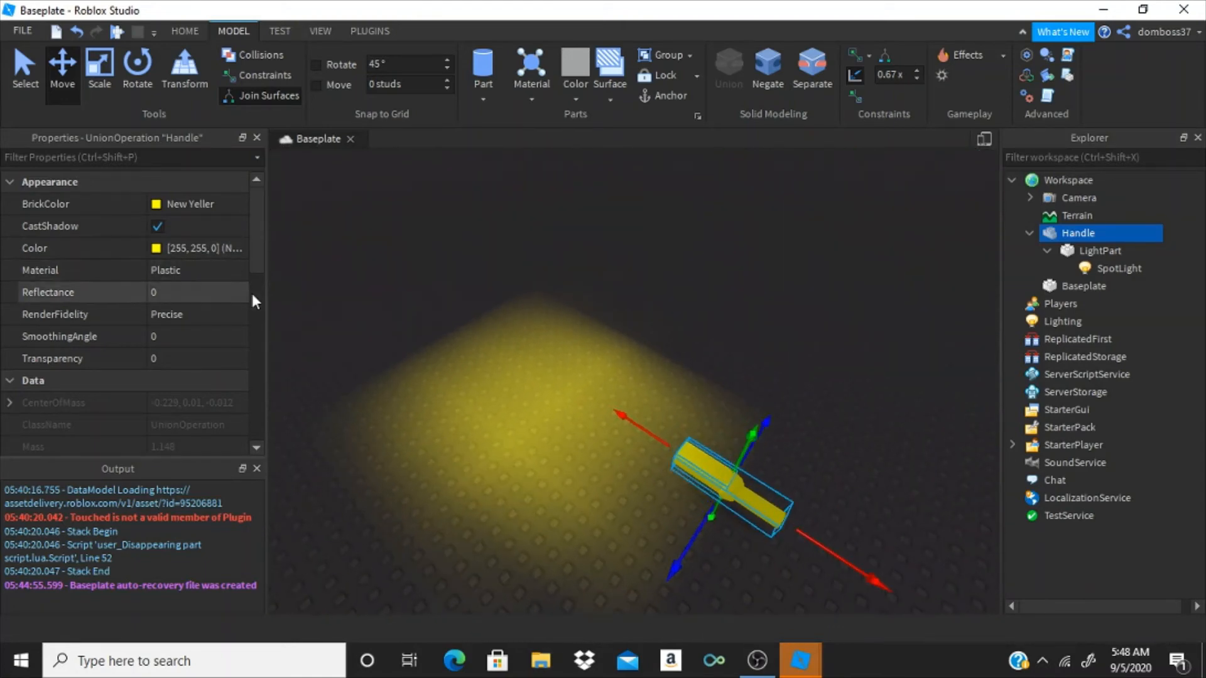
pyautogui.click(1109, 269)
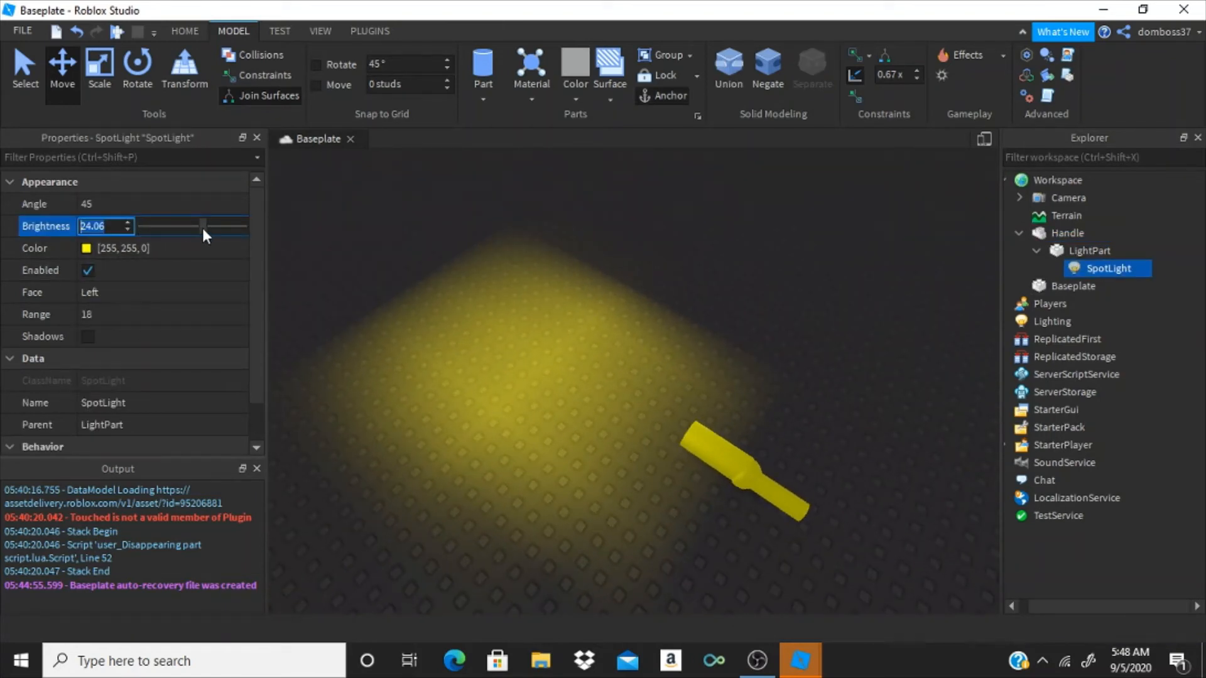
# Dim the SpotLight brightness to about 14.24 and nudge its range
pyautogui.moveTo(204, 226); pyautogui.dragTo(195, 226)
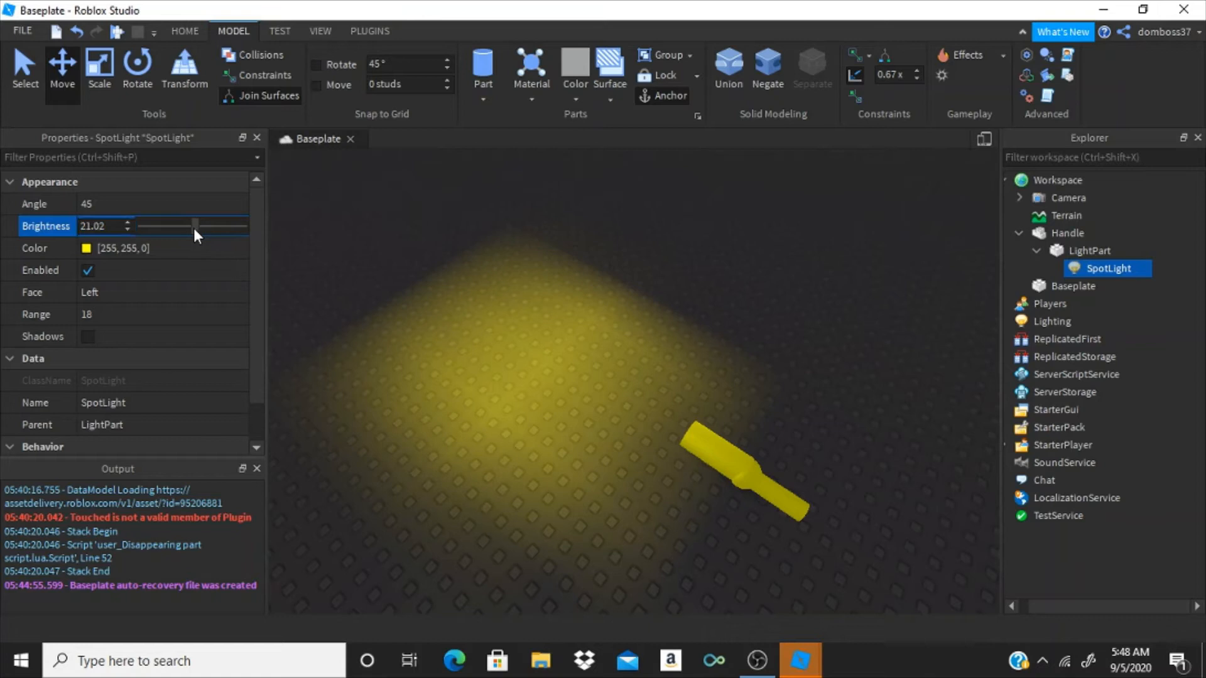
pyautogui.moveTo(194, 226); pyautogui.dragTo(178, 226)
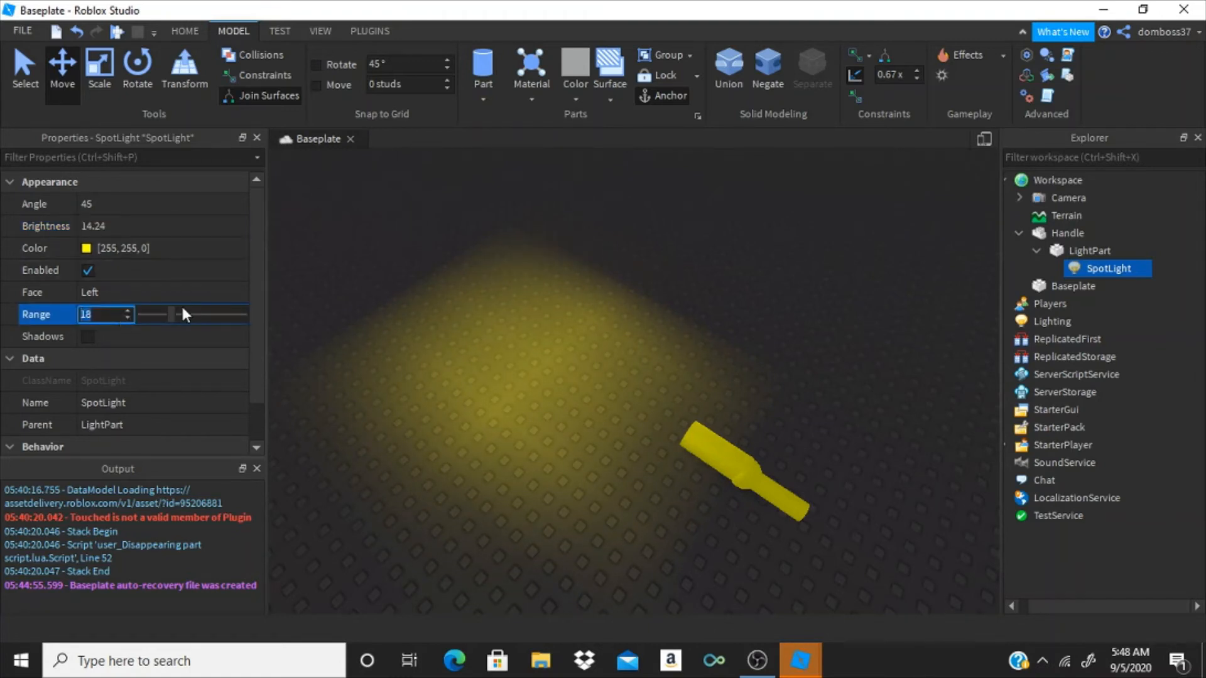
pyautogui.moveTo(183, 314); pyautogui.dragTo(166, 313)
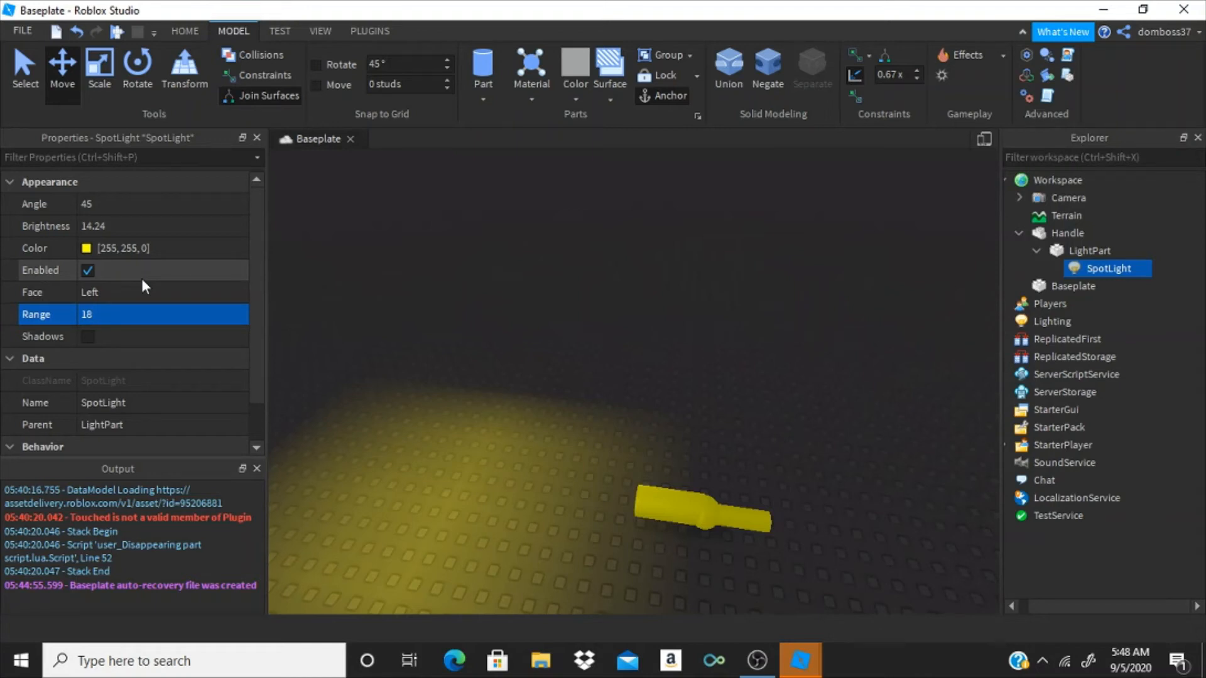
# Disable the SpotLight and insert a Tool in Workspace renamed Flashlight
pyautogui.click(87, 270)
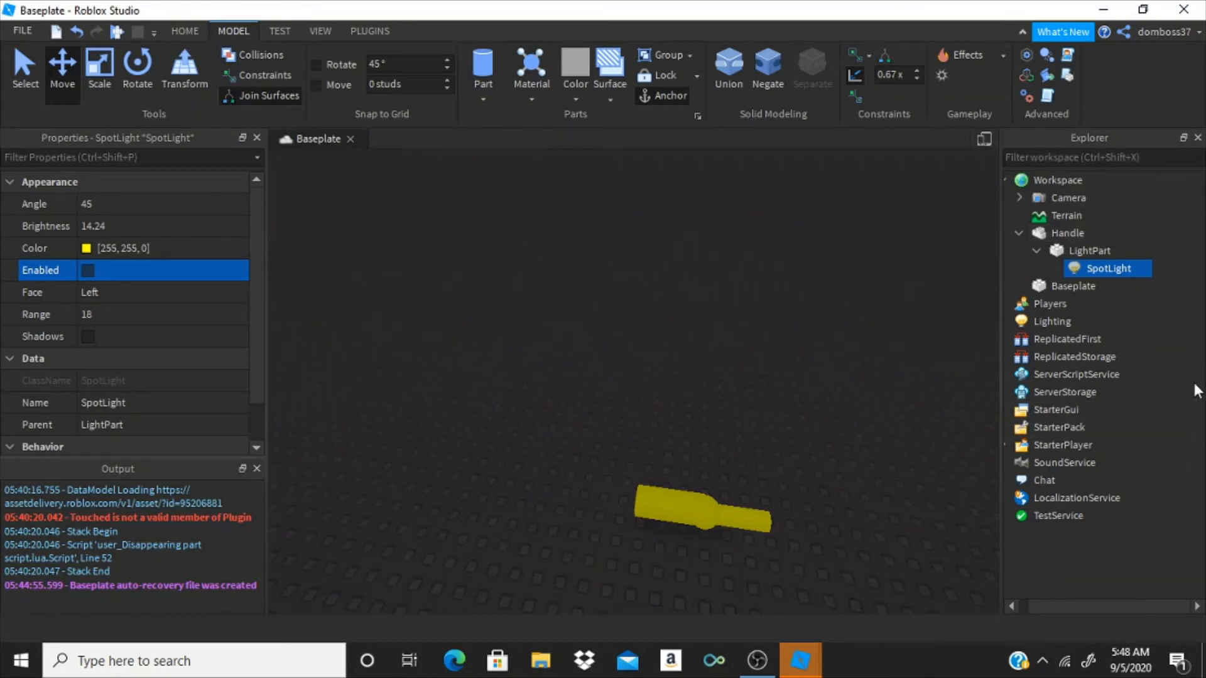
pyautogui.moveTo(1075, 196)
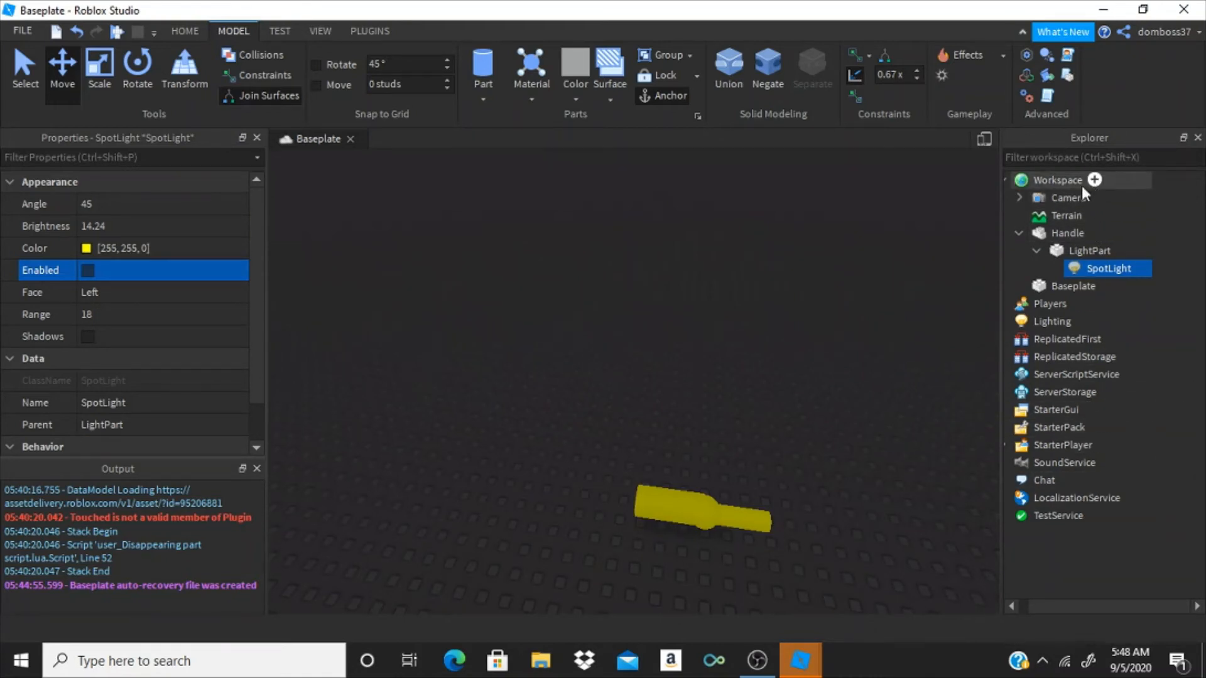
pyautogui.click(1095, 180)
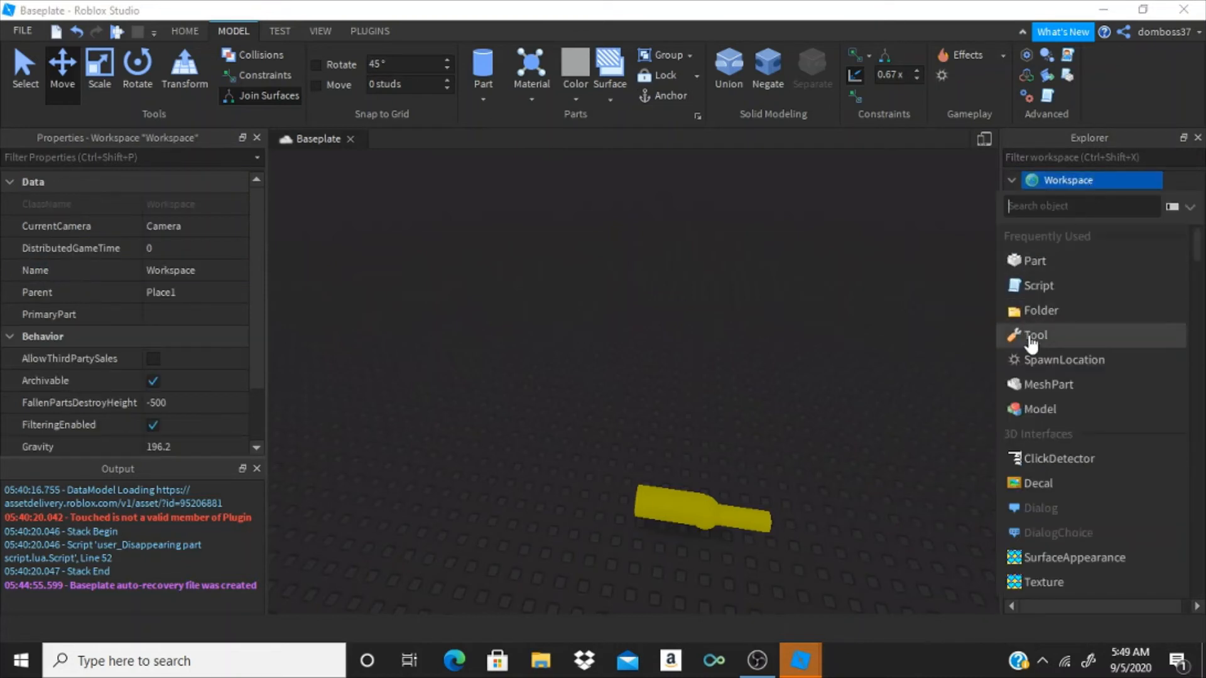
pyautogui.click(1034, 335)
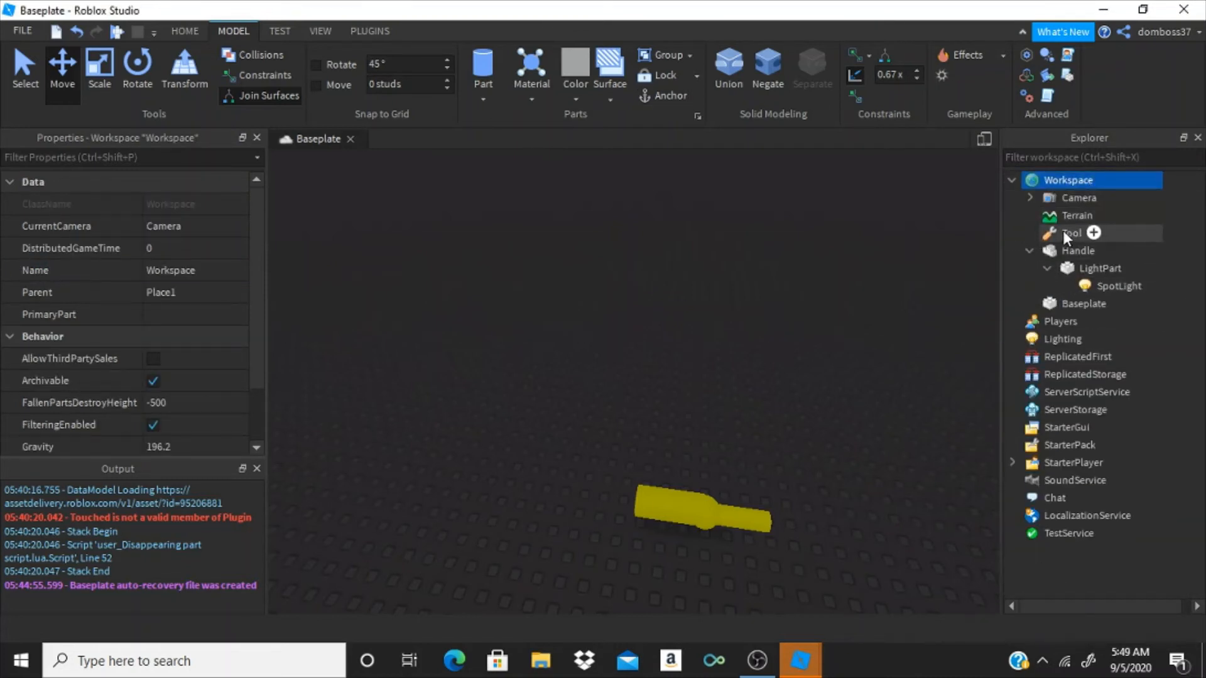
pyautogui.rightClick(1071, 233)
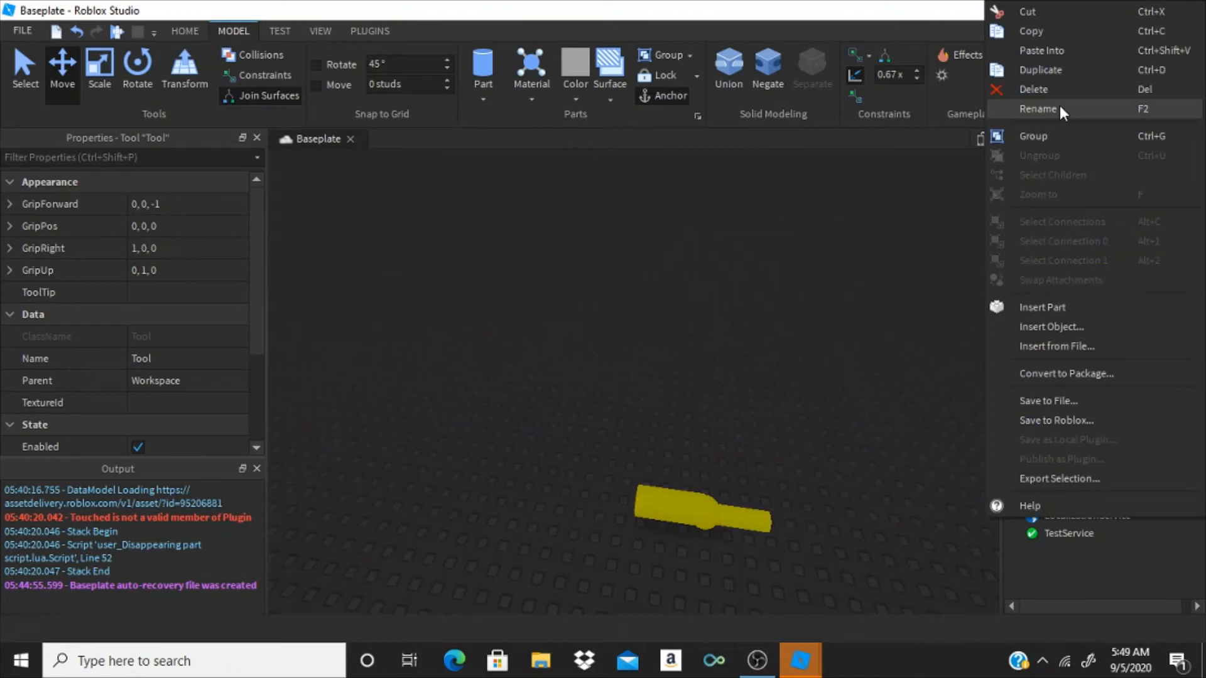
pyautogui.click(1038, 109)
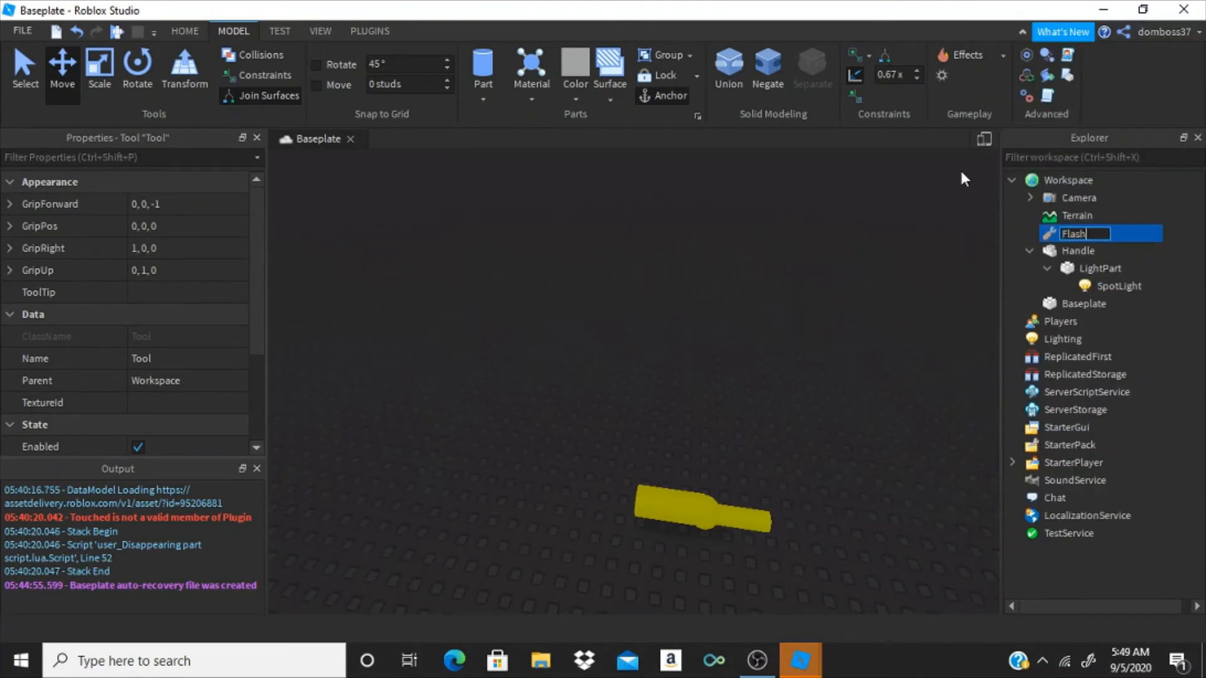
pyautogui.write('light')
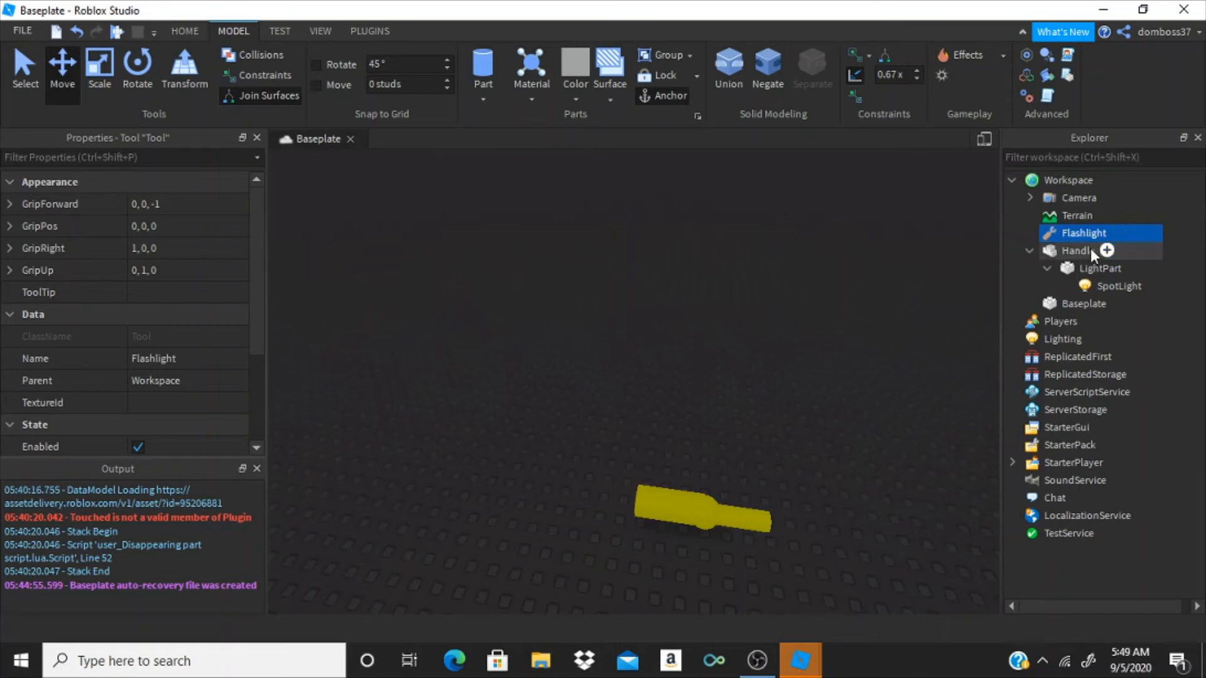
# Move the Handle with its LightPart into the Flashlight tool
pyautogui.click(1094, 250)
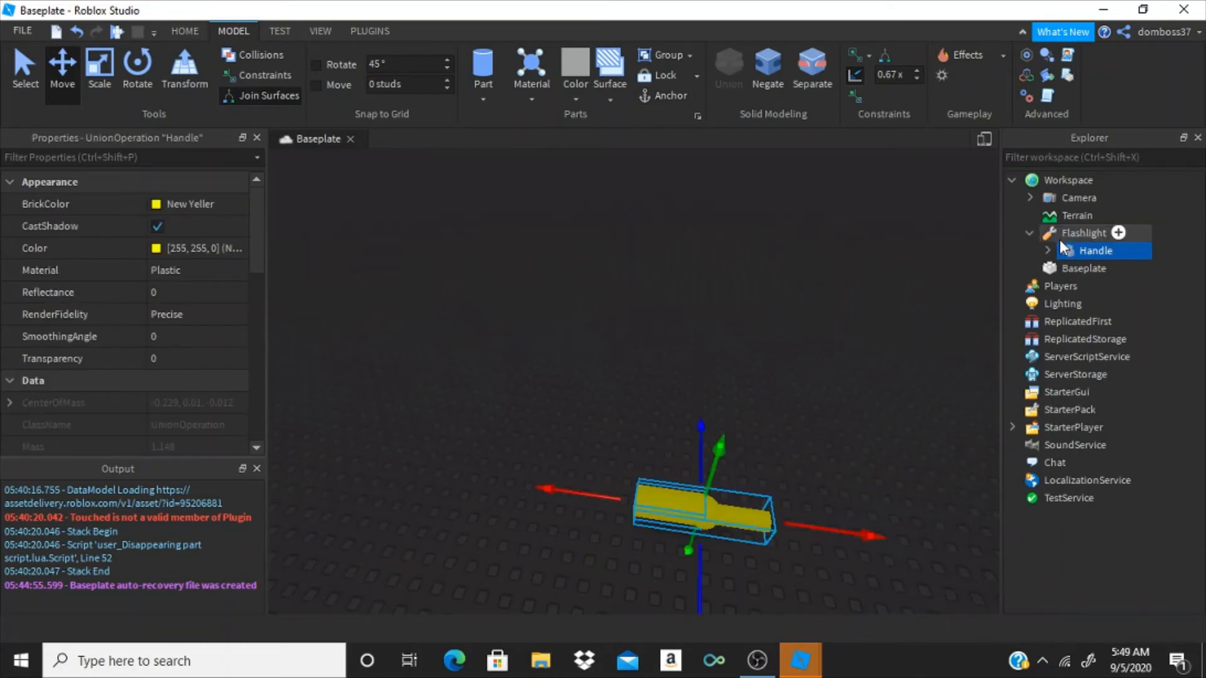
pyautogui.click(1047, 251)
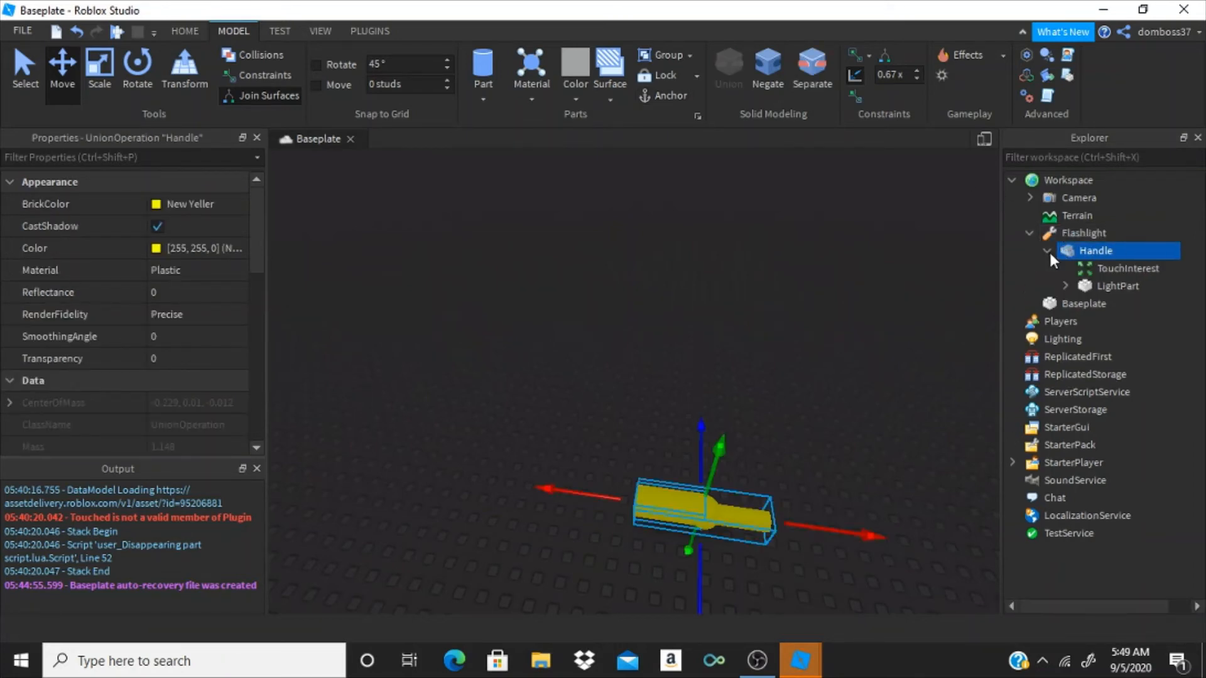
pyautogui.click(1098, 268)
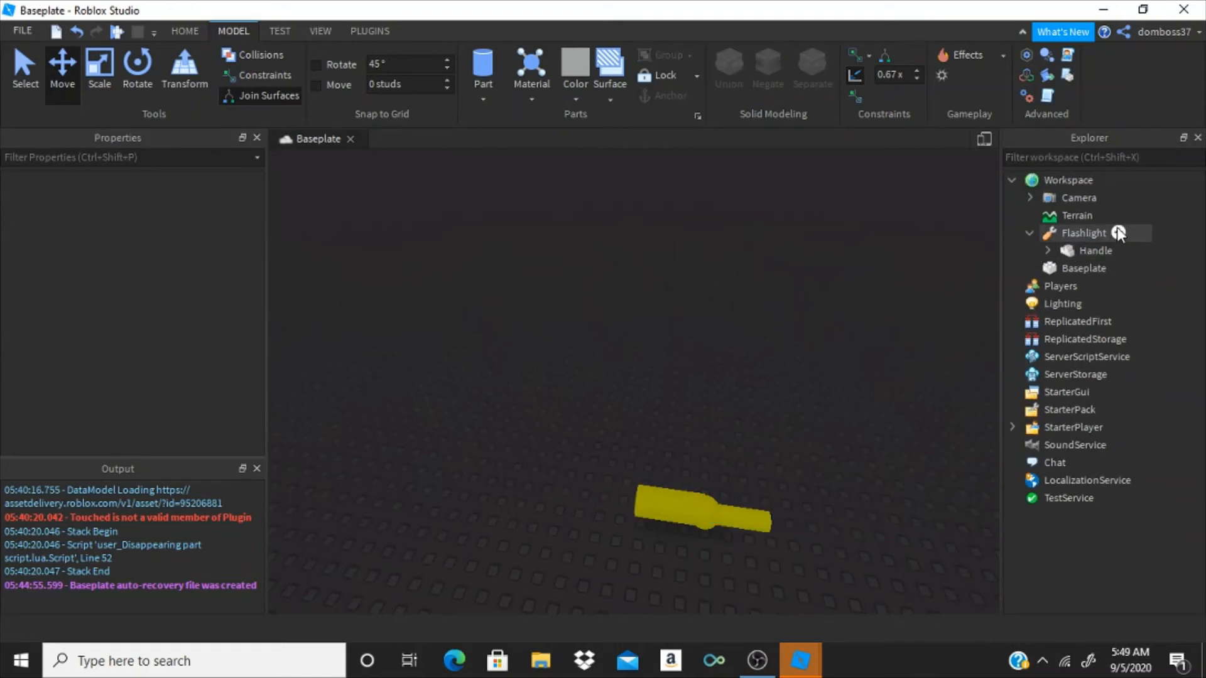
# Insert a LocalScript in Flashlight defining local light = script.Parent.Handle.LightPart.SpotLight
pyautogui.click(1125, 232)
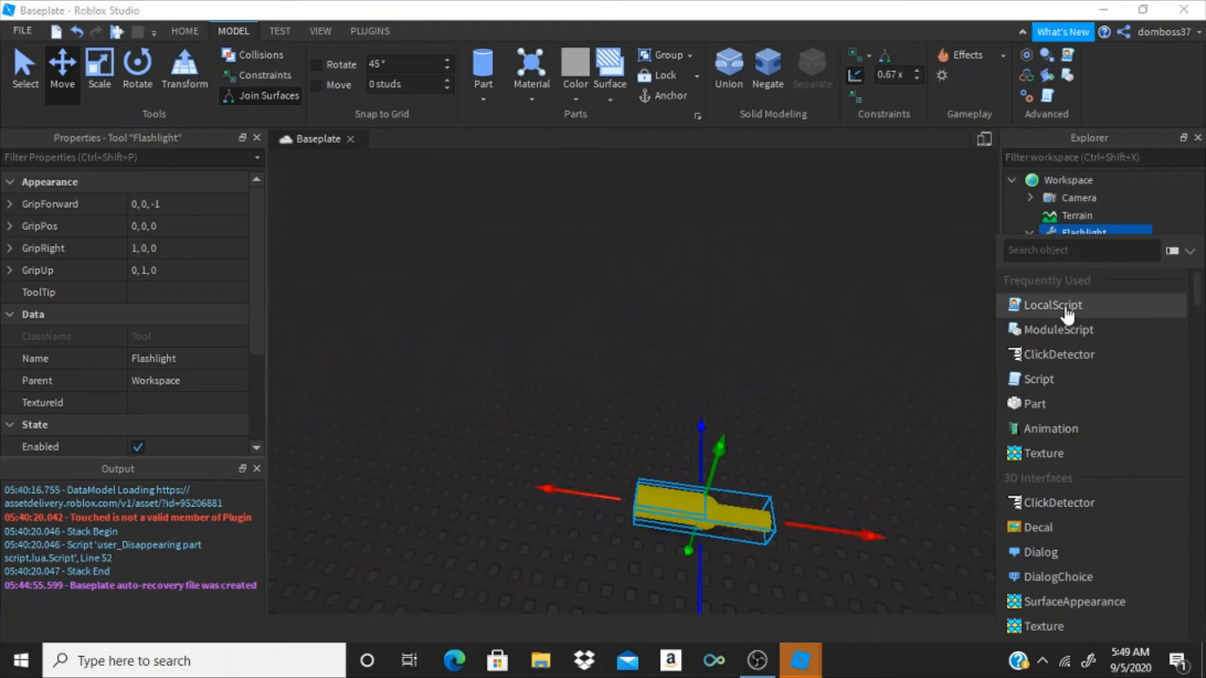
pyautogui.click(1052, 305)
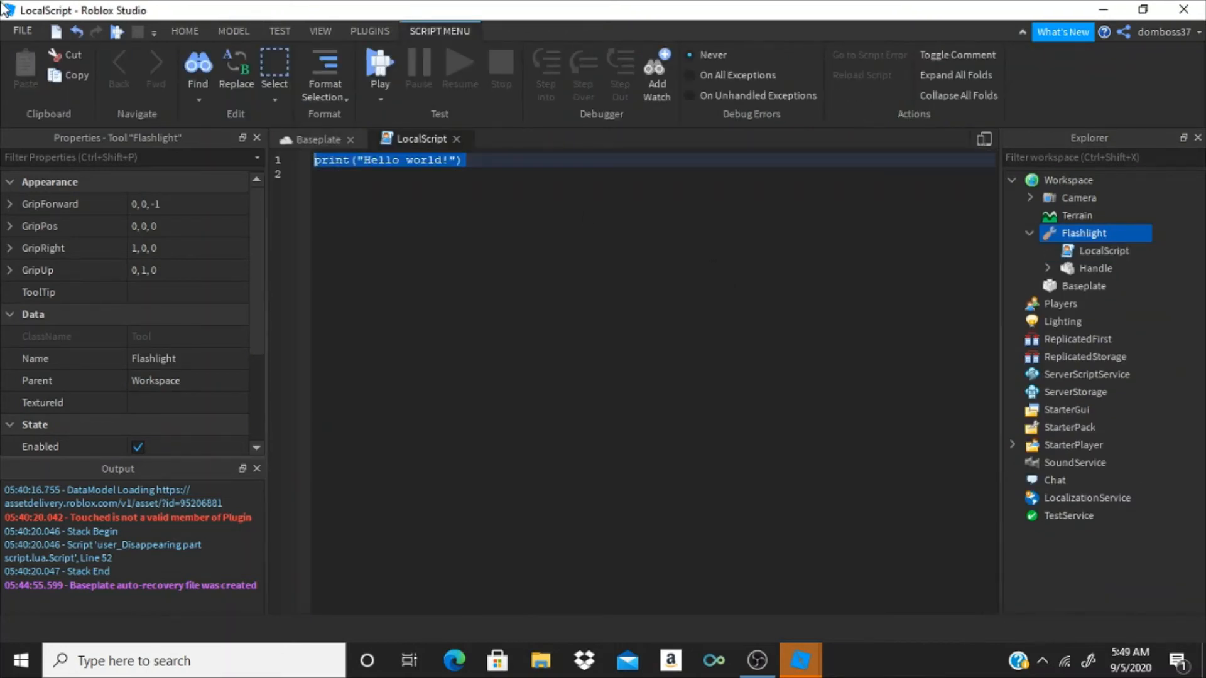
pyautogui.write('local l')
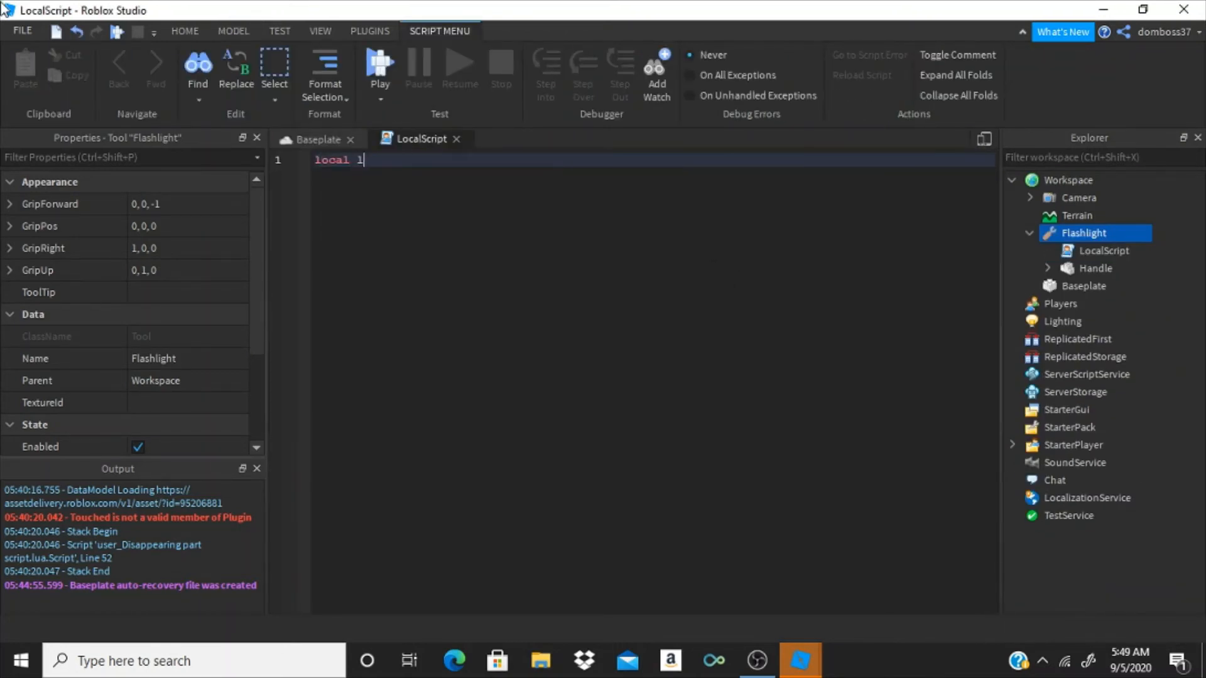
pyautogui.write('ight =')
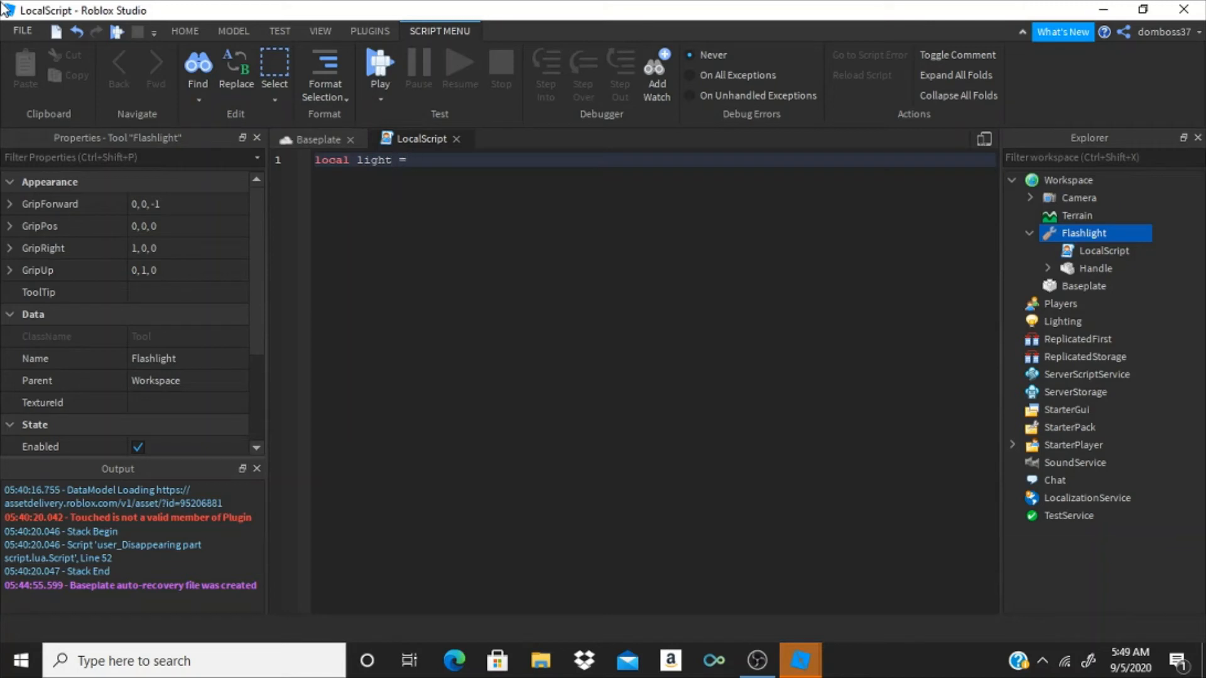
pyautogui.write('script.Parent')
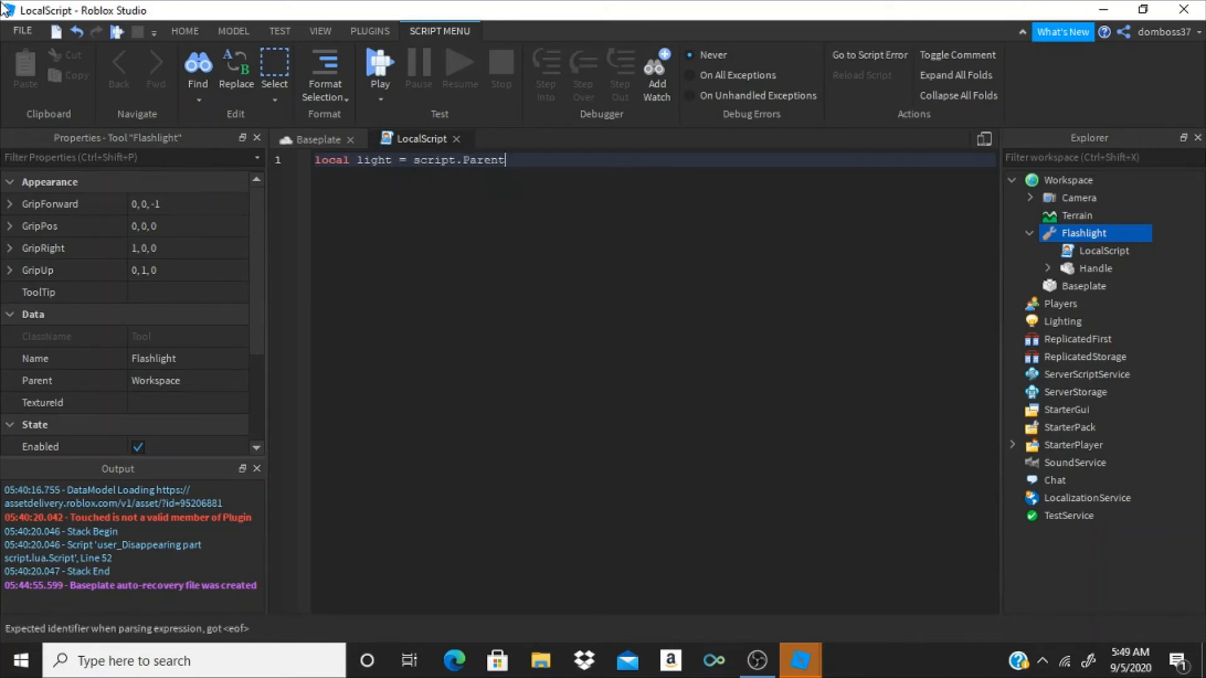
pyautogui.write('.Handle.L')
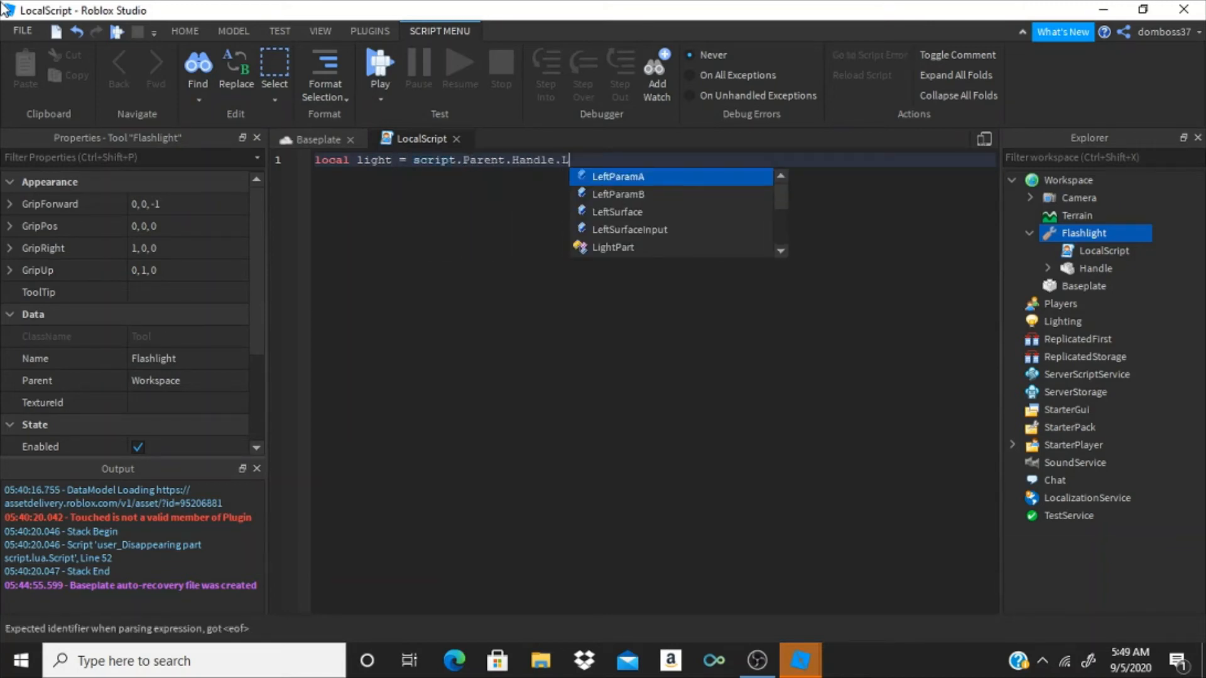
pyautogui.write('ightPart.SpotLight')
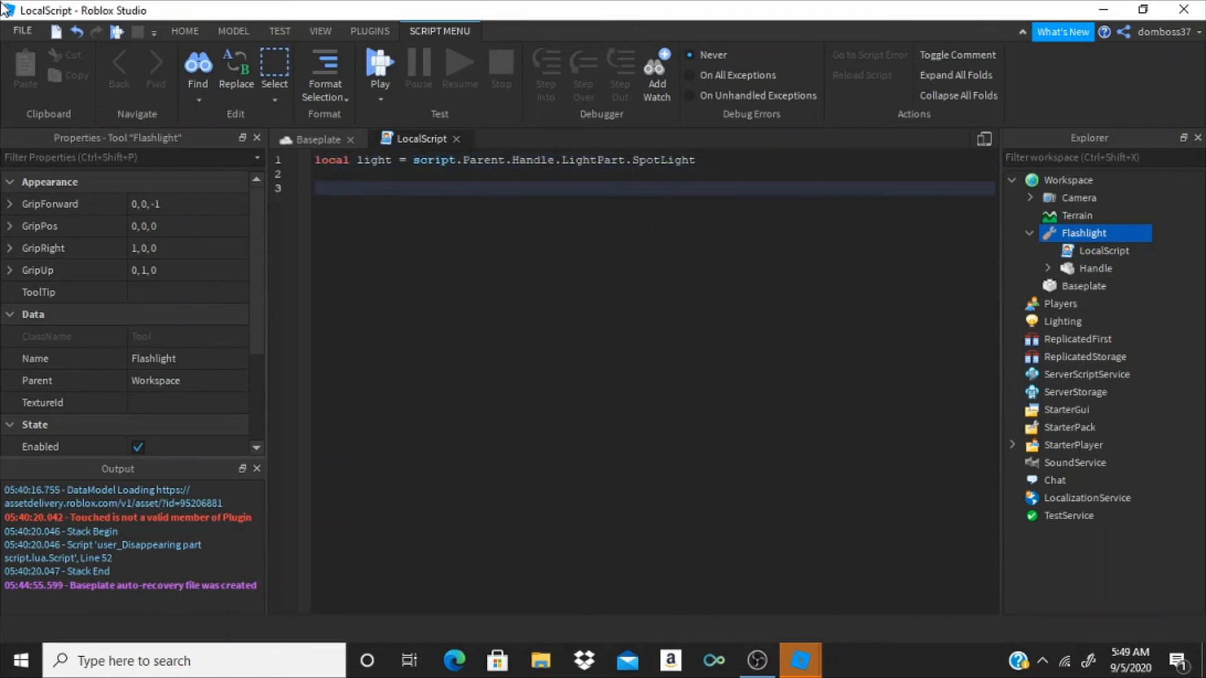
# Connect script.Parent.Activated to a function setting light.Enabled = not light.Enabled
pyautogui.write('script.Parent.')
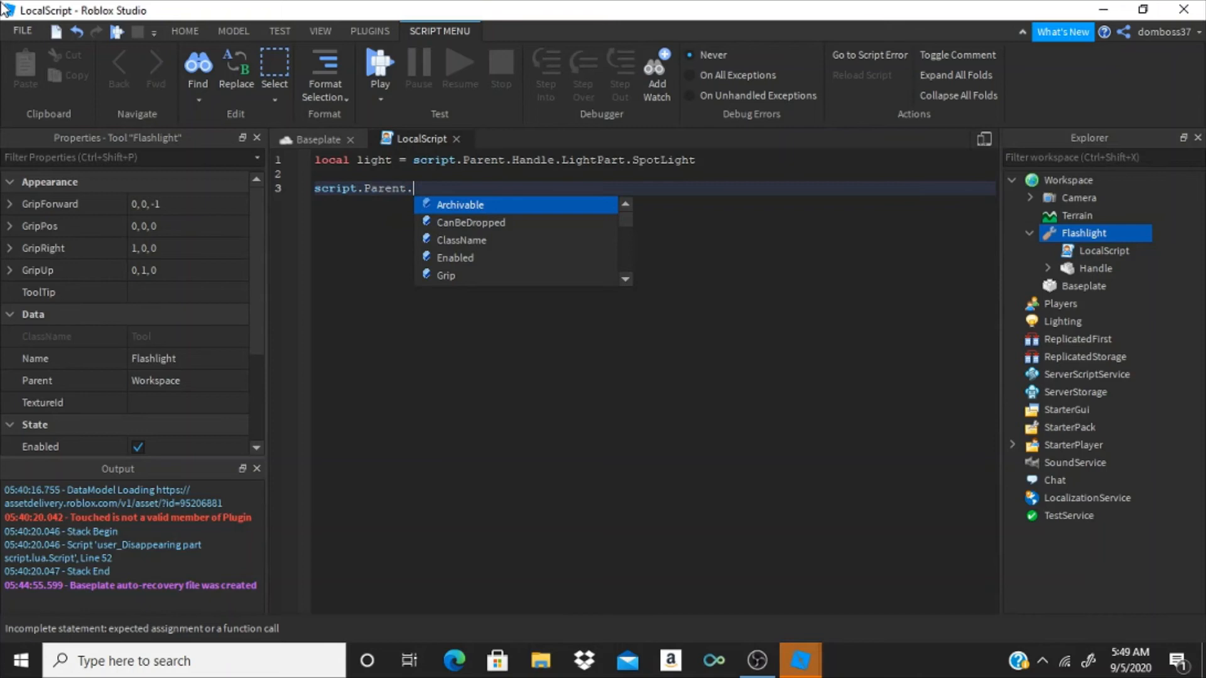
pyautogui.write('Activated')
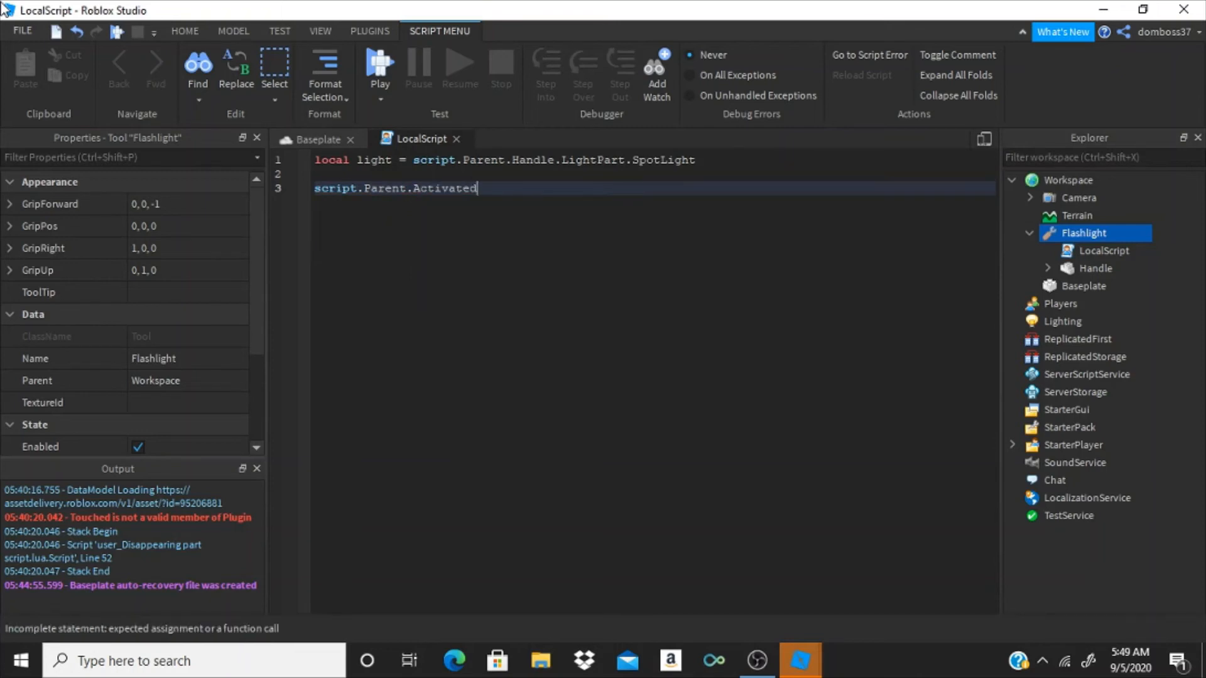
pyautogui.write('"C')
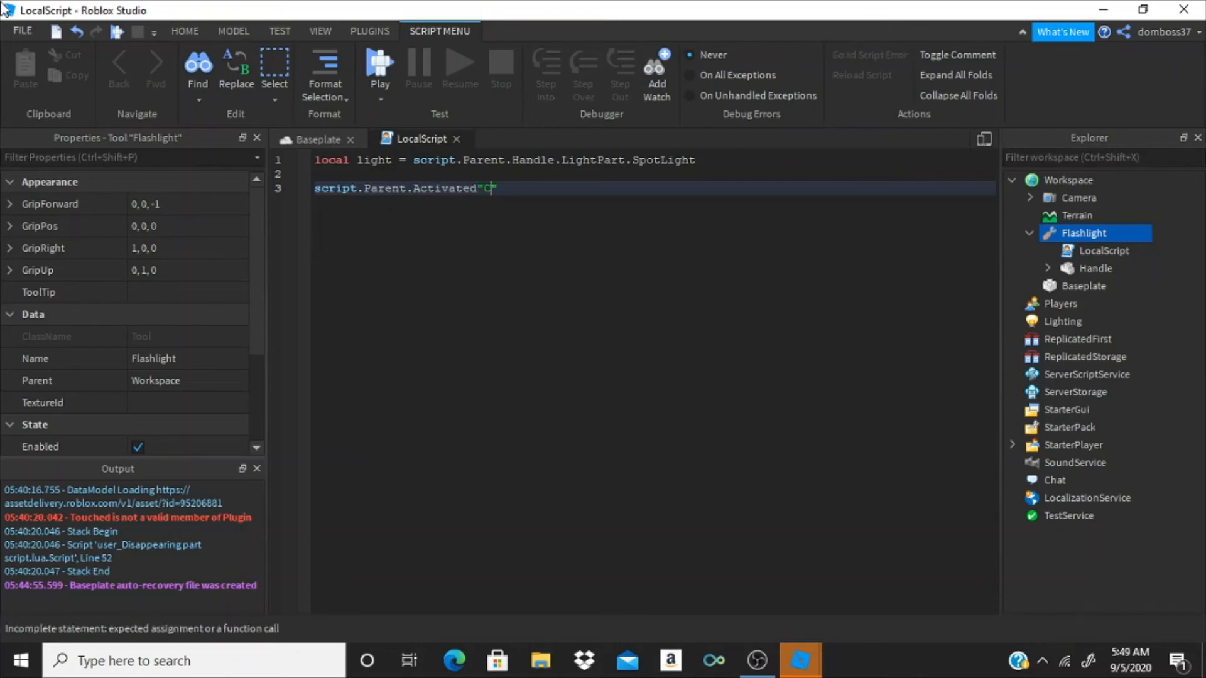
pyautogui.write(':Connect()')
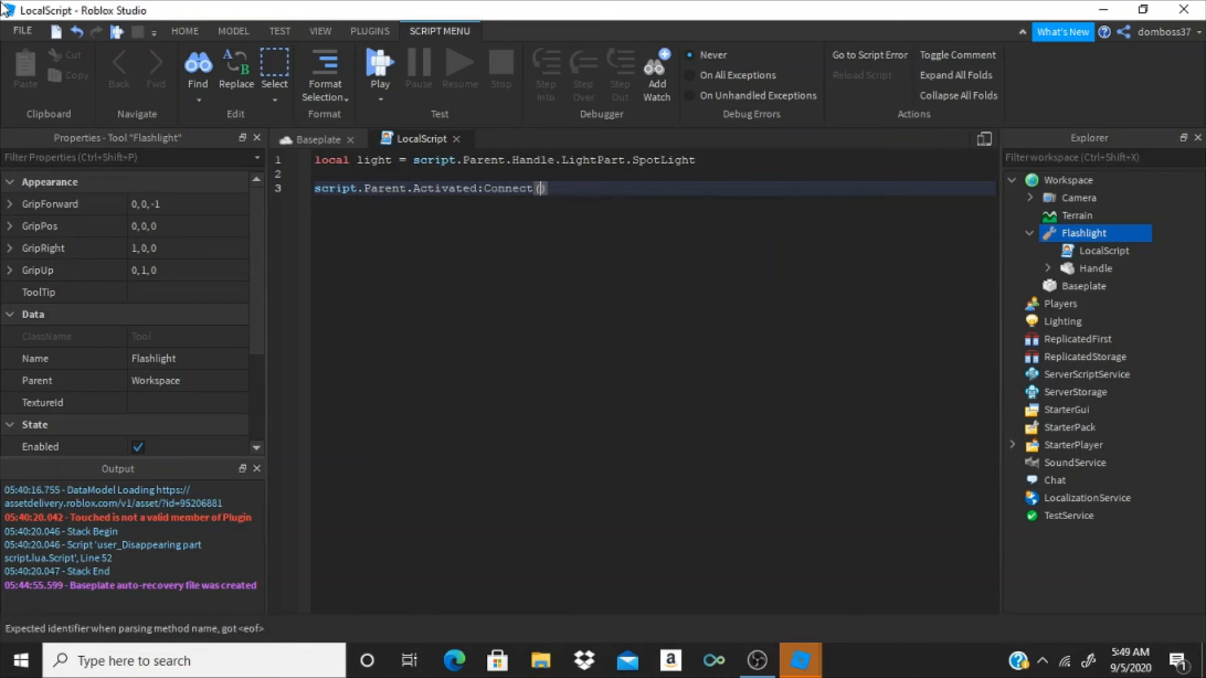
pyautogui.write('function')
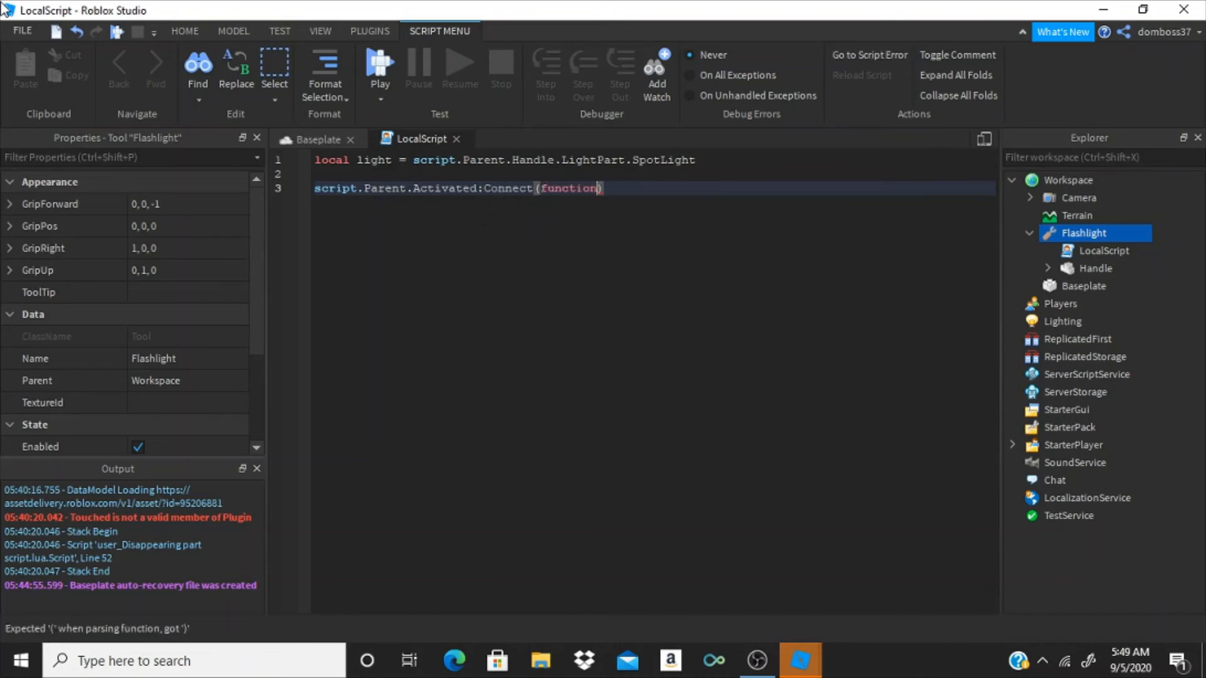
pyautogui.write(')')
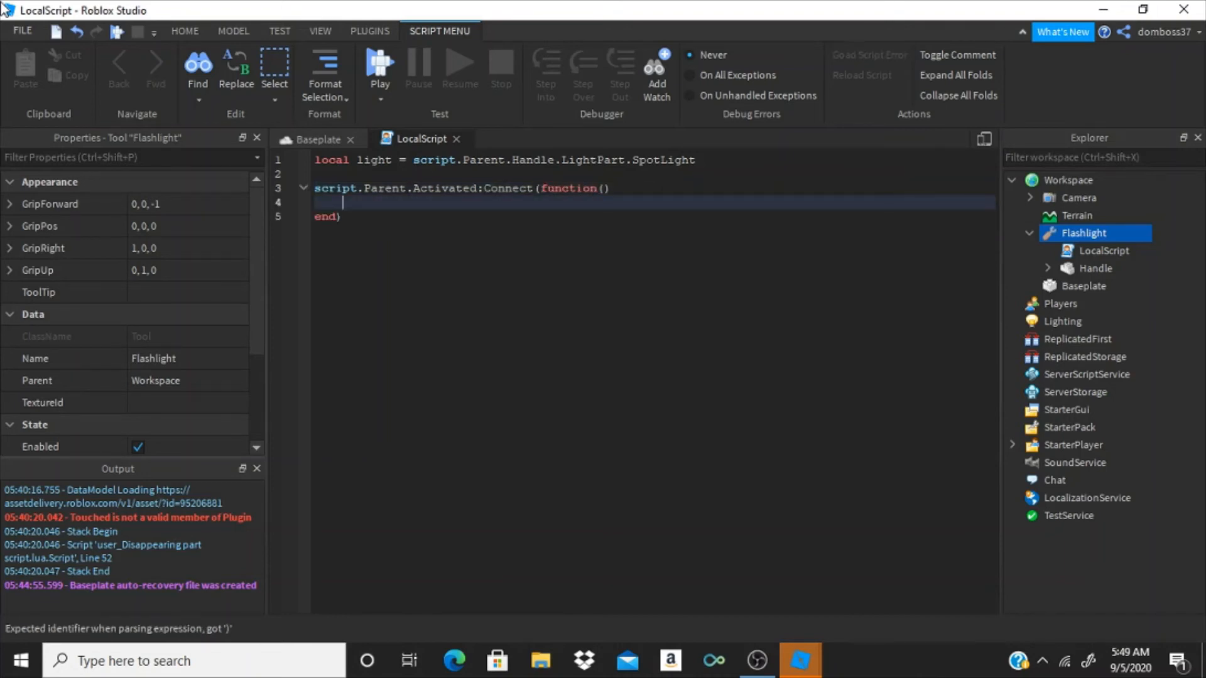
pyautogui.write('light.')
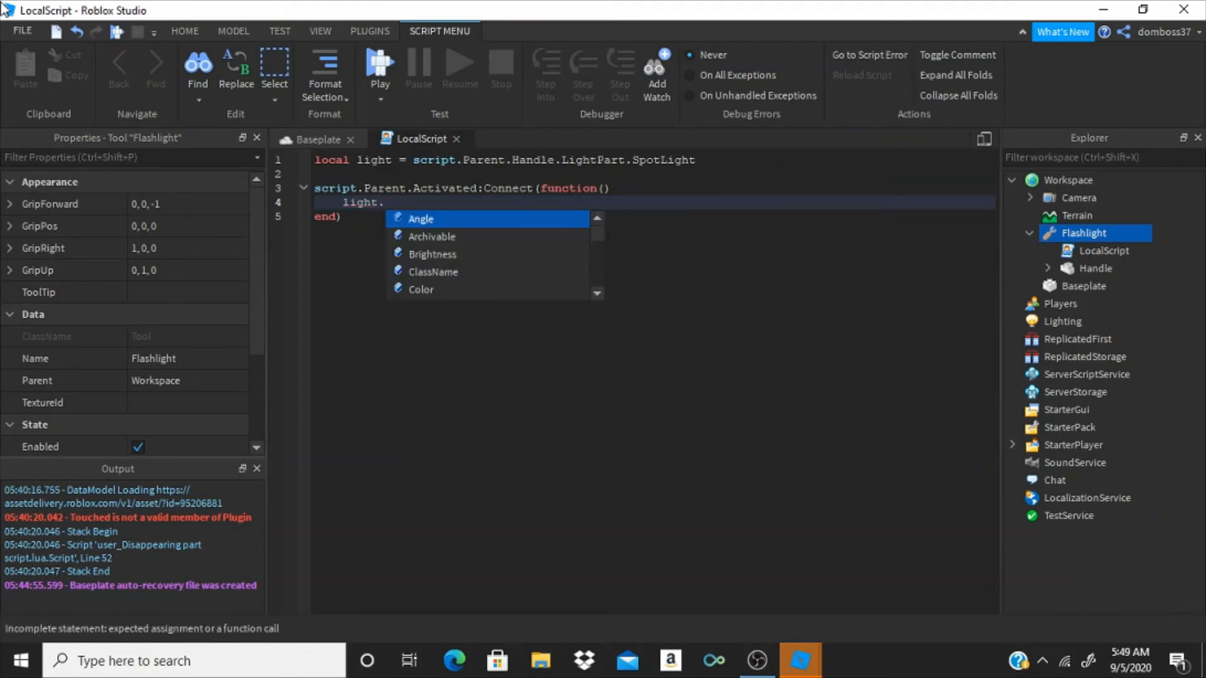
pyautogui.write('D')
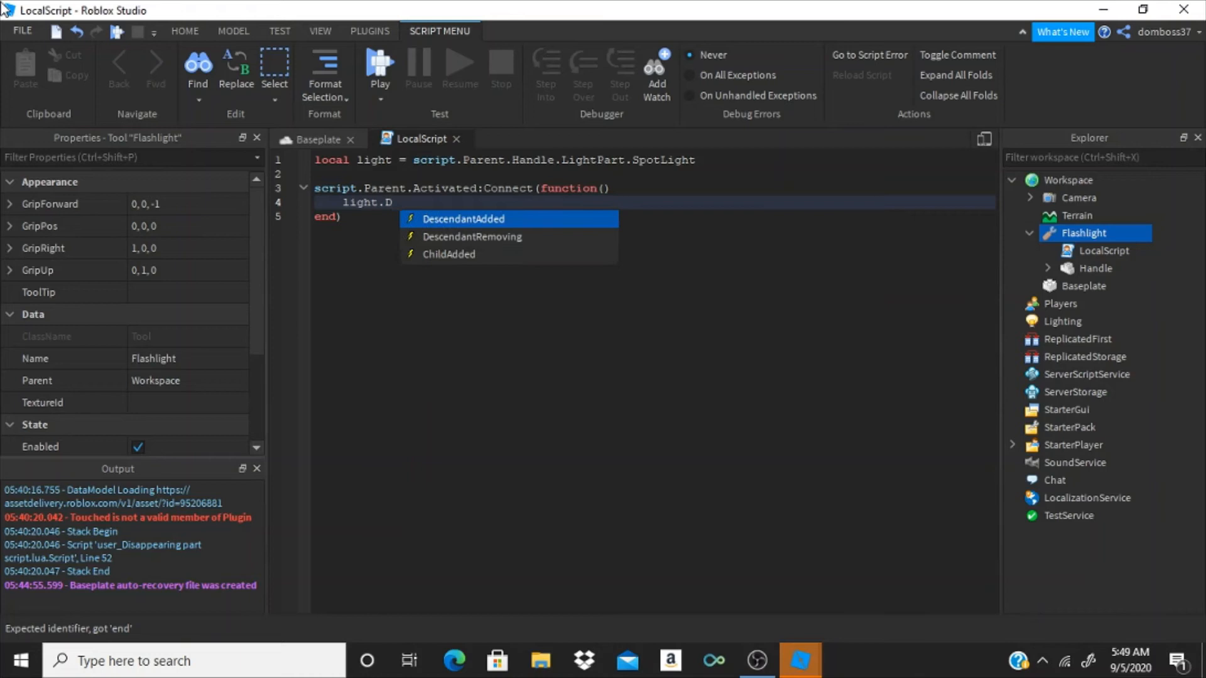
pyautogui.press('Backspace')
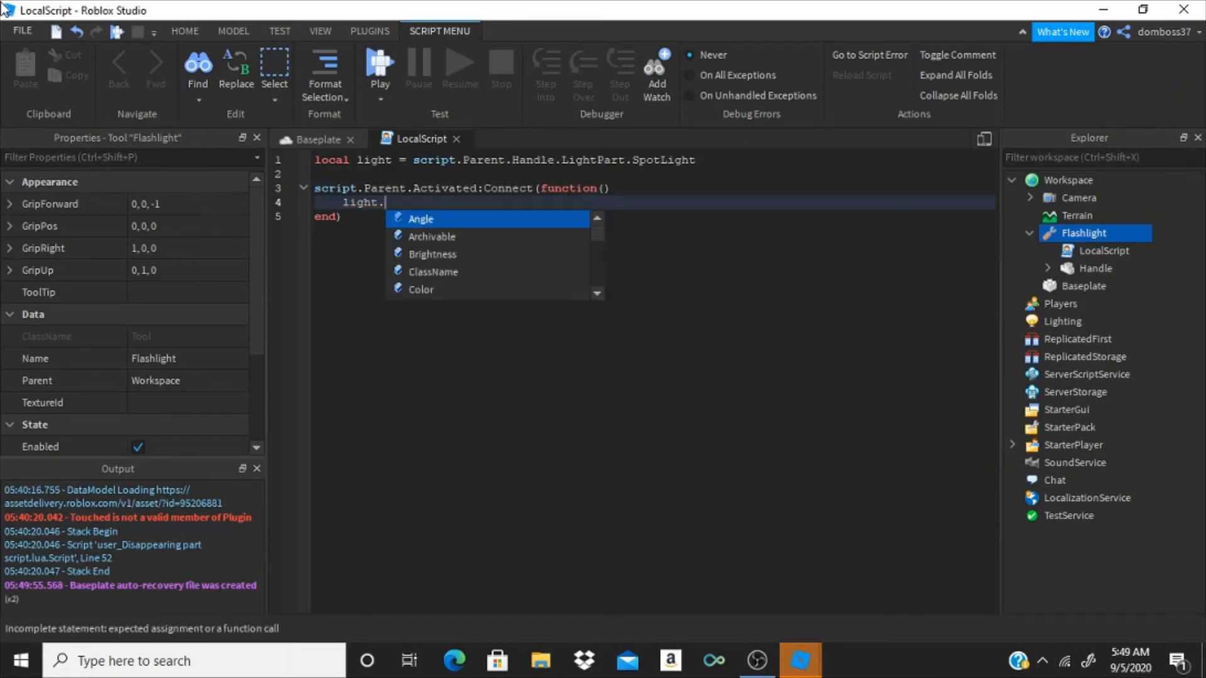
pyautogui.write('Enabled')
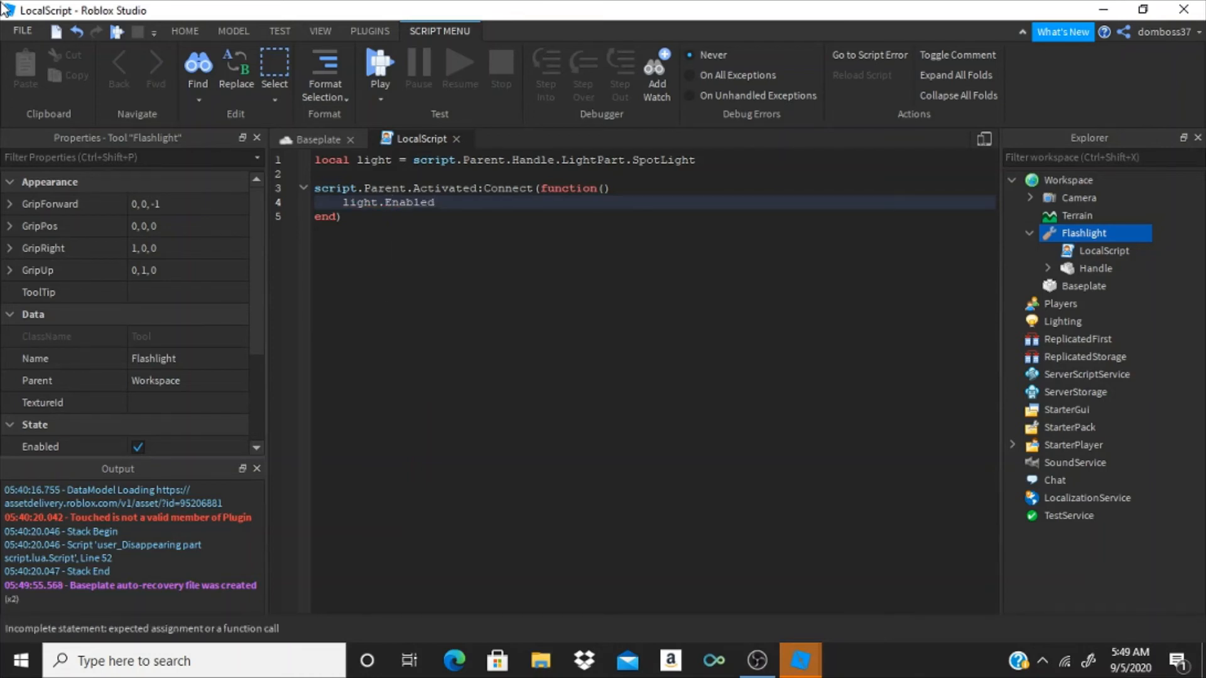
pyautogui.write('= not l')
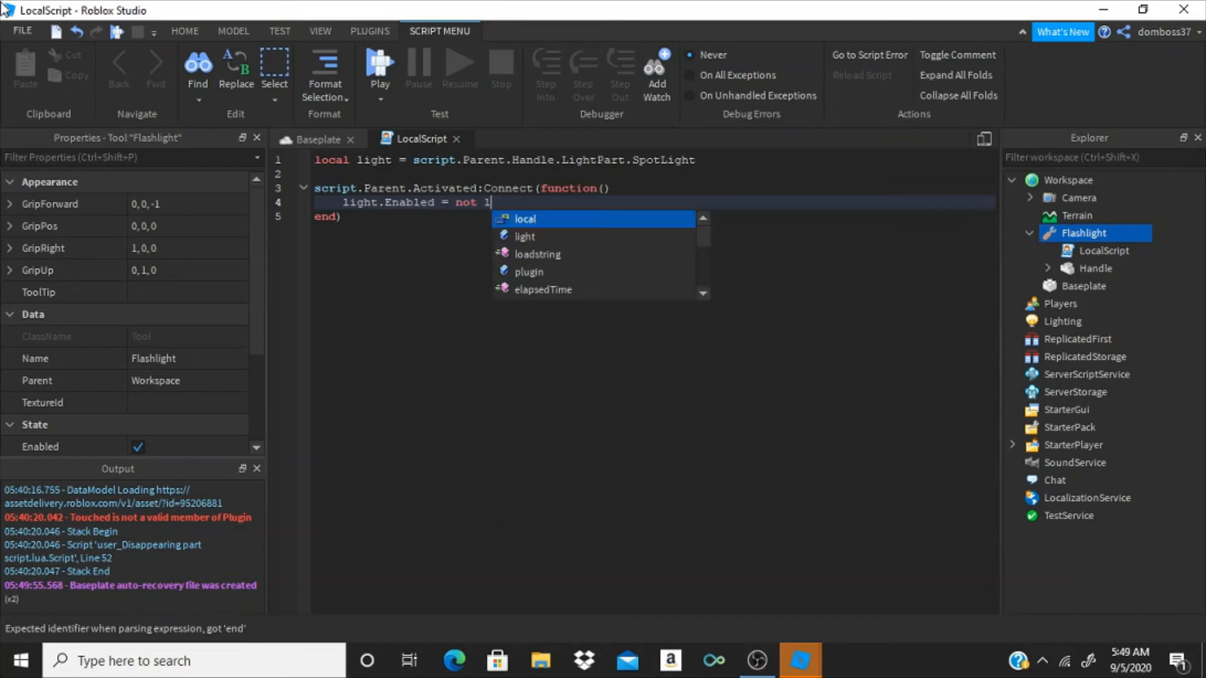
pyautogui.write('ight.Enabled')
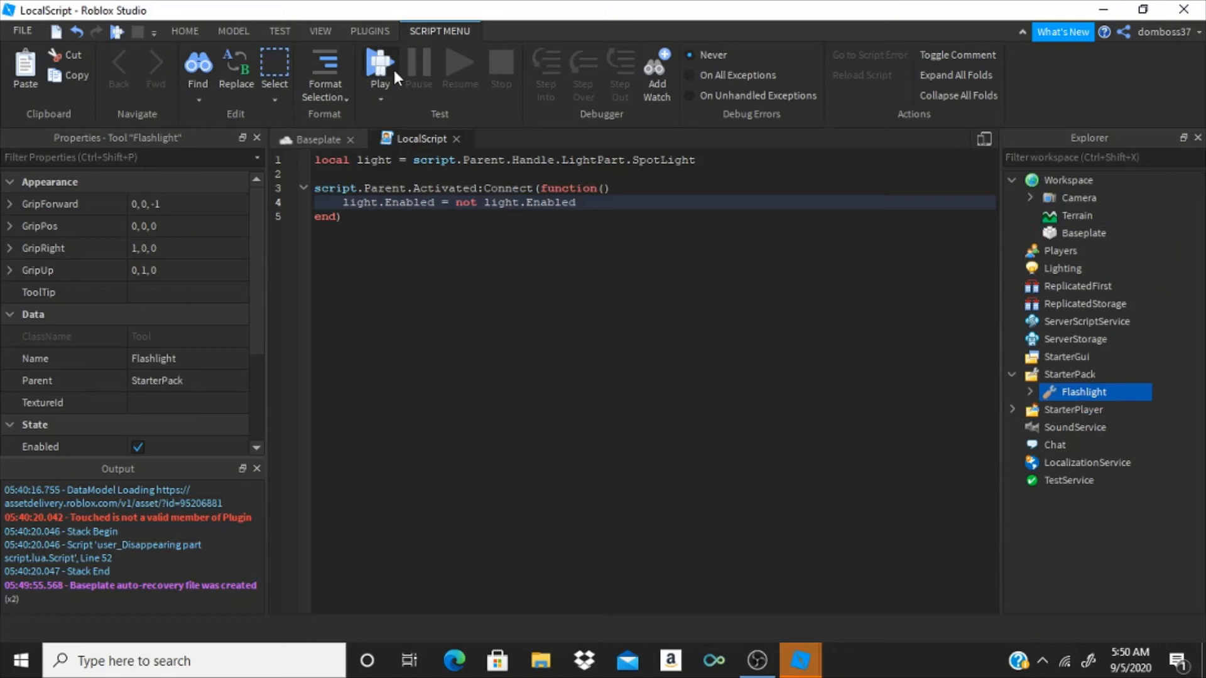
# Run a playtest to try the Flashlight tool from StarterPack
pyautogui.click(379, 62)
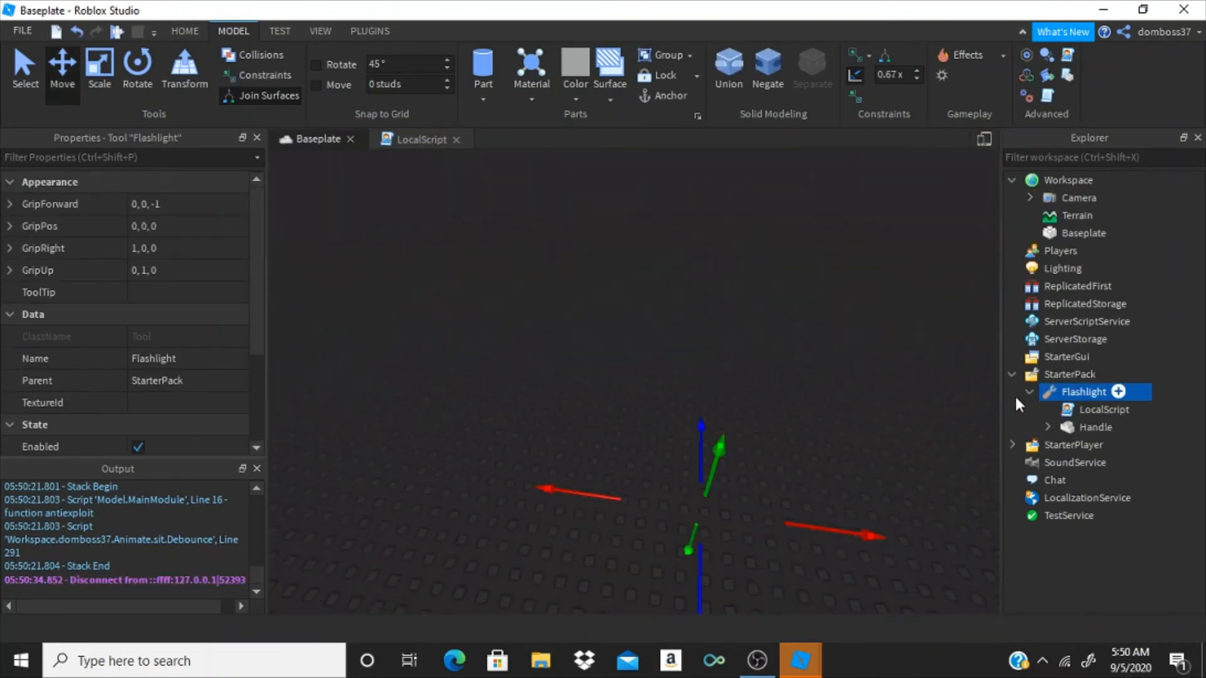
# Select Handle and LightPart together and weld them with the plugin
pyautogui.click(1047, 427)
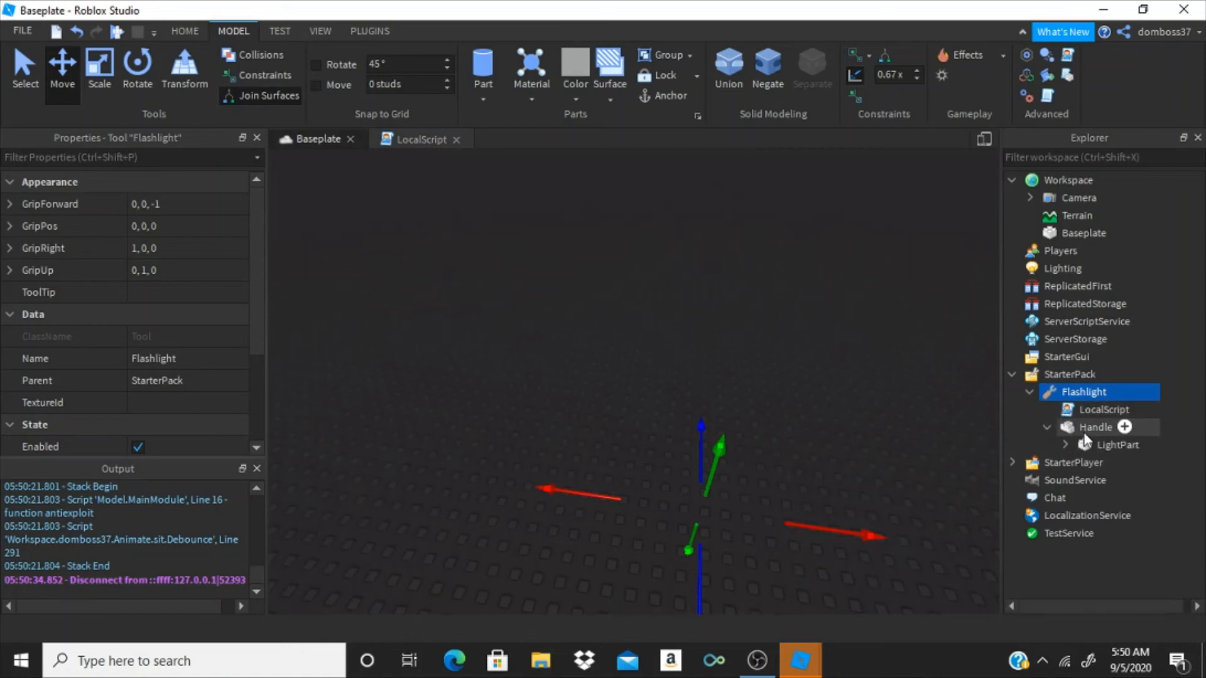
pyautogui.click(1088, 427)
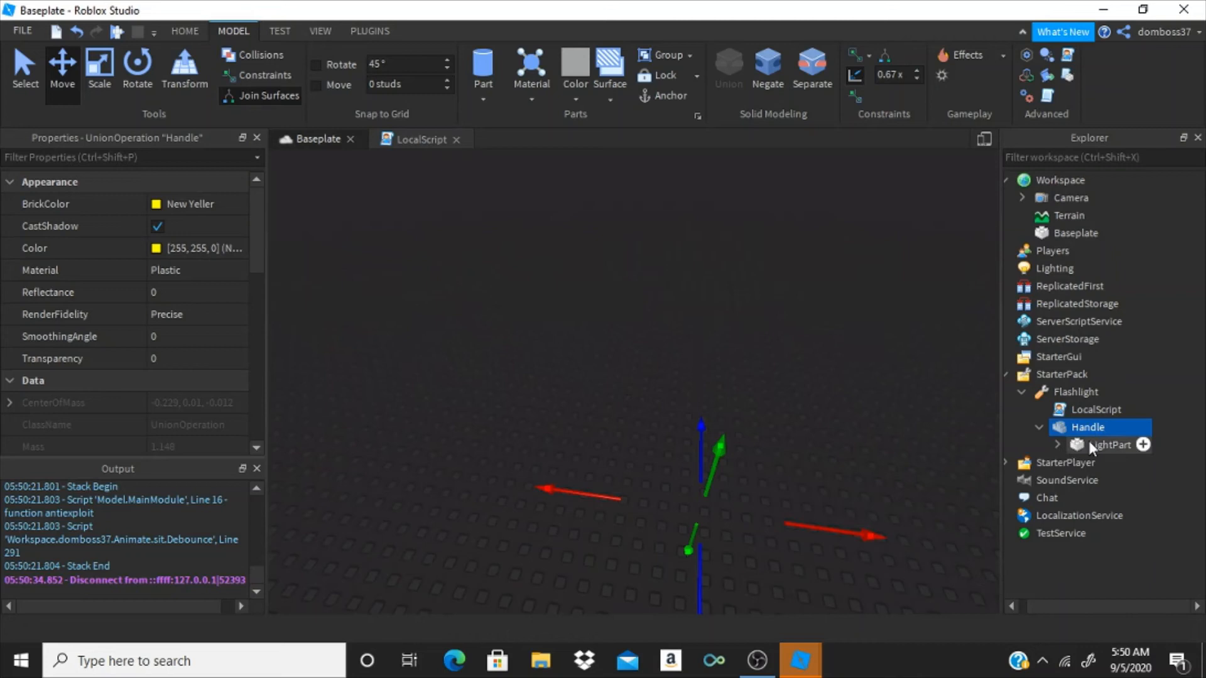
pyautogui.click(369, 31)
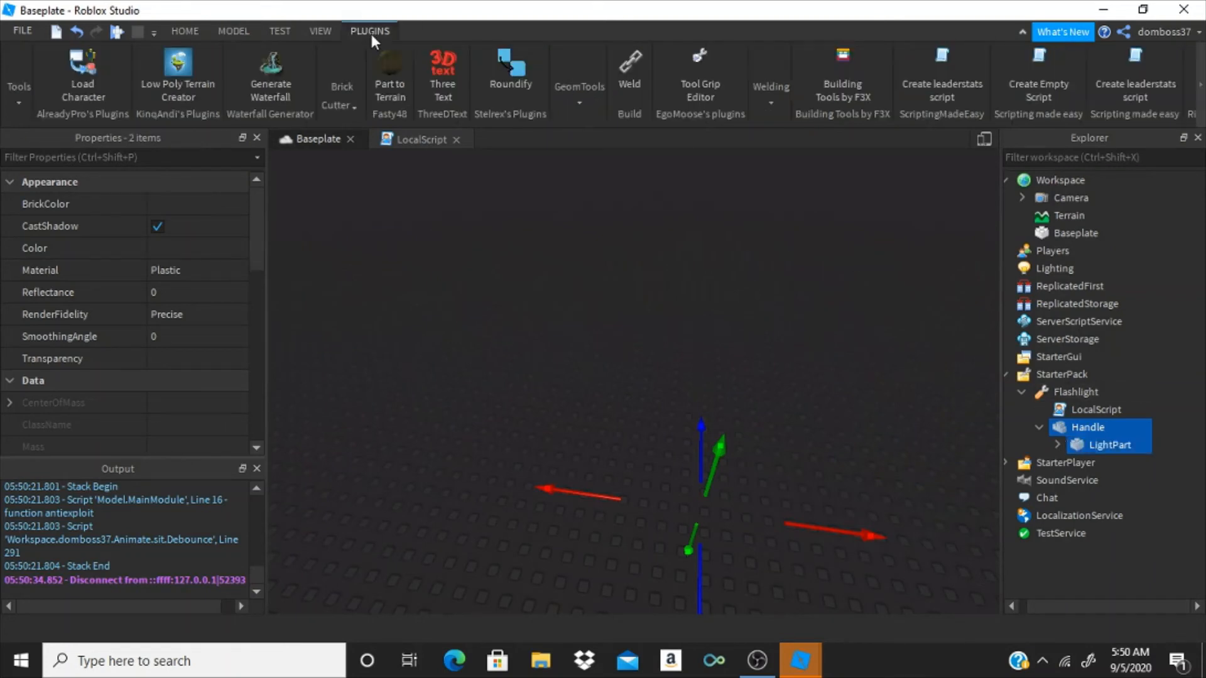
pyautogui.click(770, 85)
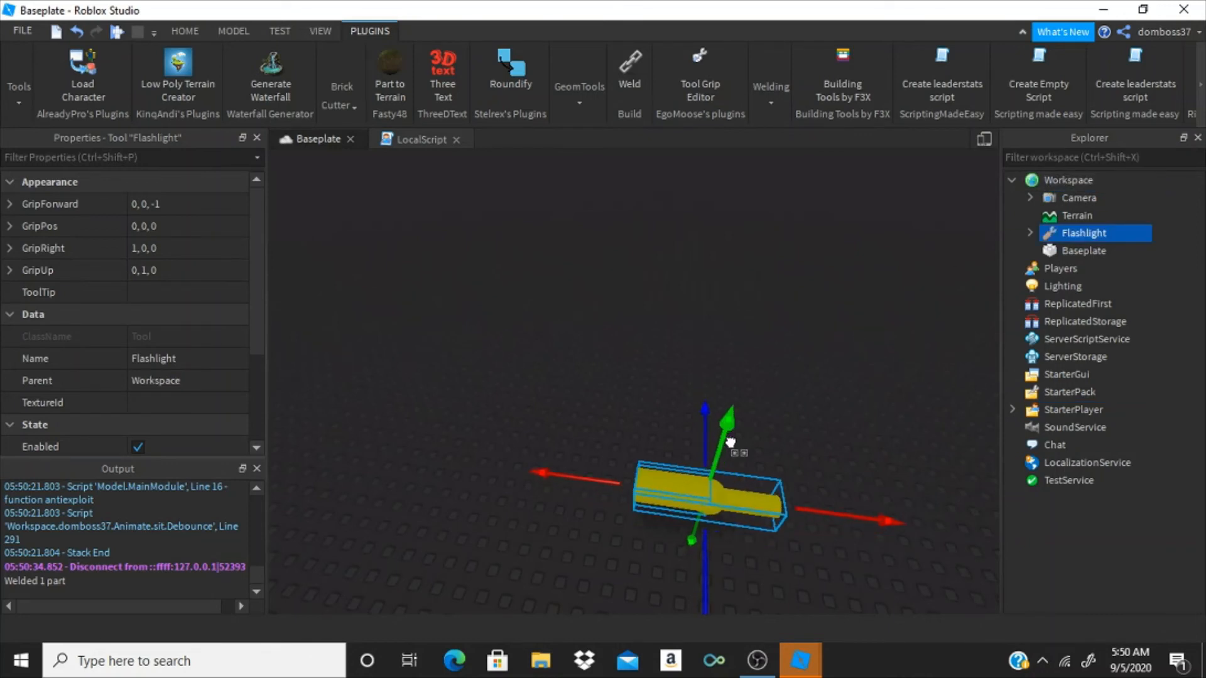
pyautogui.moveTo(668, 94)
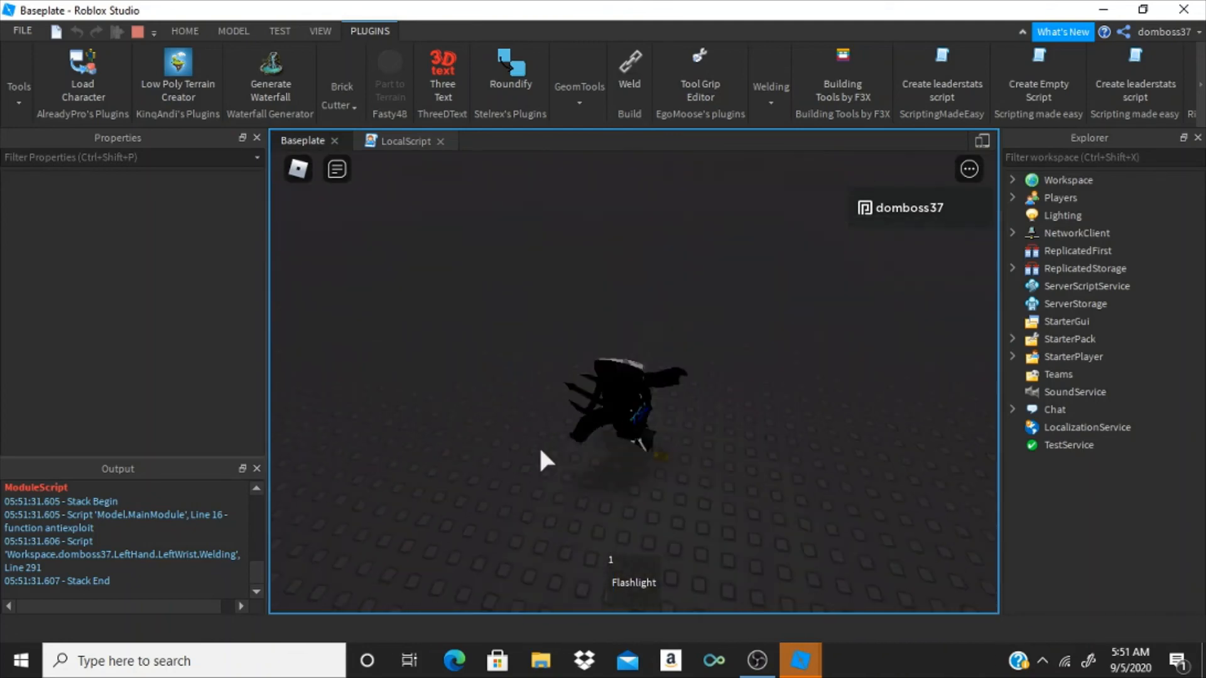
# Hold and activate the flashlight during the playtest to check the grip
pyautogui.click(633, 583)
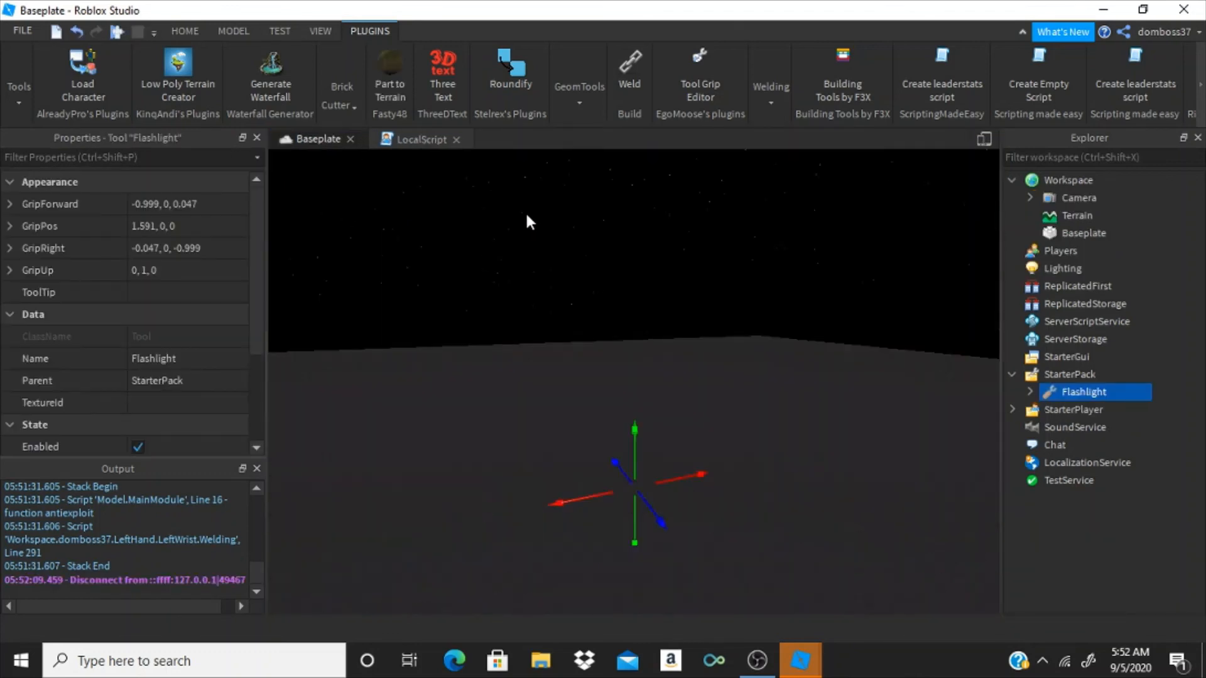
pyautogui.moveTo(591, 337)
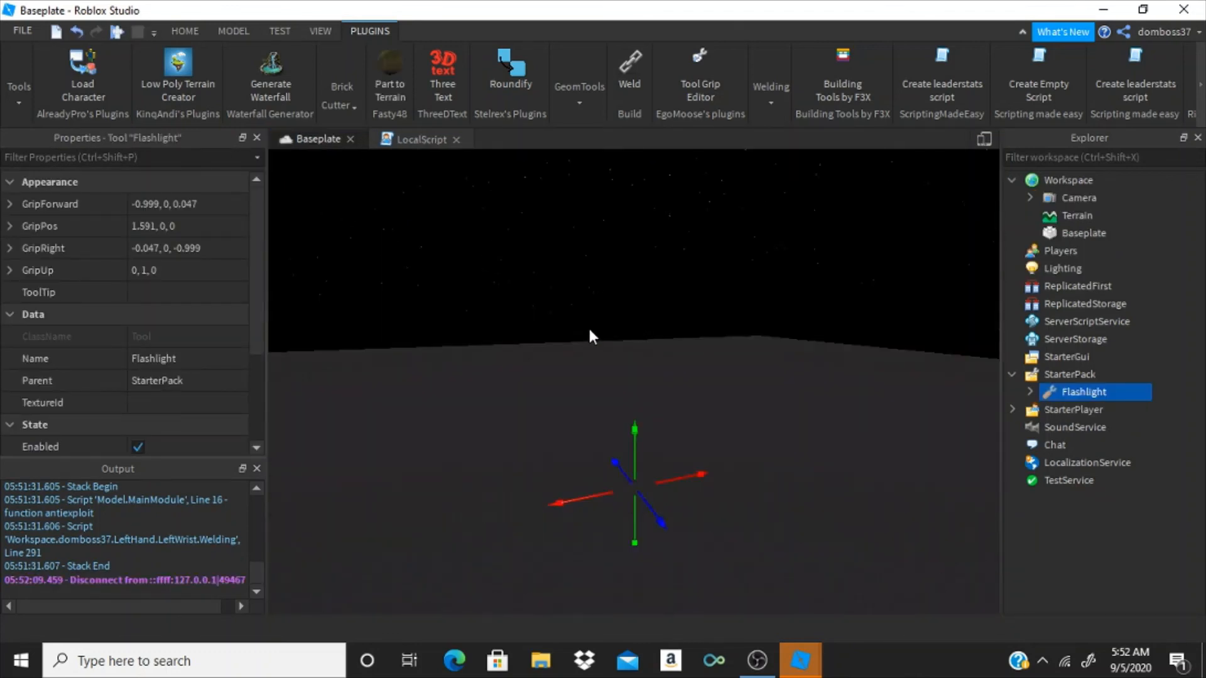
pyautogui.moveTo(1034, 400)
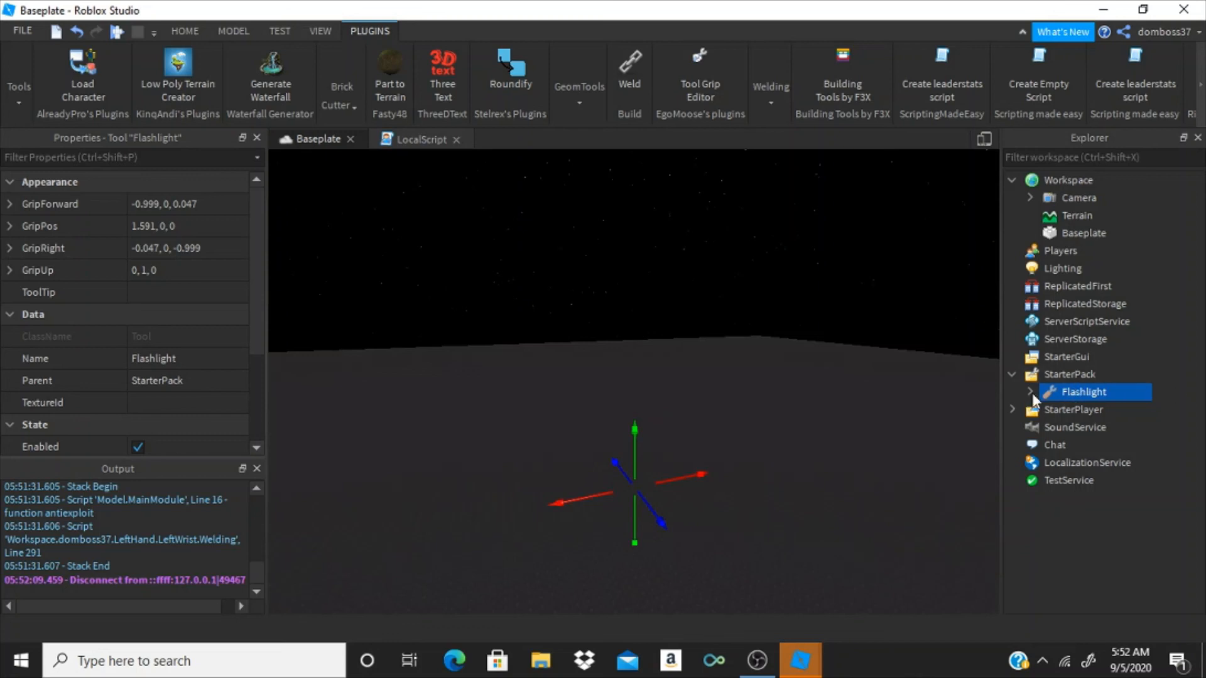
# Expand Flashlight under StarterPack and open its LocalScript in the editor
pyautogui.click(1030, 392)
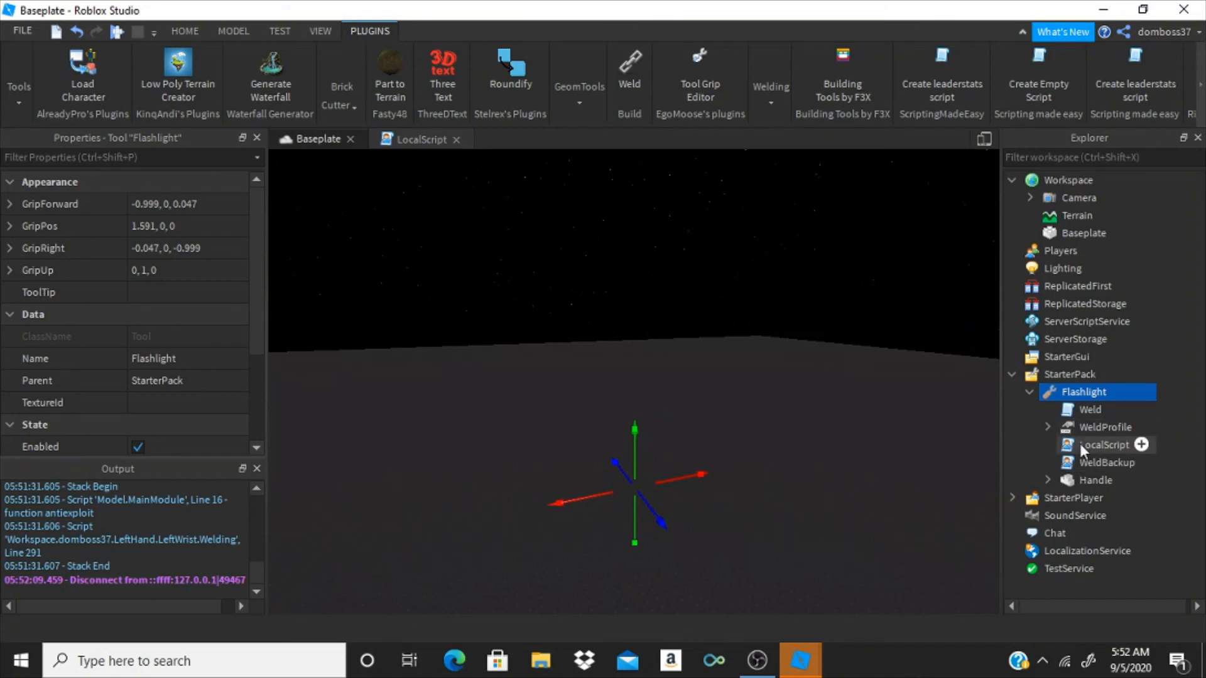
pyautogui.doubleClick(1102, 445)
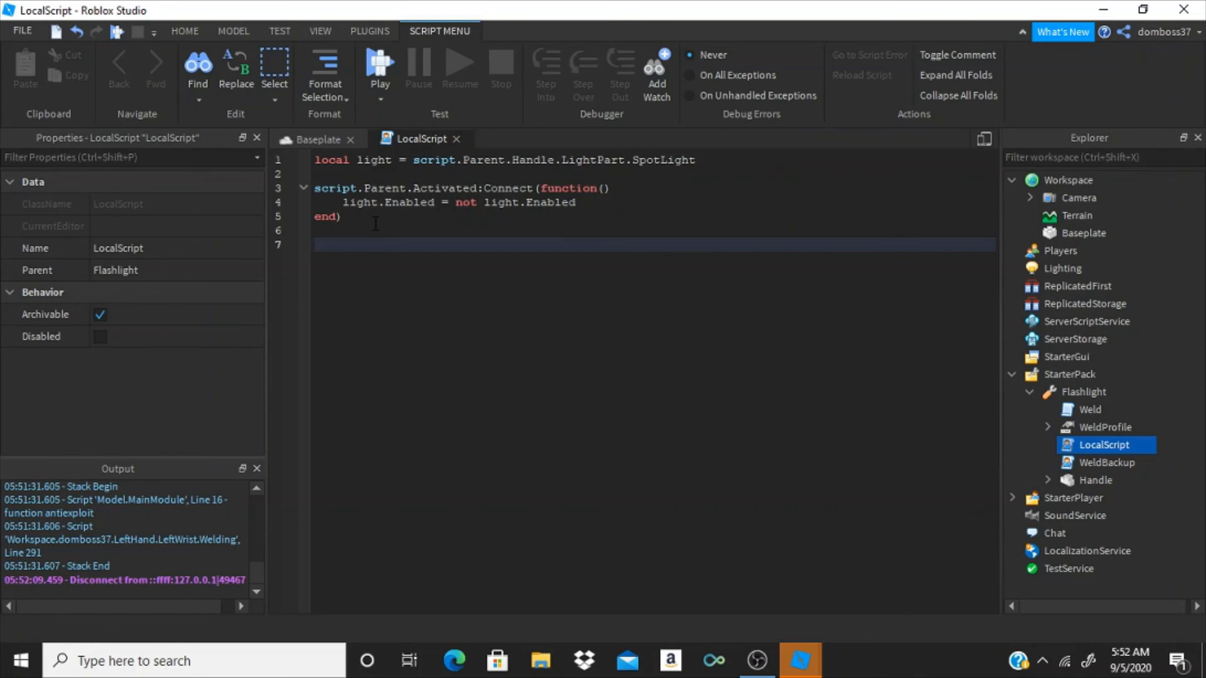
# Write script.Parent.Unequipped:Connect(function() with light.Enabled inside to handle unequipping
pyautogui.write('script.Parent.UN')
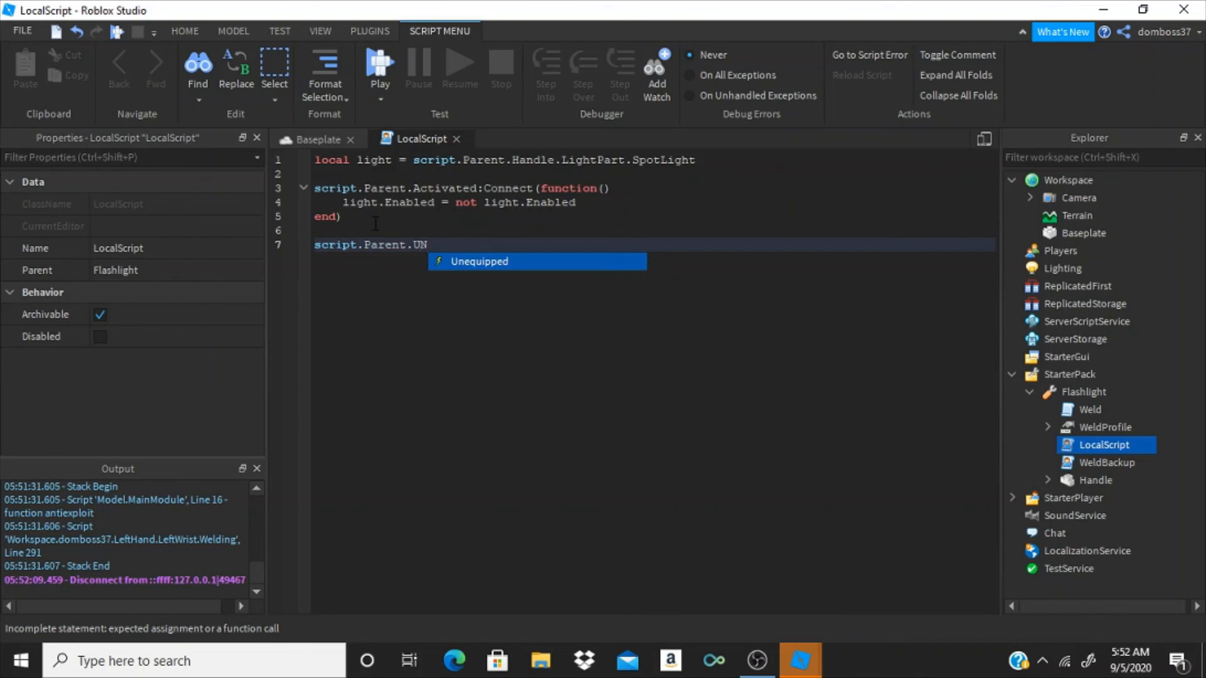
pyautogui.write('equipped:Connect(function(')
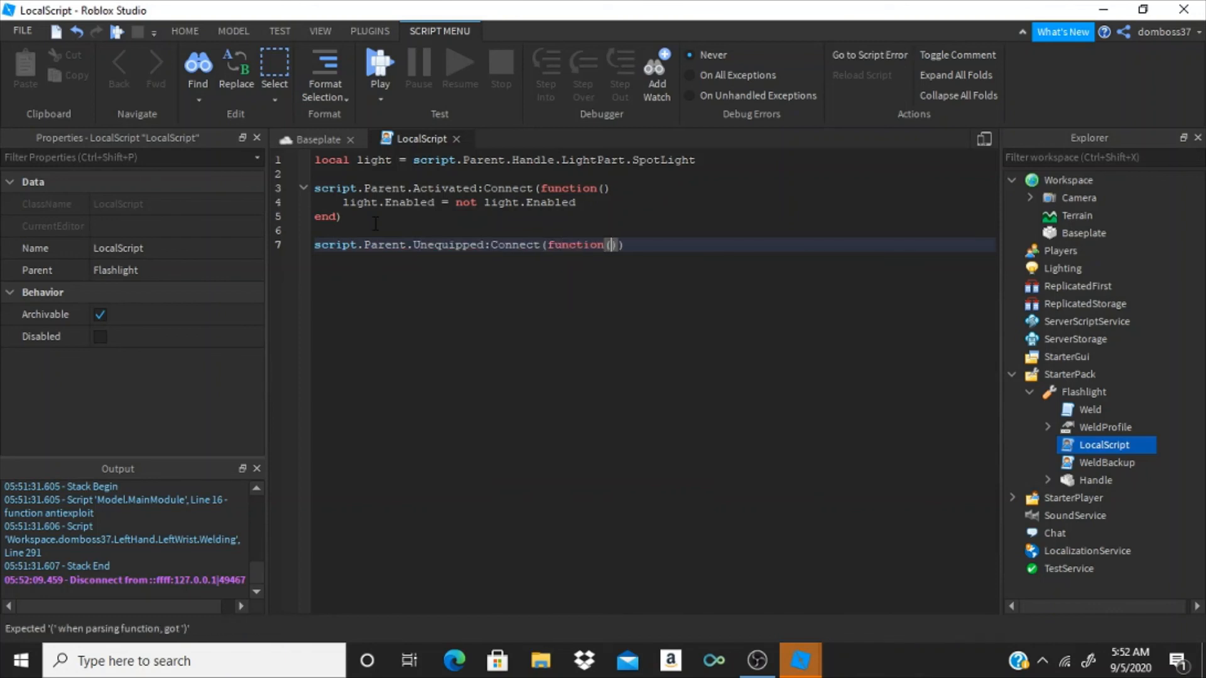
pyautogui.write('l')
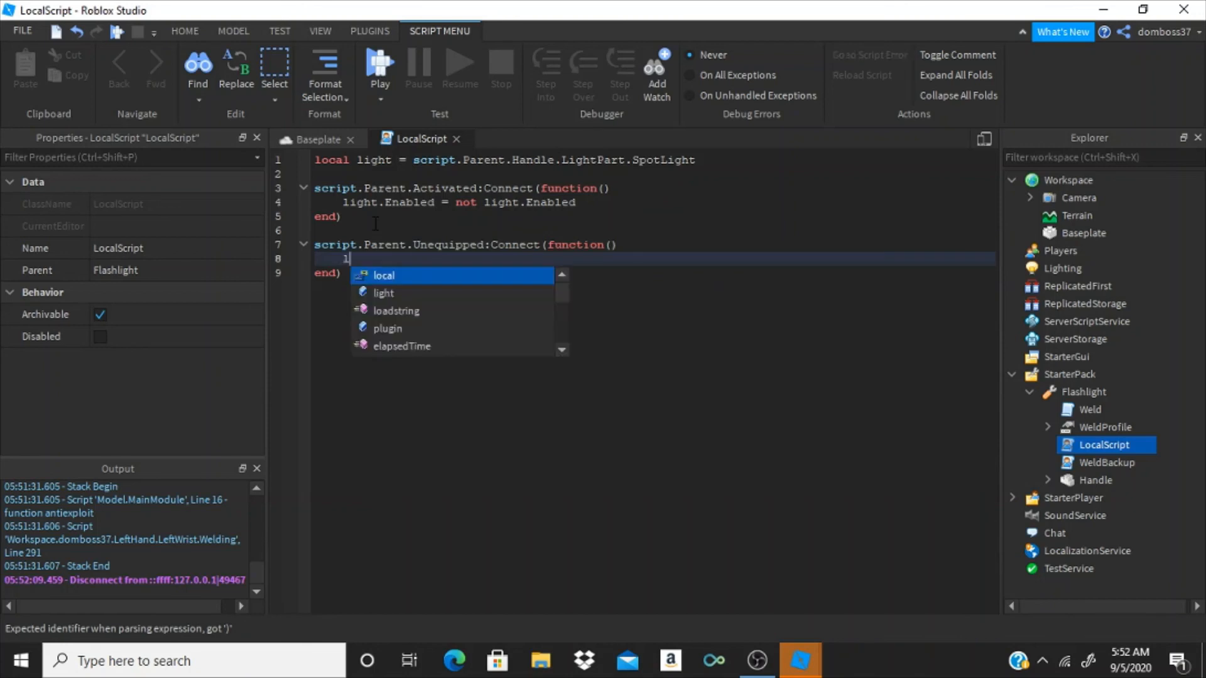
pyautogui.write('ight.EN')
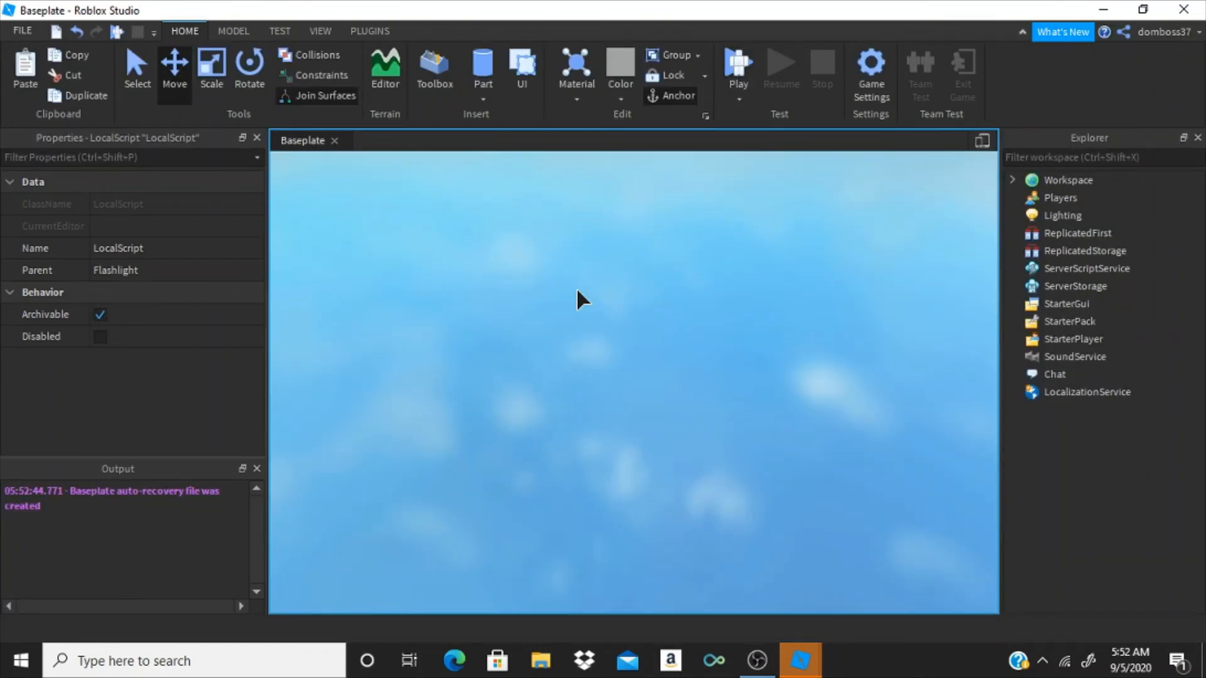
# Launch a playtest to try the finished flashlight in game
pyautogui.click(738, 63)
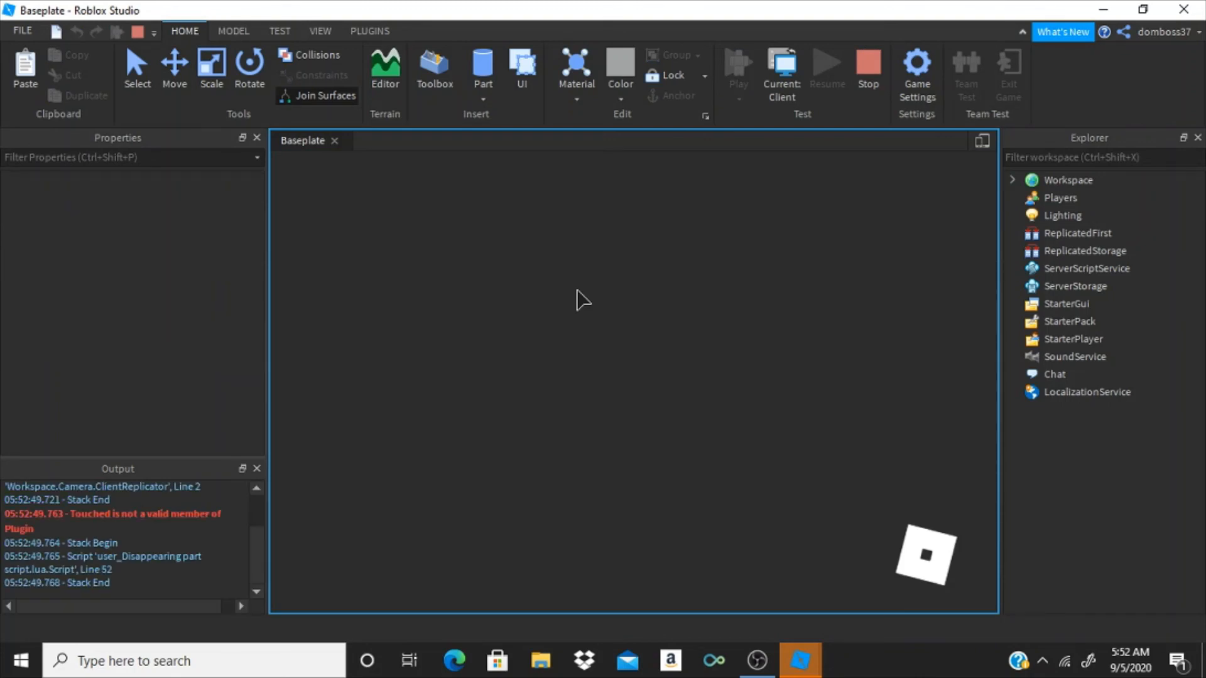
pyautogui.moveTo(650, 277)
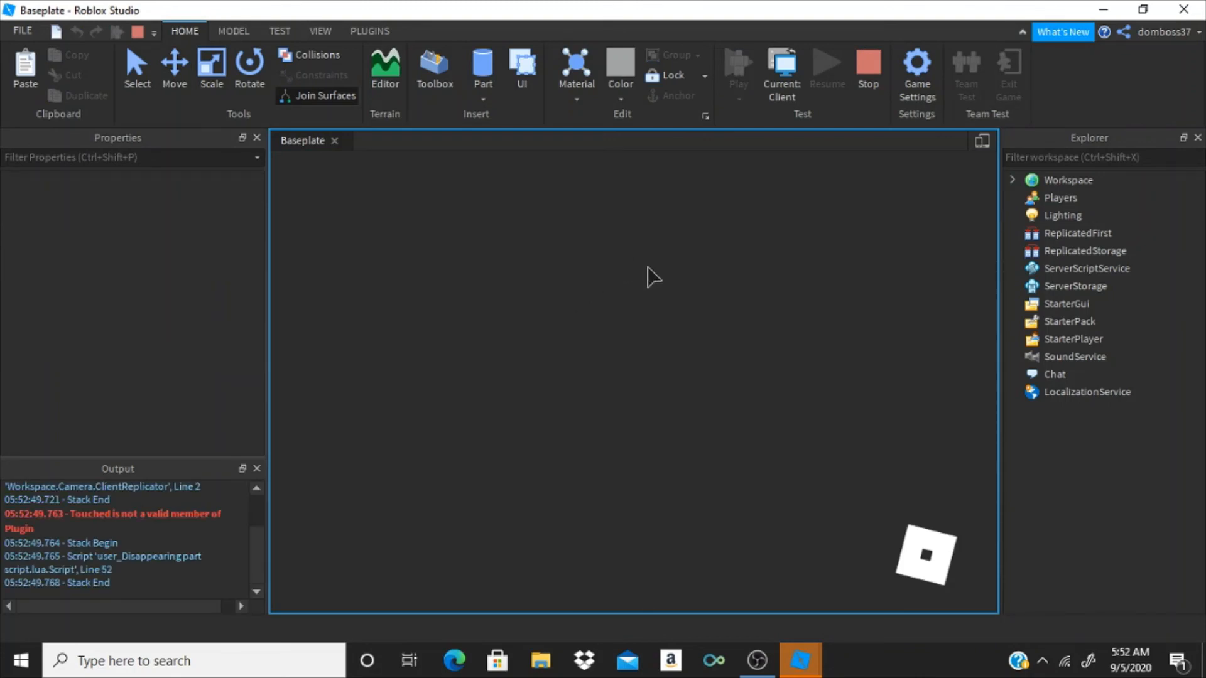